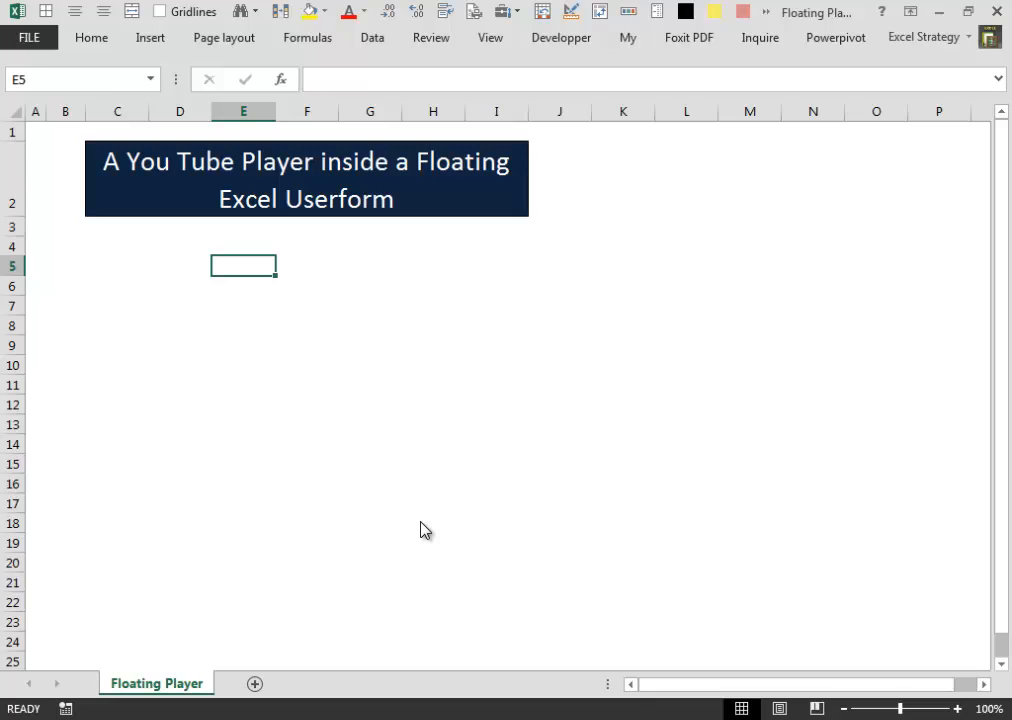
pyautogui.moveTo(400, 514)
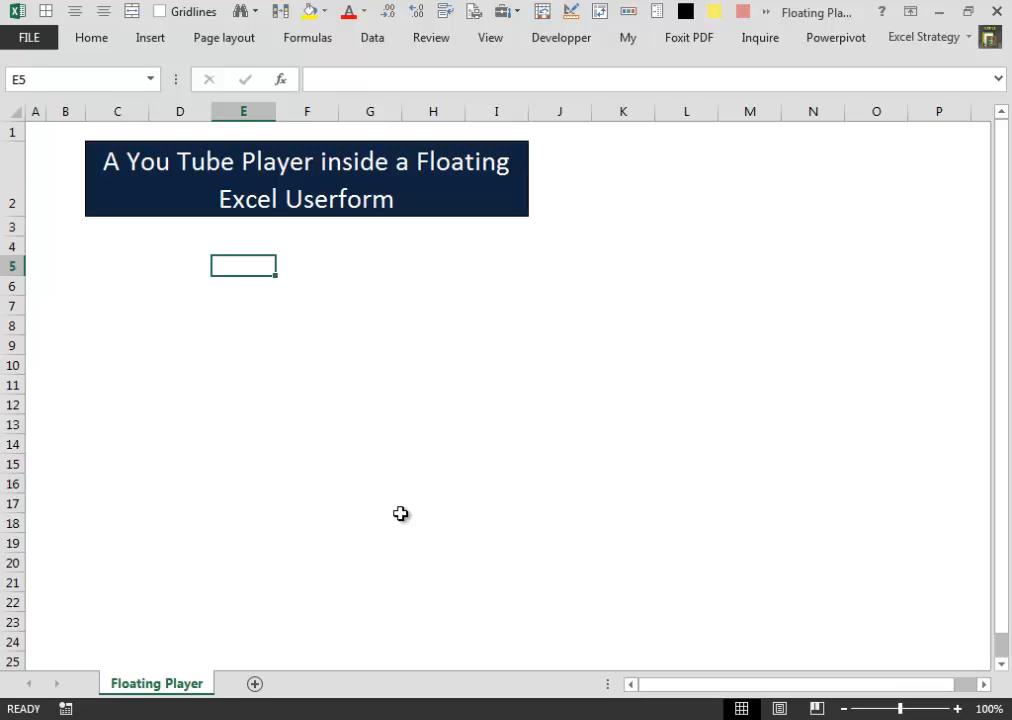
pyautogui.moveTo(532, 366)
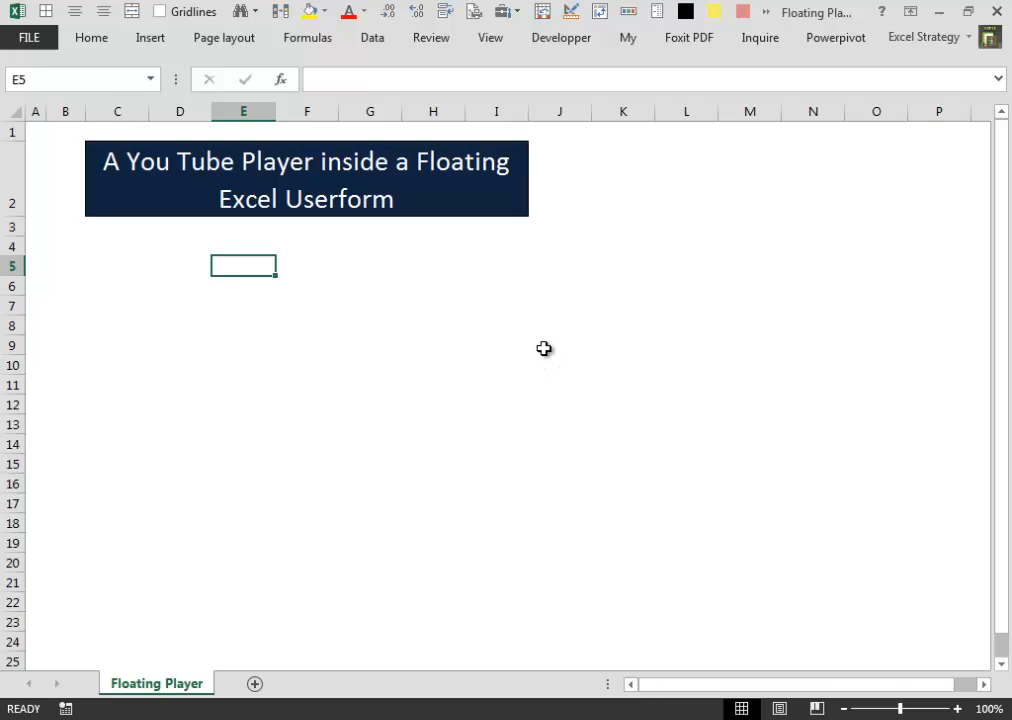
pyautogui.moveTo(560, 60)
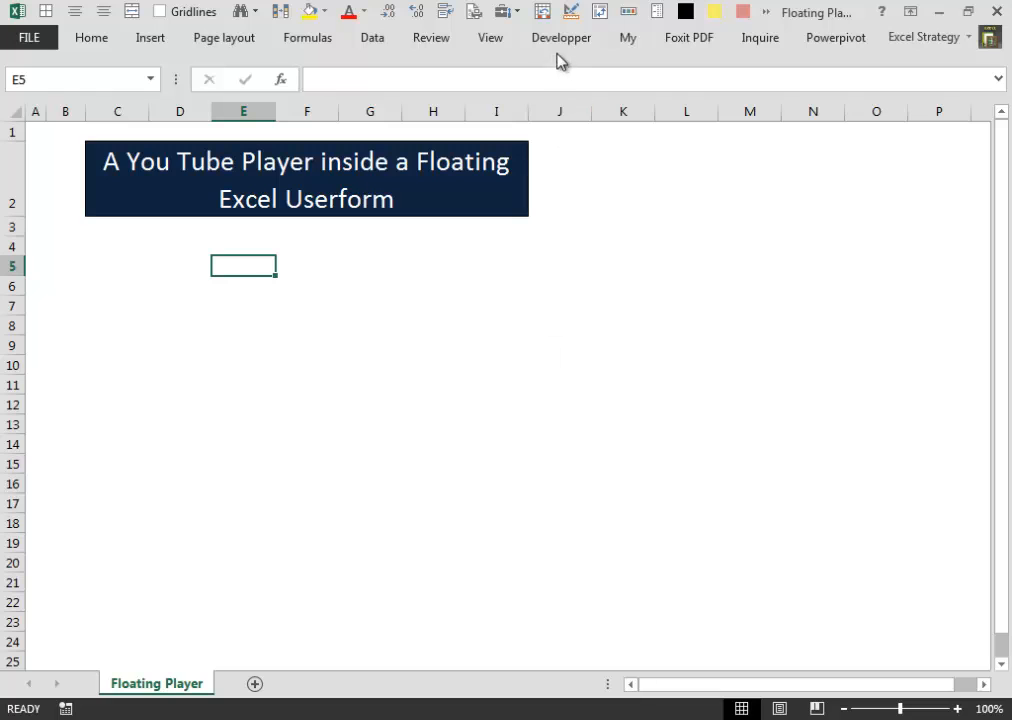
# From the Developer tools, insert a new UserForm1 and a new Module1 into the Floating Player project.
pyautogui.click(560, 36)
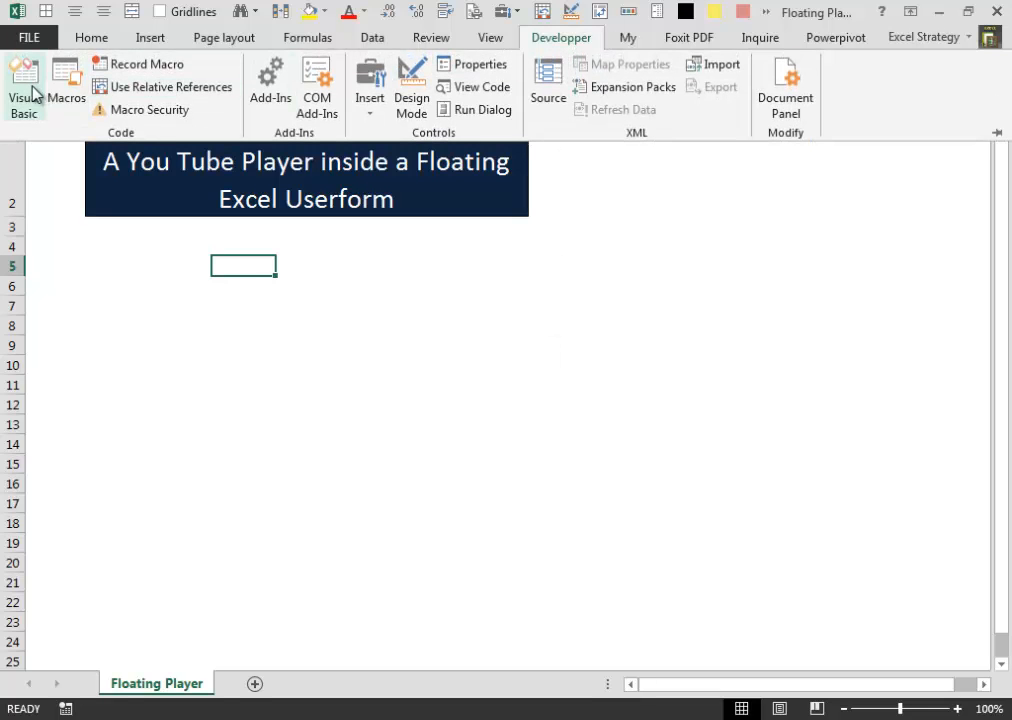
pyautogui.click(24, 80)
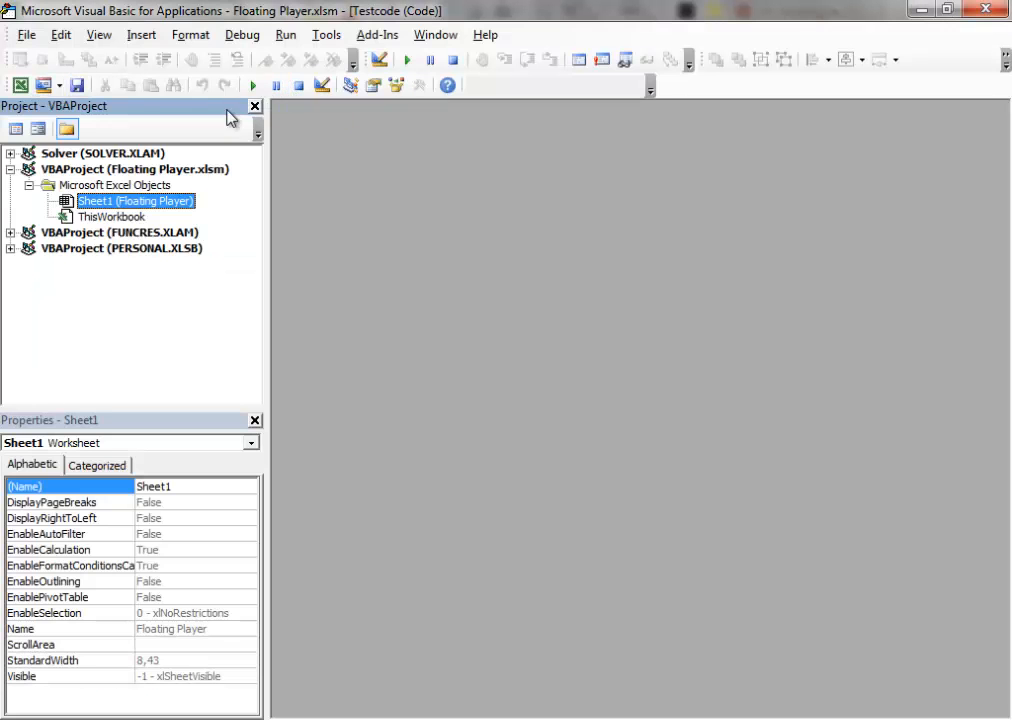
pyautogui.rightClick(132, 168)
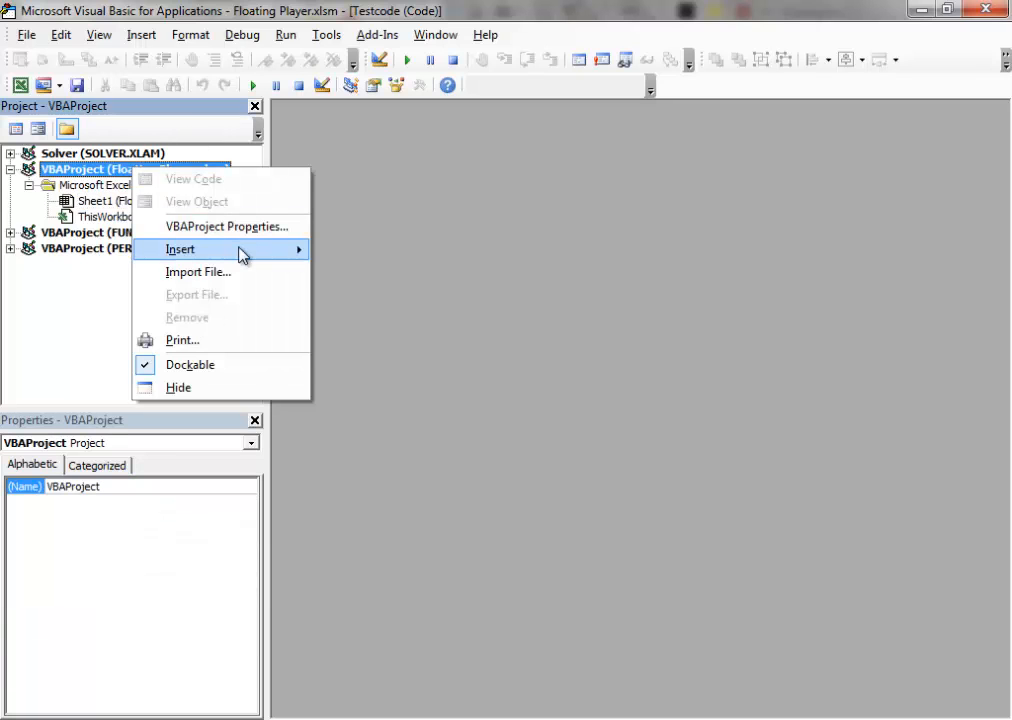
pyautogui.click(180, 248)
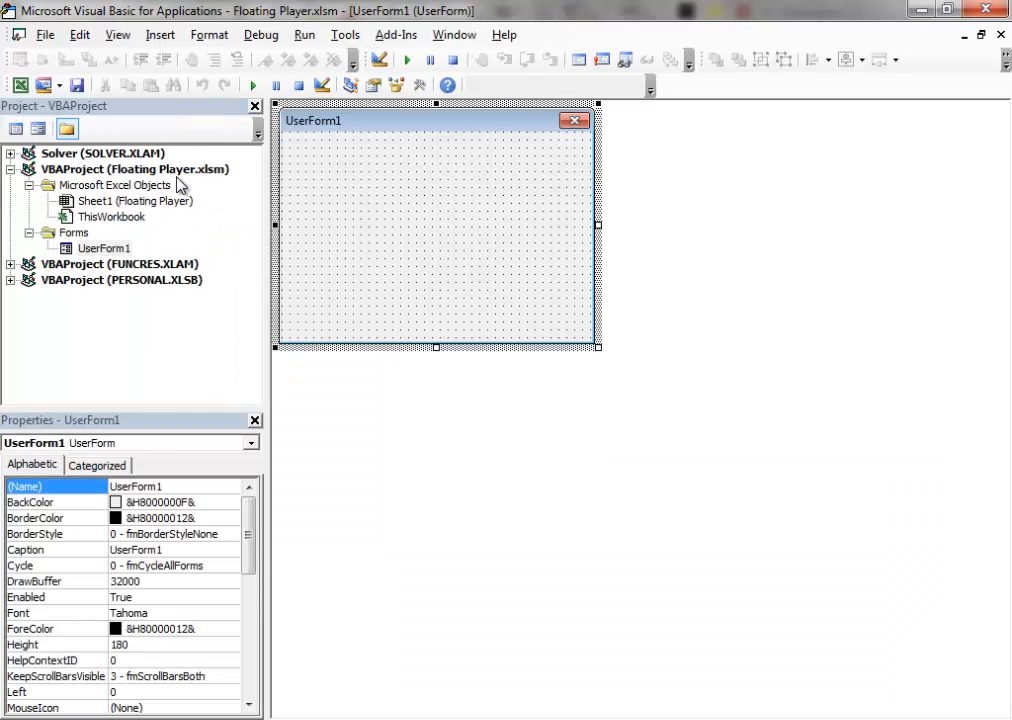
pyautogui.rightClick(136, 168)
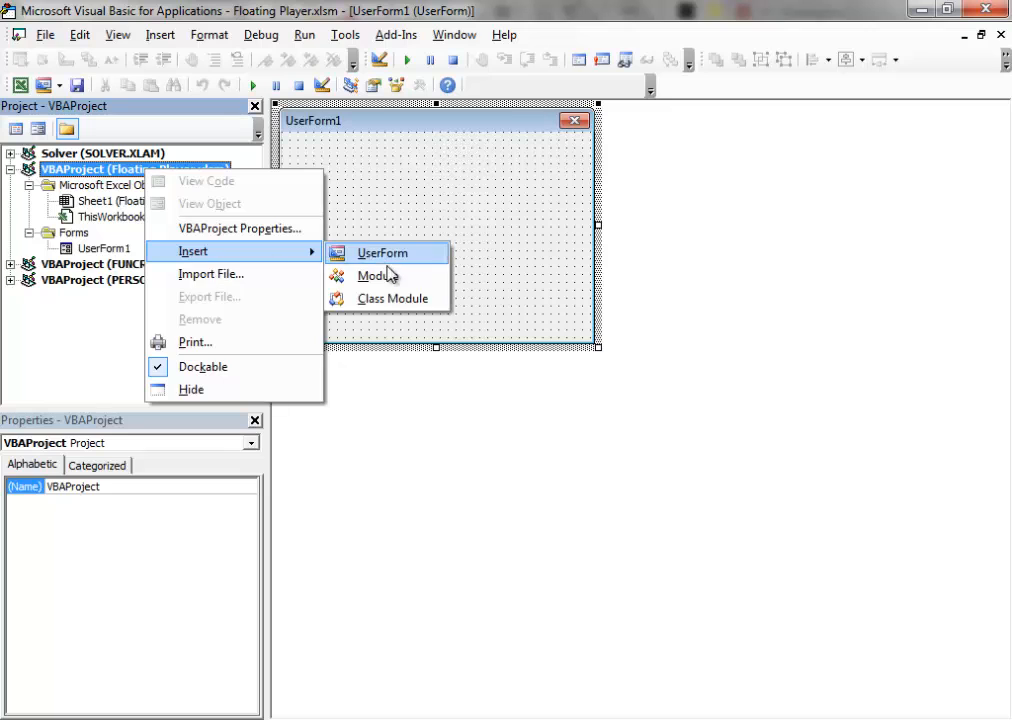
pyautogui.click(374, 276)
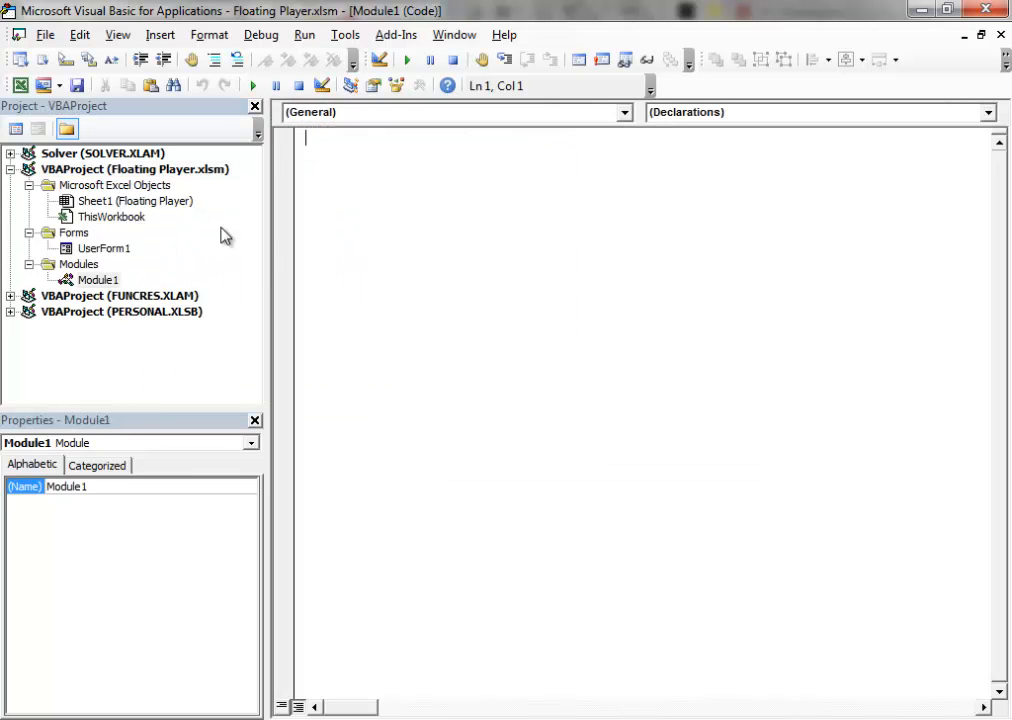
# Bring up UserForm1 in design view and stretch it to a larger size, about 313 high.
pyautogui.doubleClick(104, 248)
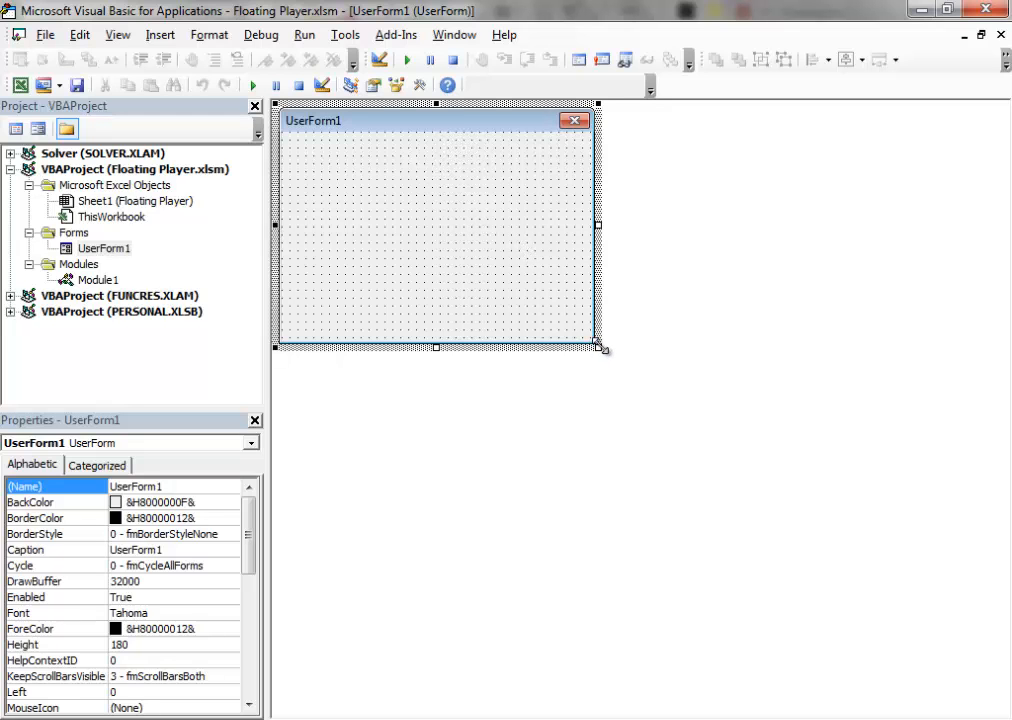
pyautogui.moveTo(596, 348); pyautogui.dragTo(812, 442)
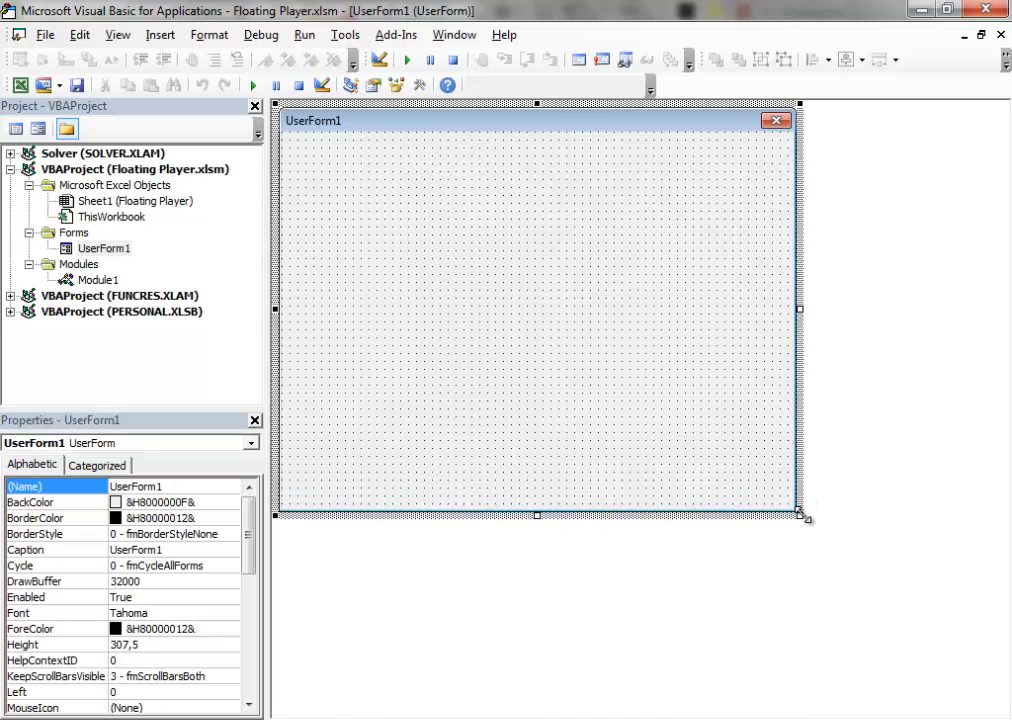
pyautogui.moveTo(804, 516); pyautogui.dragTo(820, 524)
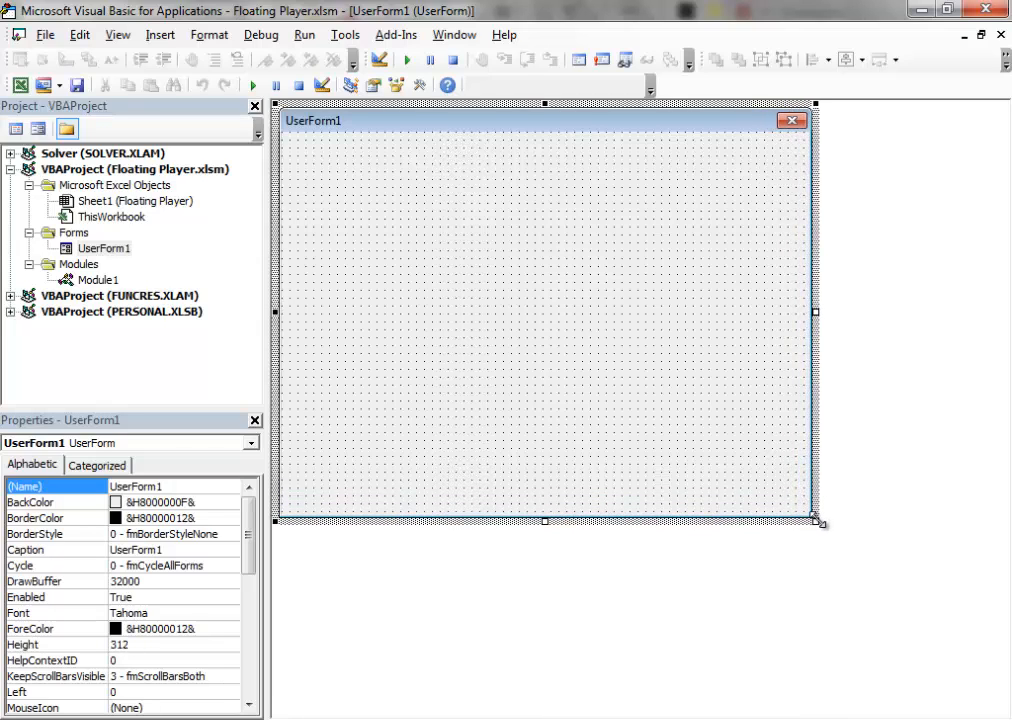
pyautogui.click(116, 34)
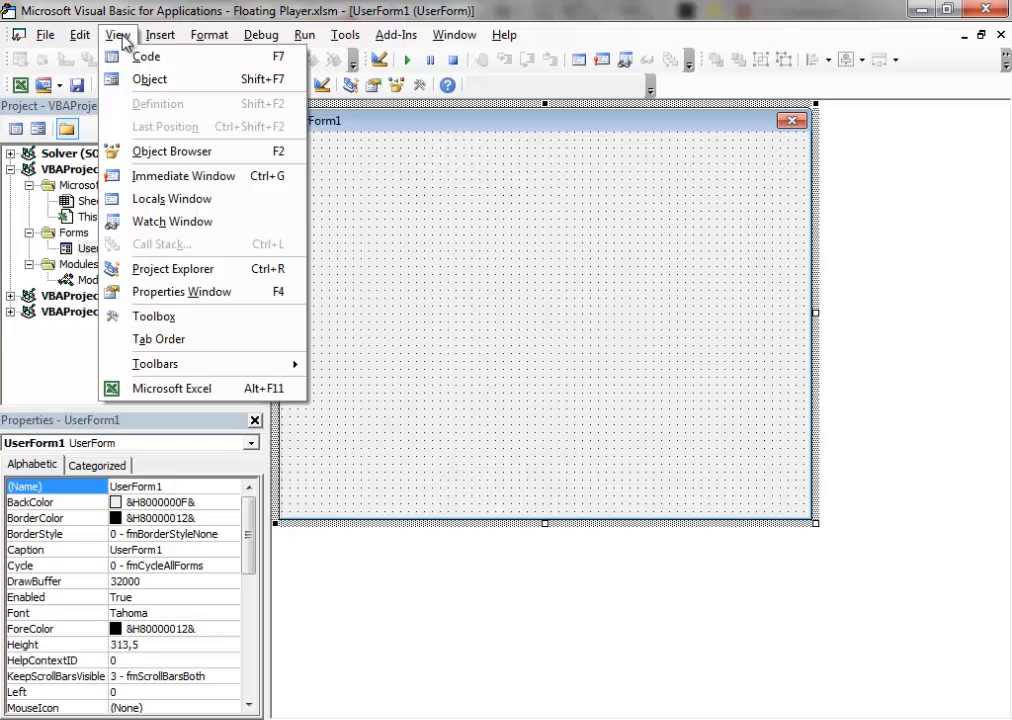
# Show the Toolbox beside the form and bring up its Additional Controls list.
pyautogui.click(154, 316)
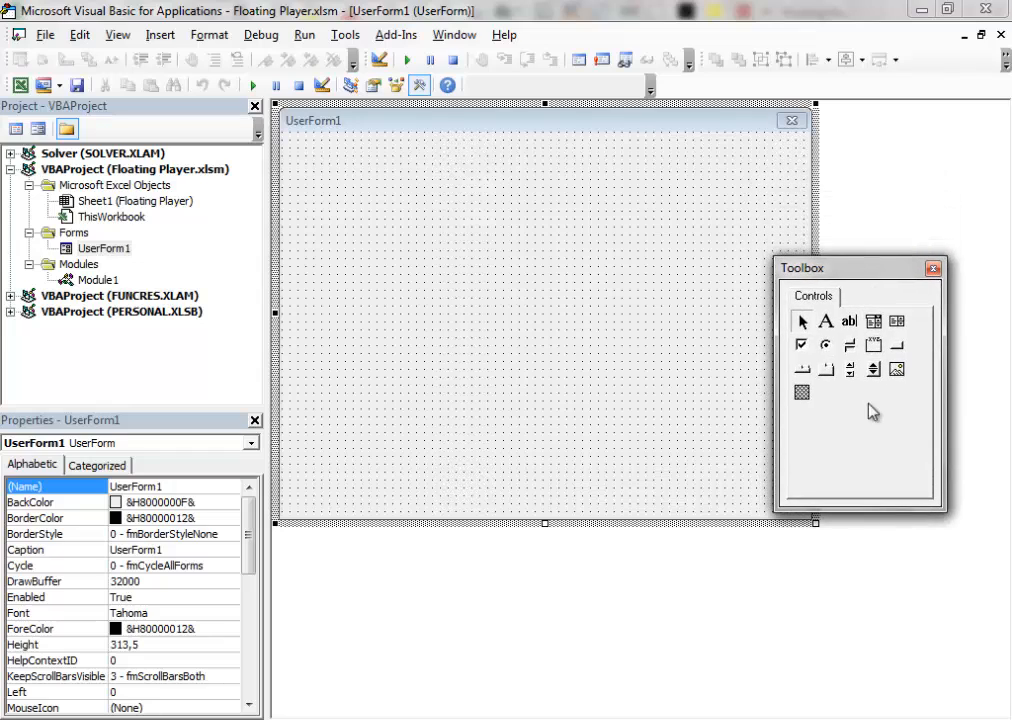
pyautogui.moveTo(888, 272)
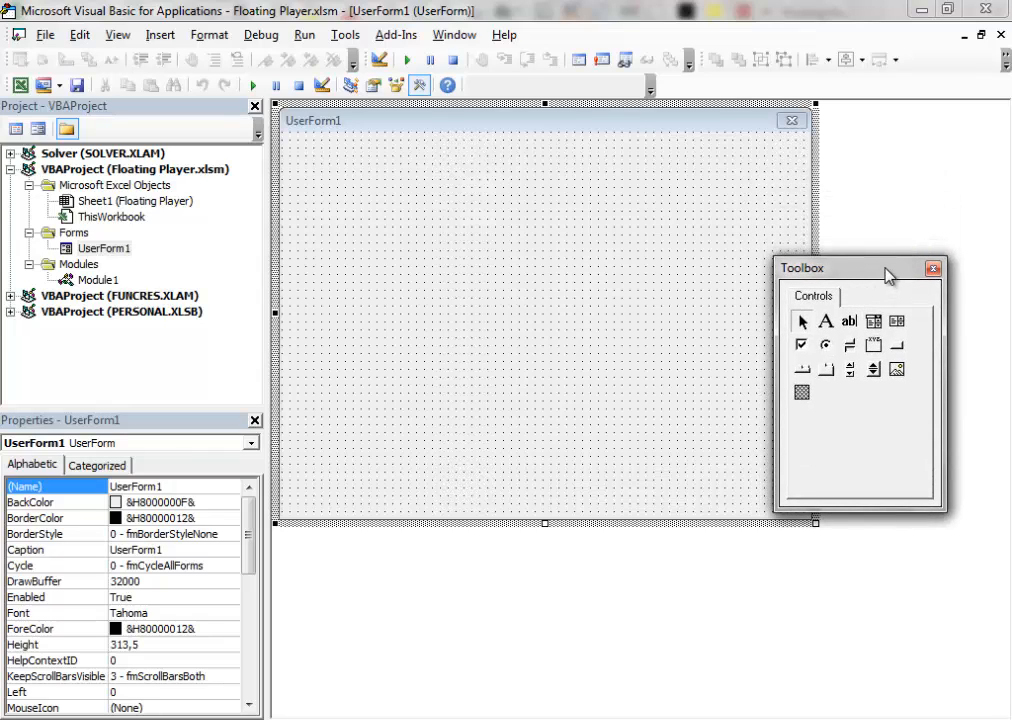
pyautogui.moveTo(884, 268); pyautogui.dragTo(864, 288)
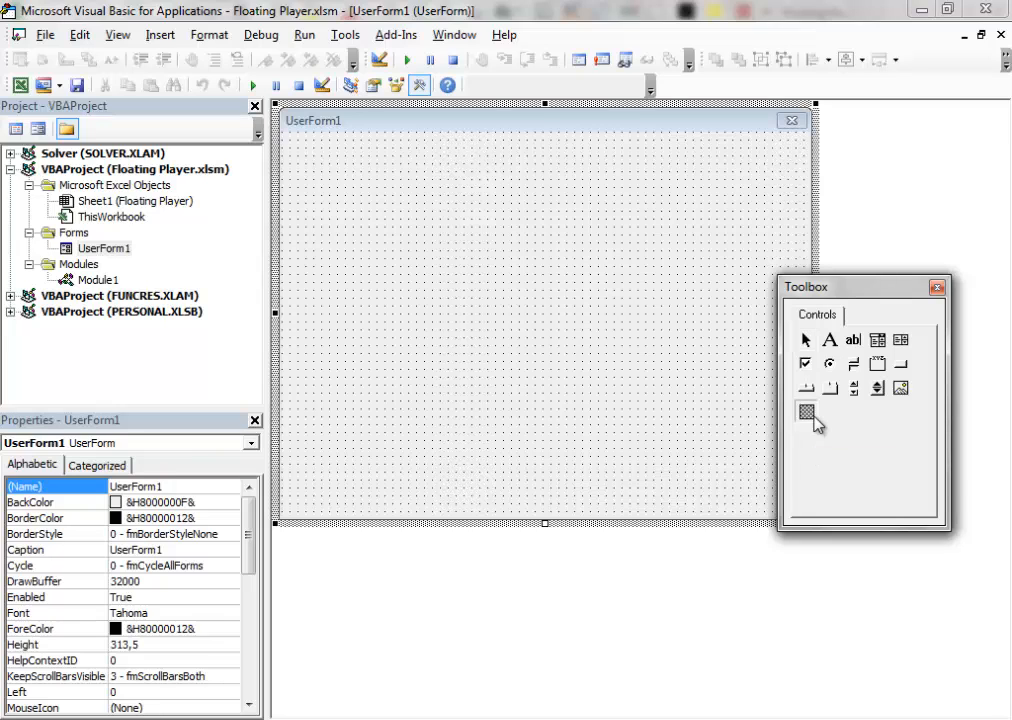
pyautogui.rightClick(808, 410)
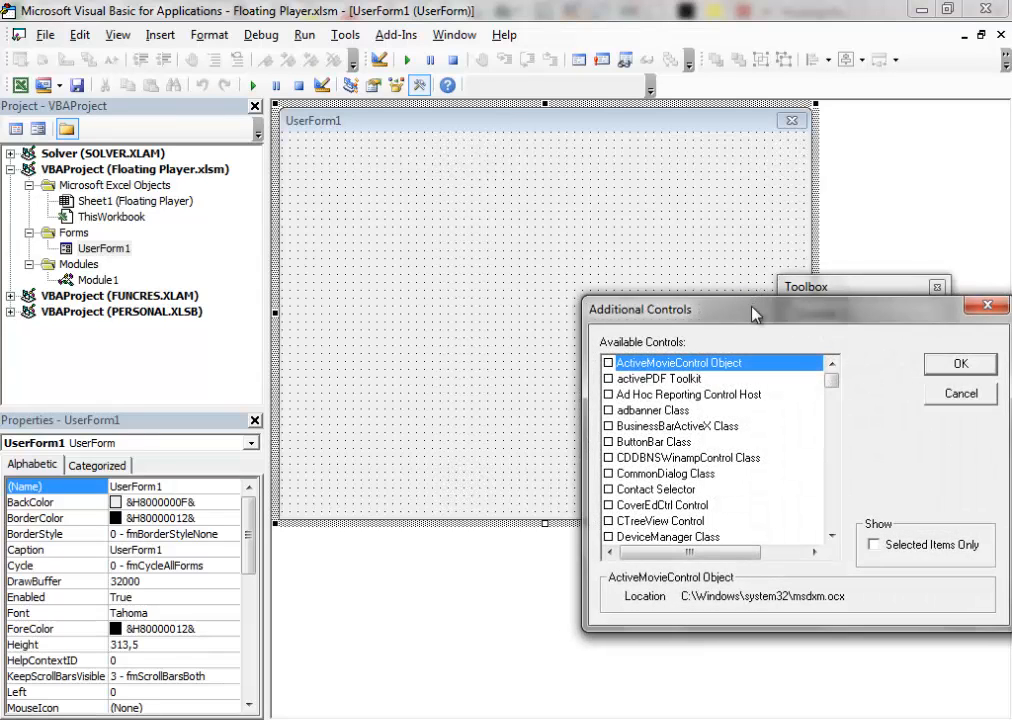
# Tick Shockwave Flash Object in Additional Controls and confirm with OK.
pyautogui.moveTo(740, 308); pyautogui.dragTo(348, 304)
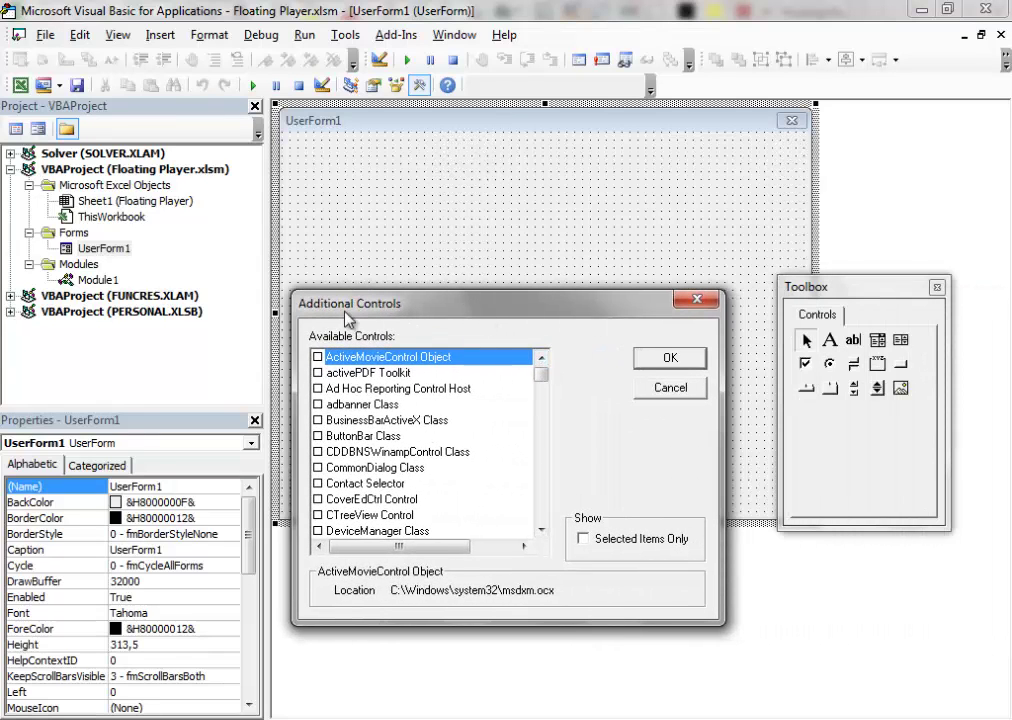
pyautogui.moveTo(400, 314)
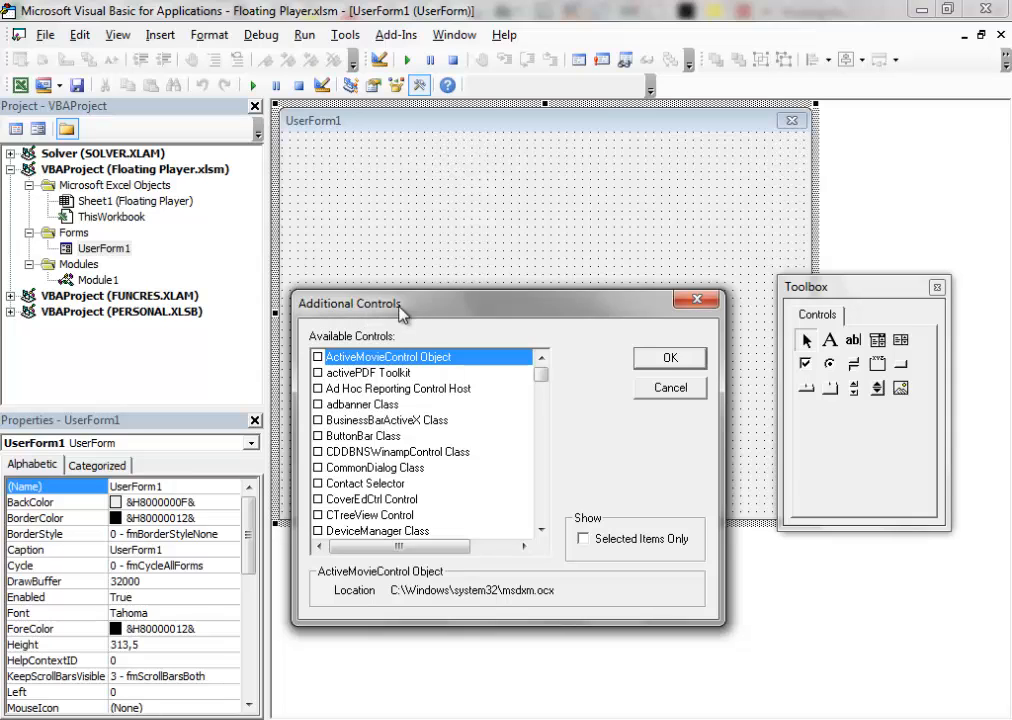
pyautogui.click(318, 356)
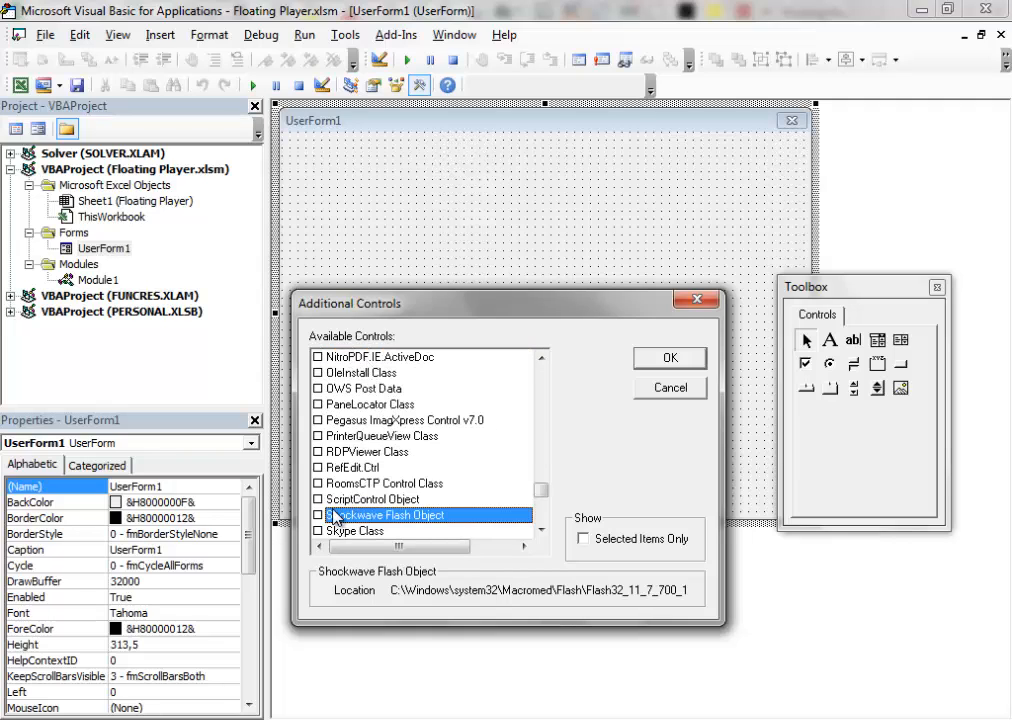
pyautogui.moveTo(388, 524)
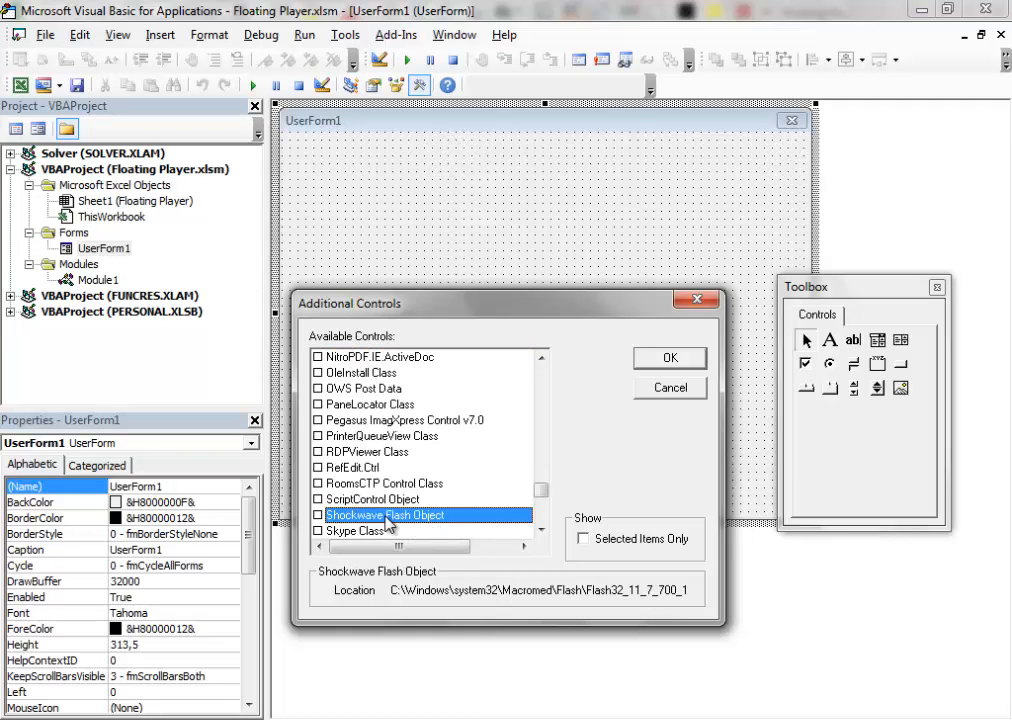
pyautogui.click(318, 514)
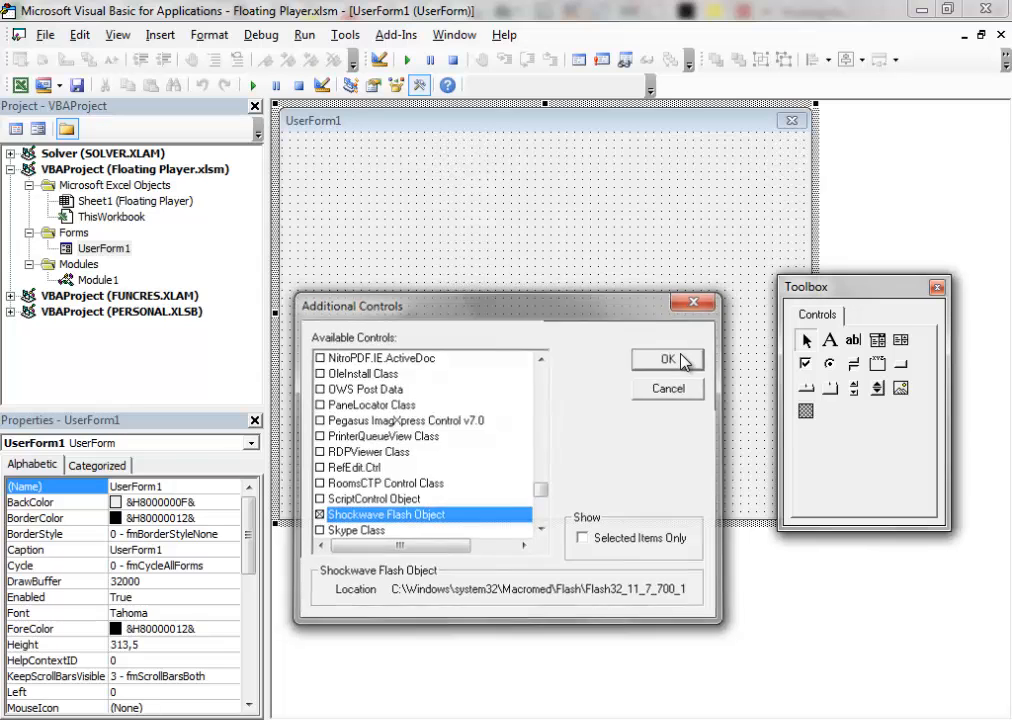
pyautogui.click(668, 360)
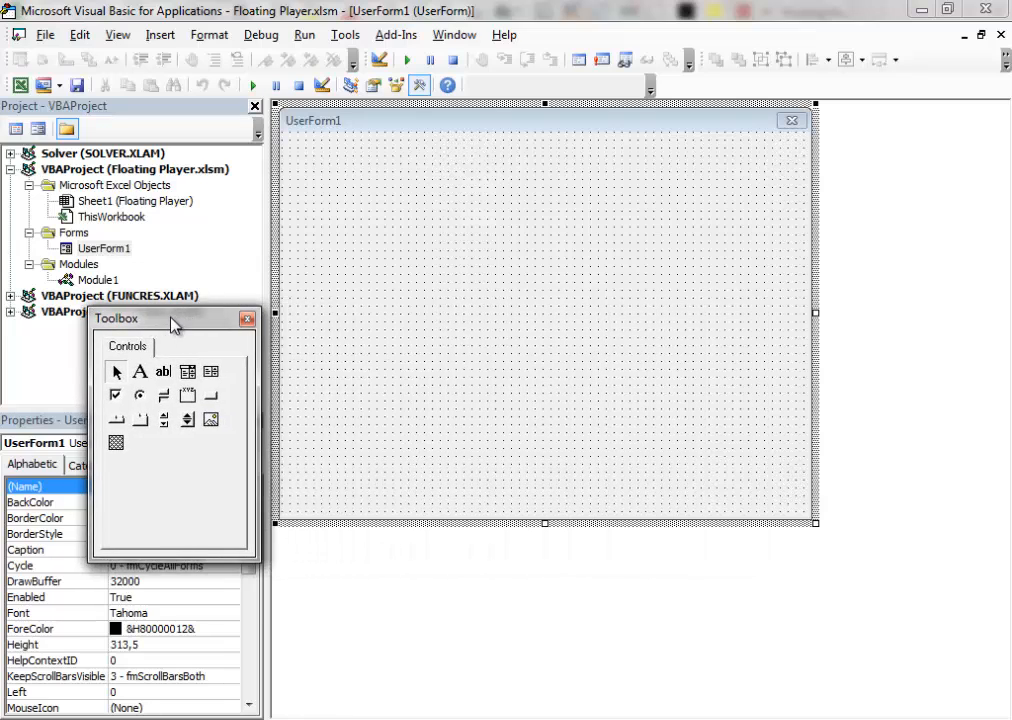
pyautogui.moveTo(116, 444)
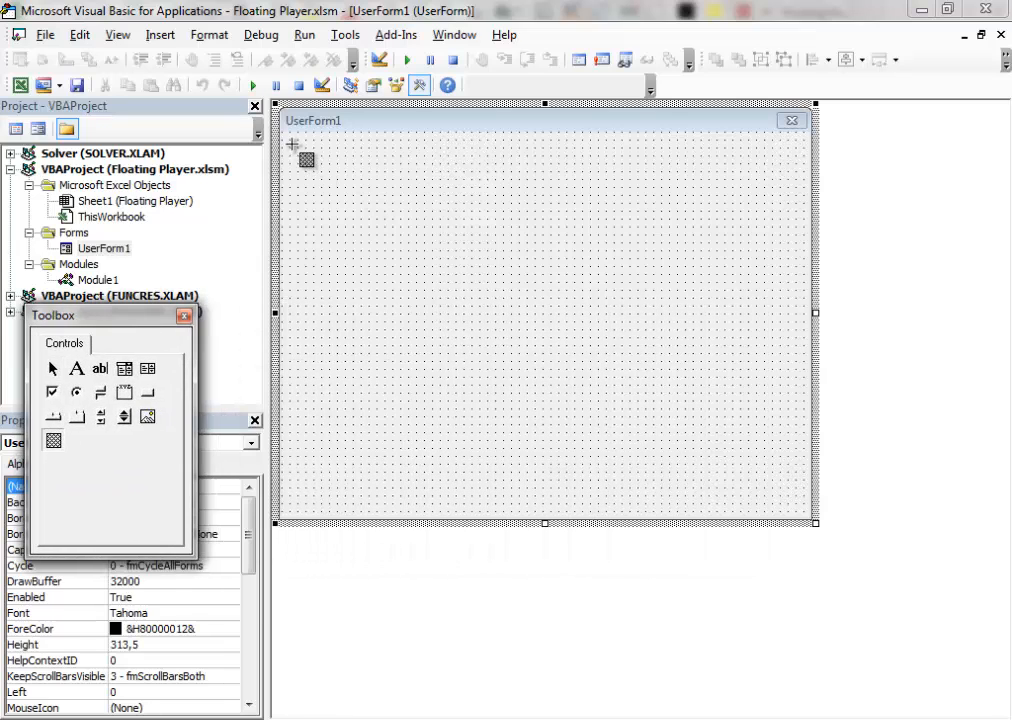
# Draw a large Shockwave Flash player across the form's top with a wide TextBox1 beneath it.
pyautogui.moveTo(296, 150); pyautogui.dragTo(776, 290)
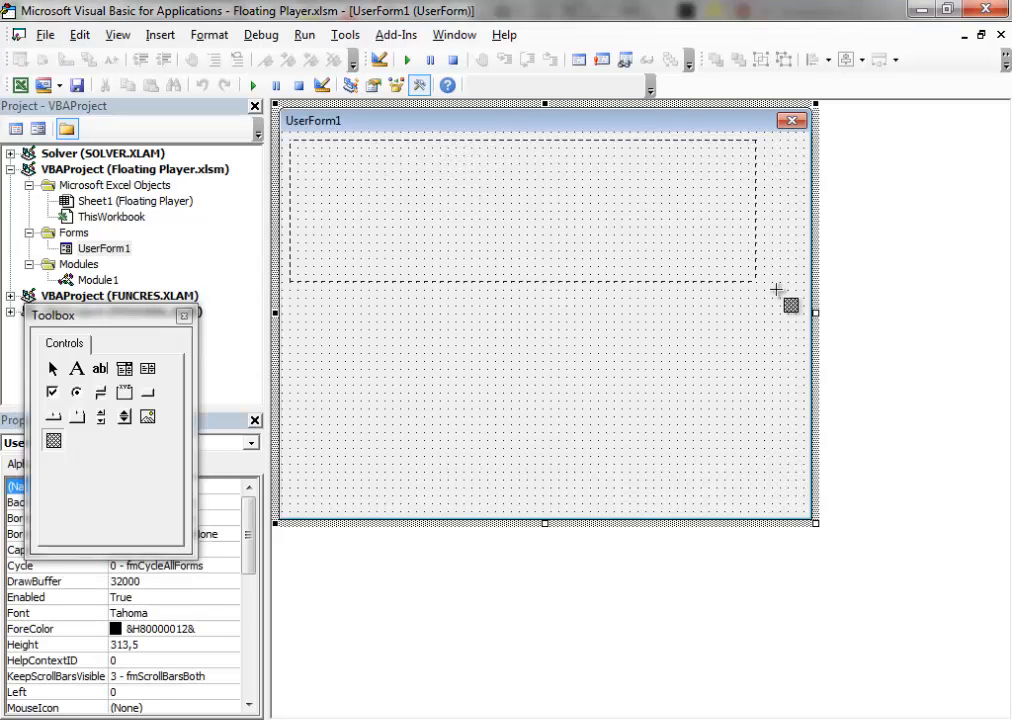
pyautogui.moveTo(784, 292); pyautogui.dragTo(810, 452)
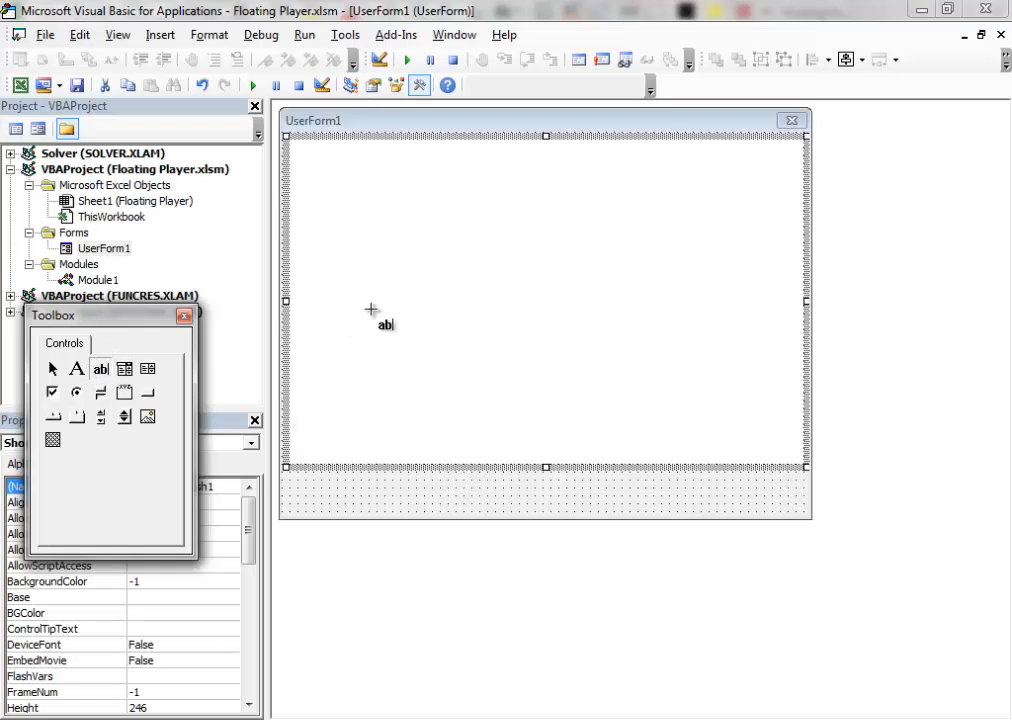
pyautogui.moveTo(350, 490)
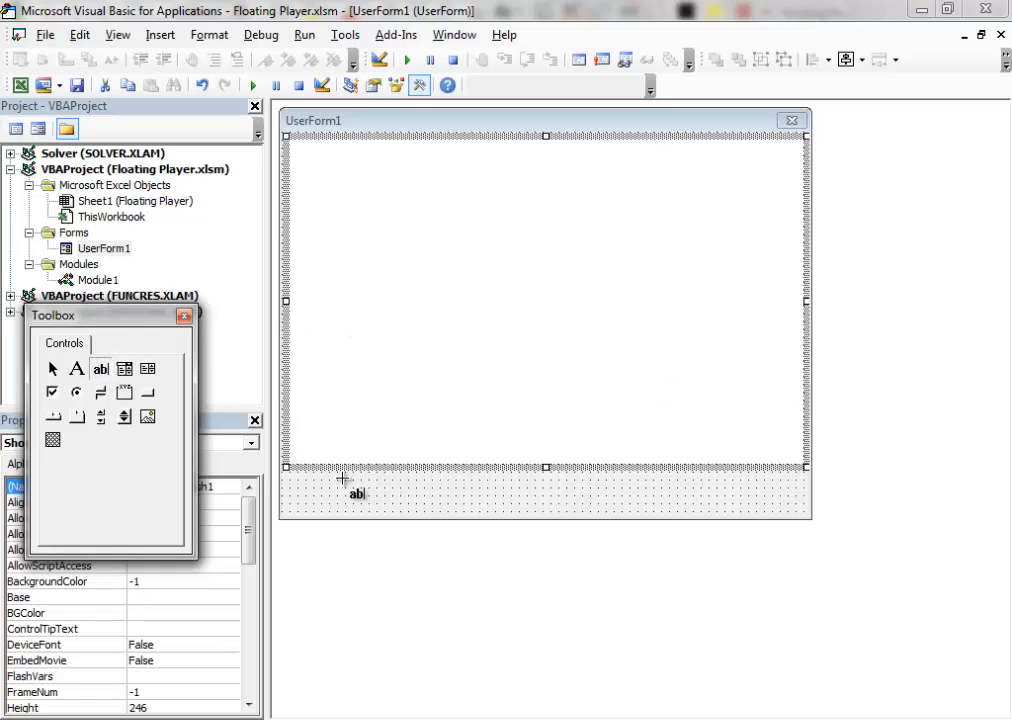
pyautogui.moveTo(344, 480); pyautogui.dragTo(496, 516)
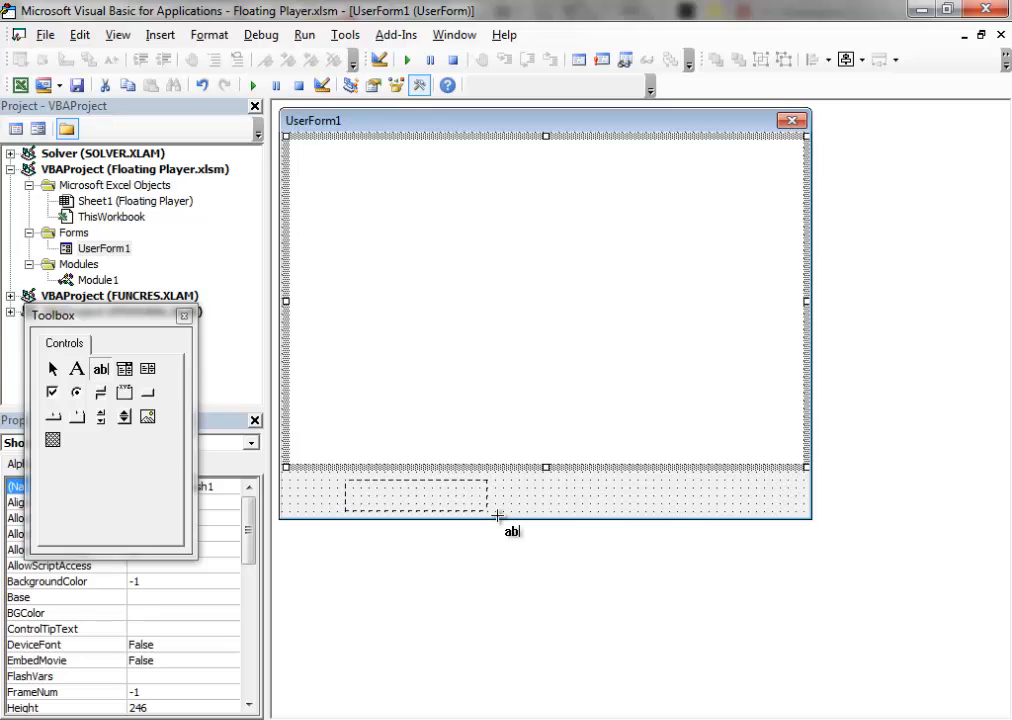
pyautogui.moveTo(496, 516); pyautogui.dragTo(752, 512)
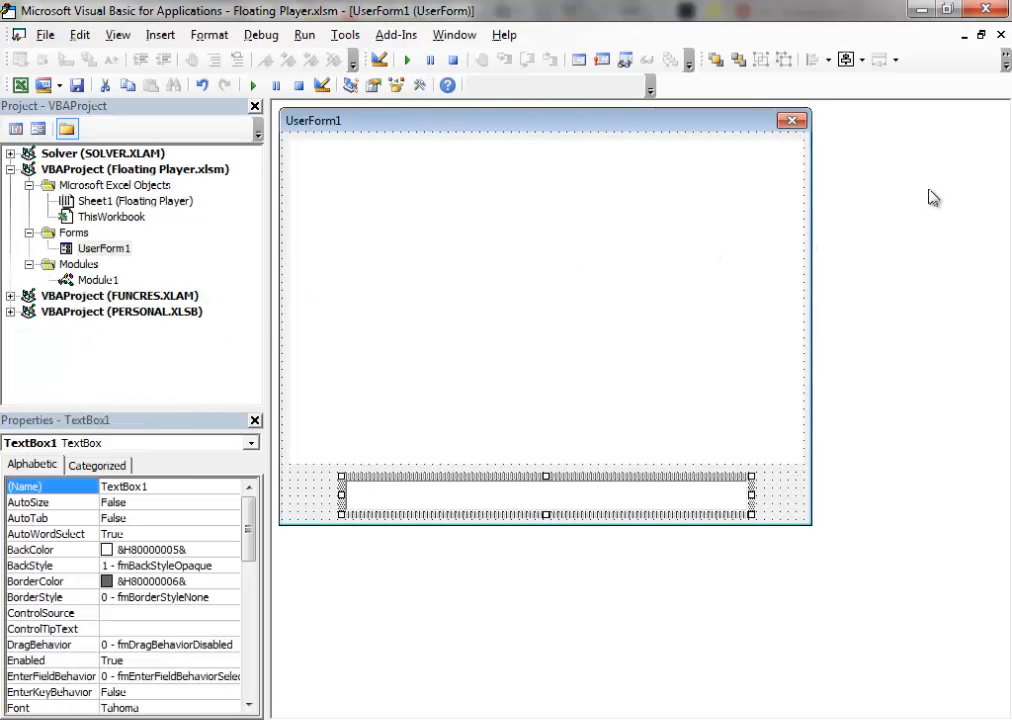
pyautogui.moveTo(432, 108)
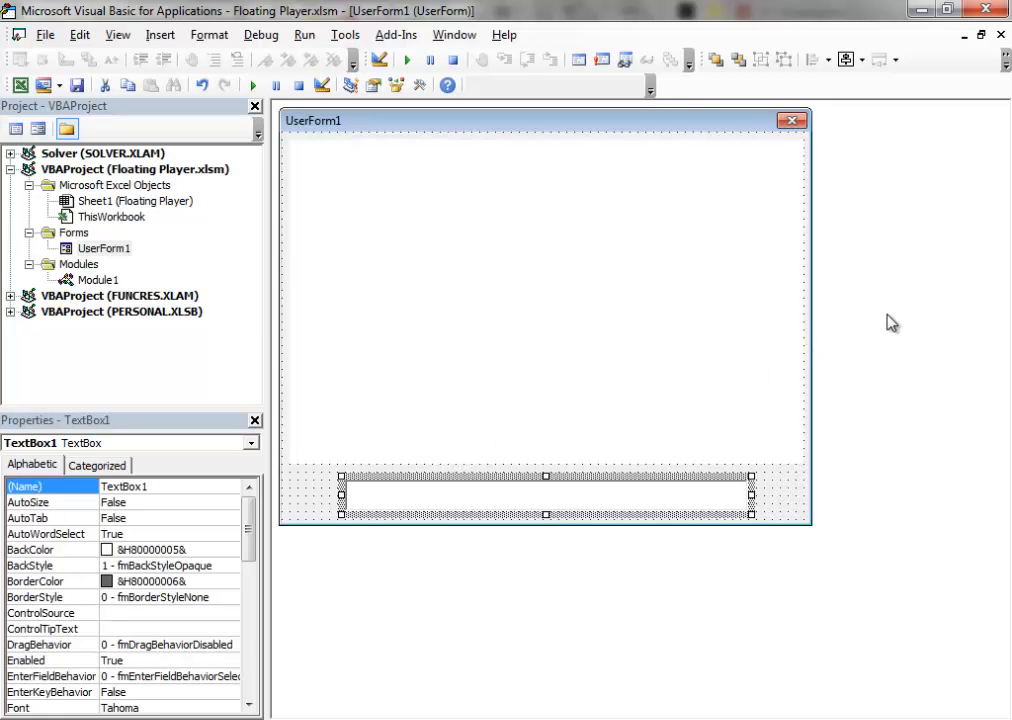
pyautogui.moveTo(392, 128)
pyautogui.write('Player')
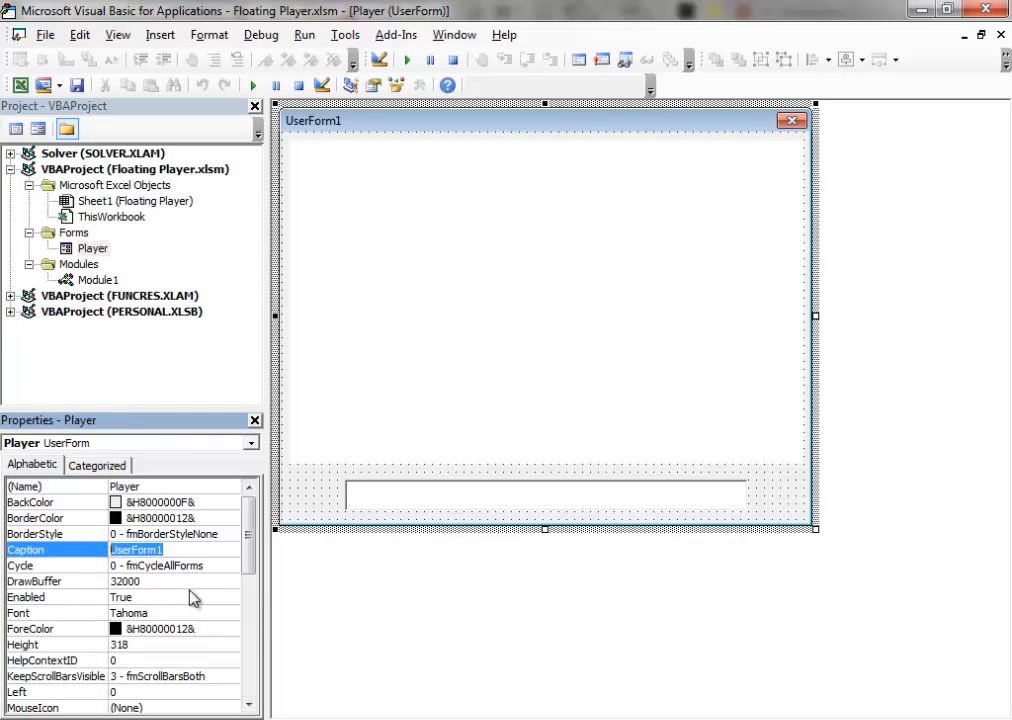
# Enter the YouTubePlayer caption for the Player form, then select TextBox1 to edit its properties.
pyautogui.write('YouTubePlayer')
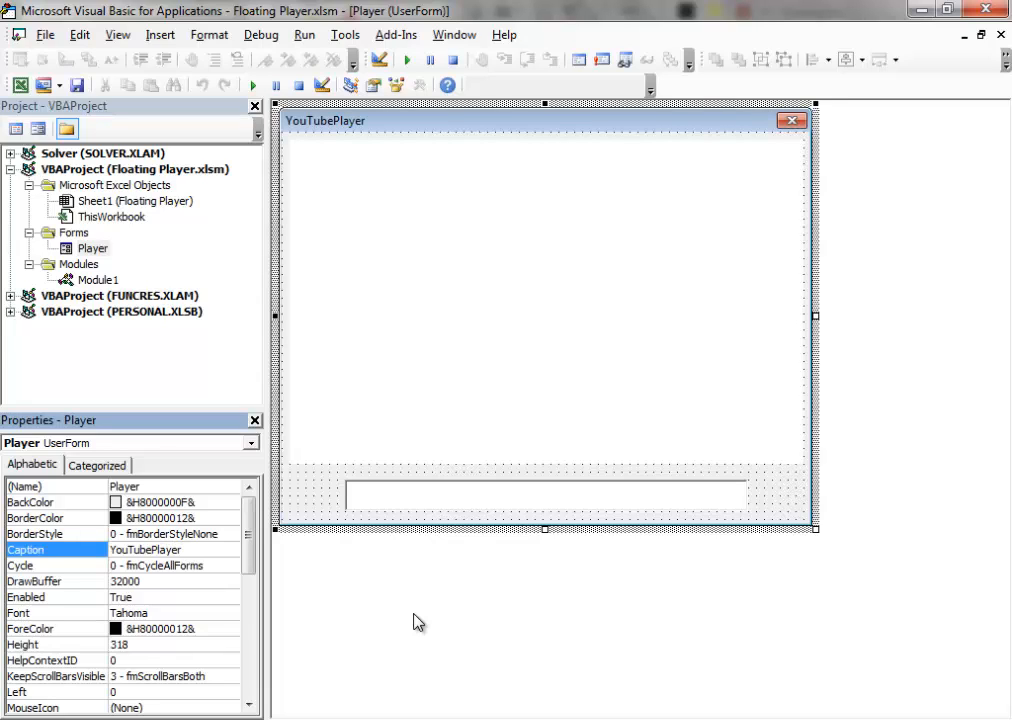
pyautogui.click(544, 492)
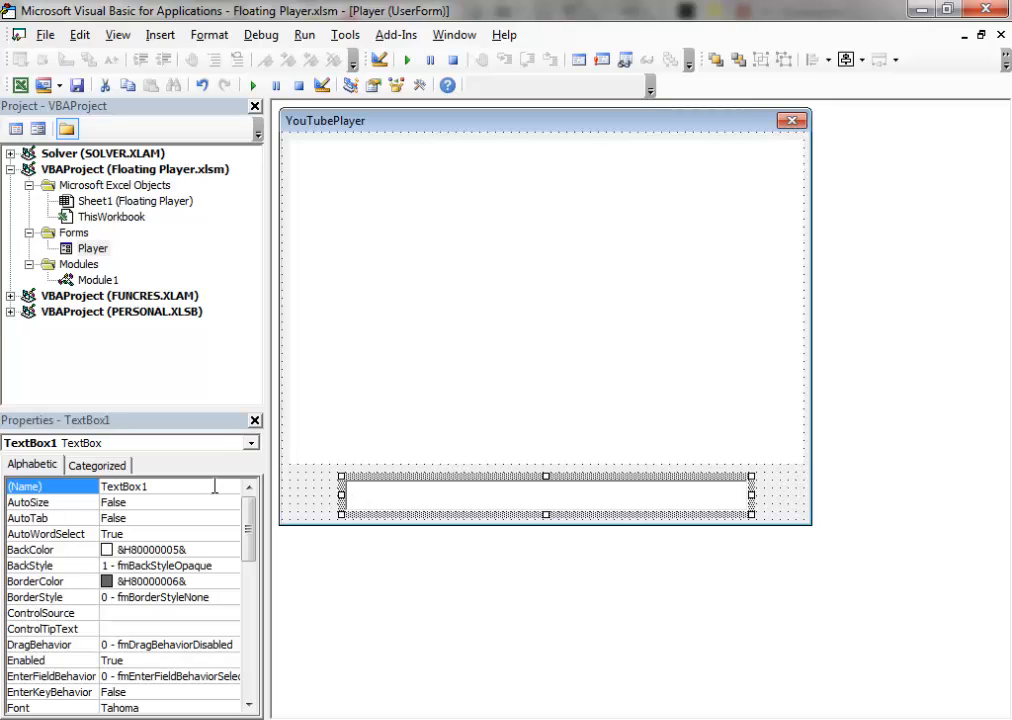
pyautogui.moveTo(400, 468)
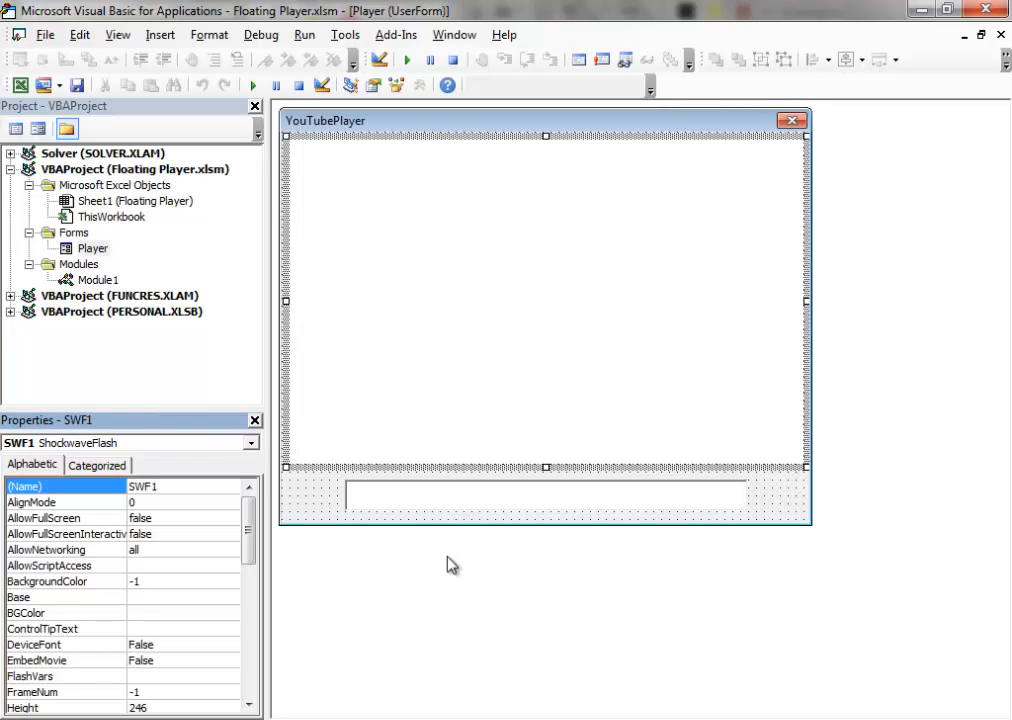
pyautogui.moveTo(464, 506)
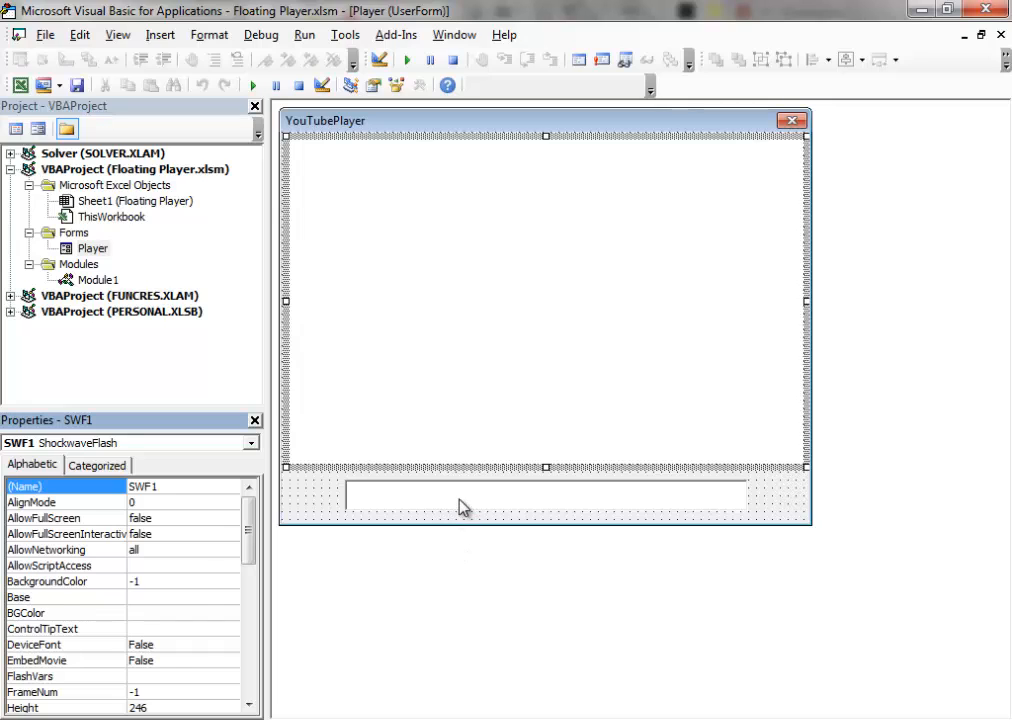
# In the text box's Change handler, declare link As String and assign link = TBox1.value.
pyautogui.rightClick(464, 494)
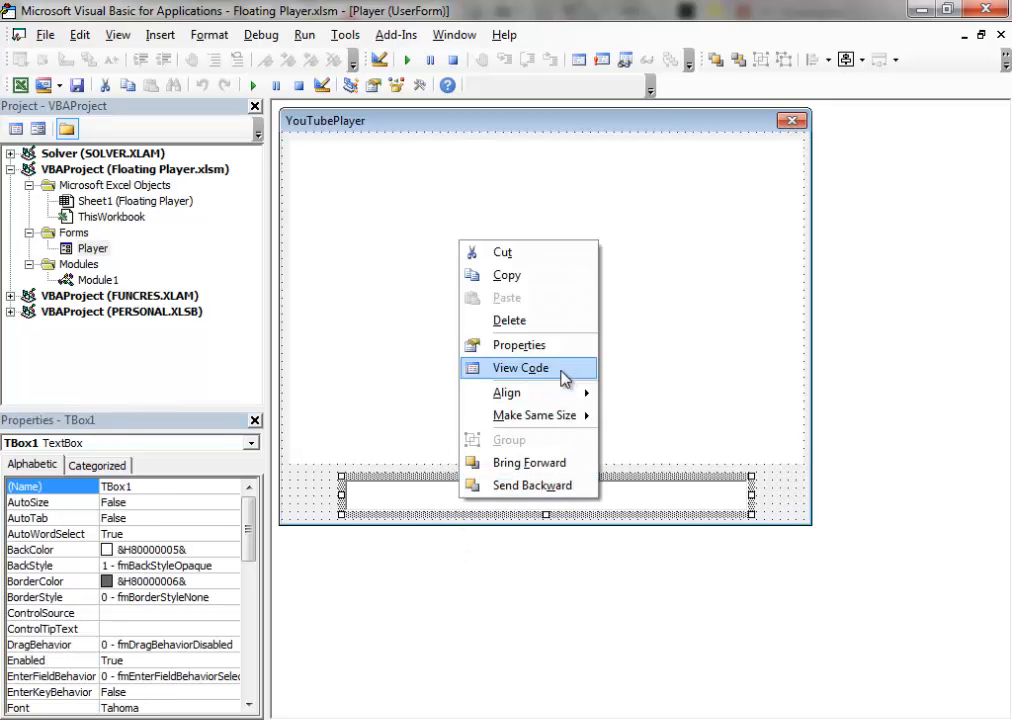
pyautogui.click(520, 368)
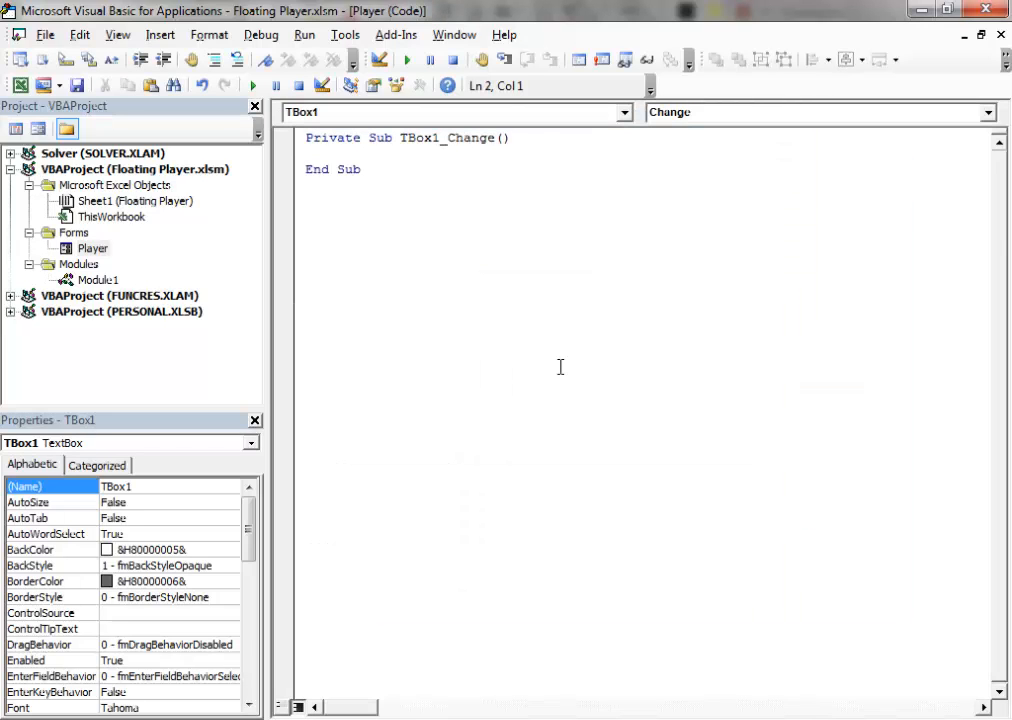
pyautogui.press('enter')
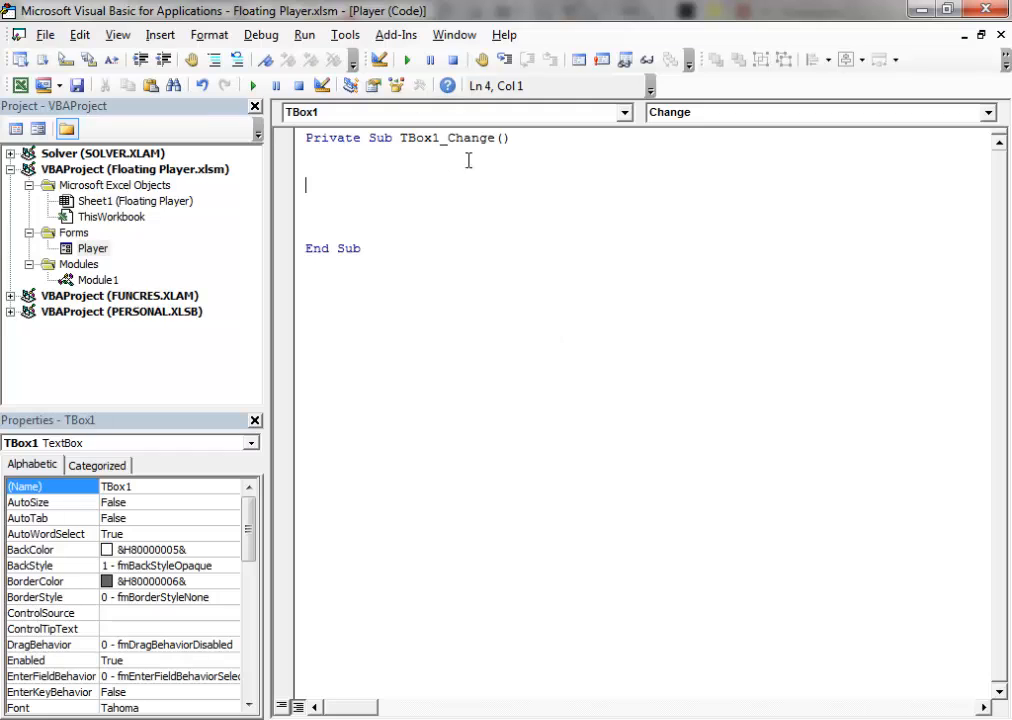
pyautogui.moveTo(556, 148)
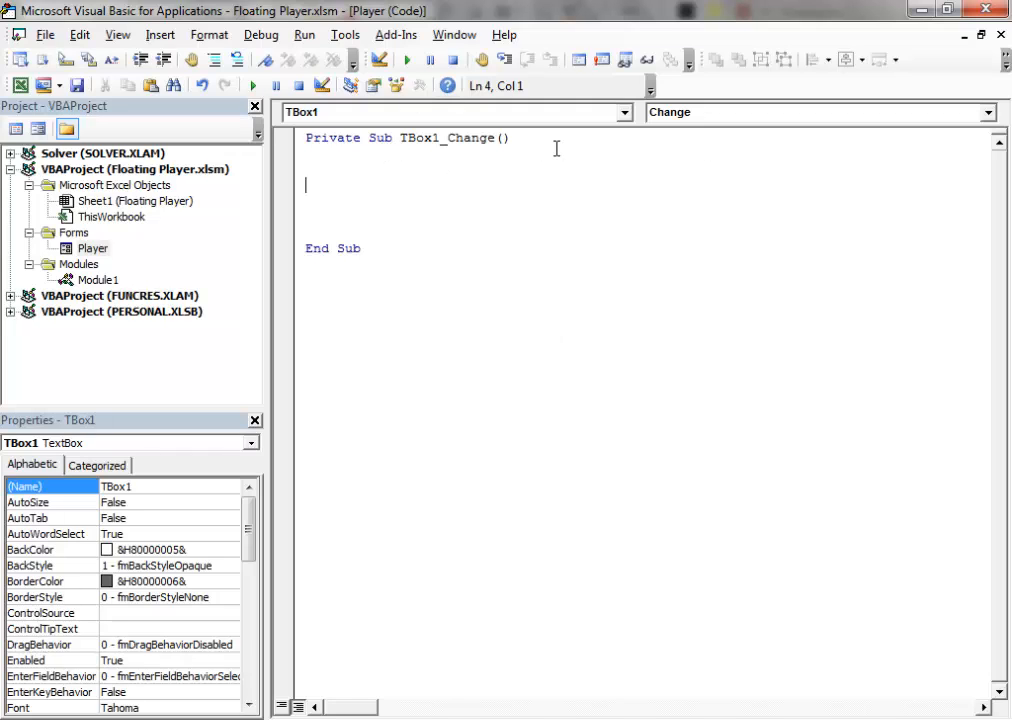
pyautogui.moveTo(482, 176)
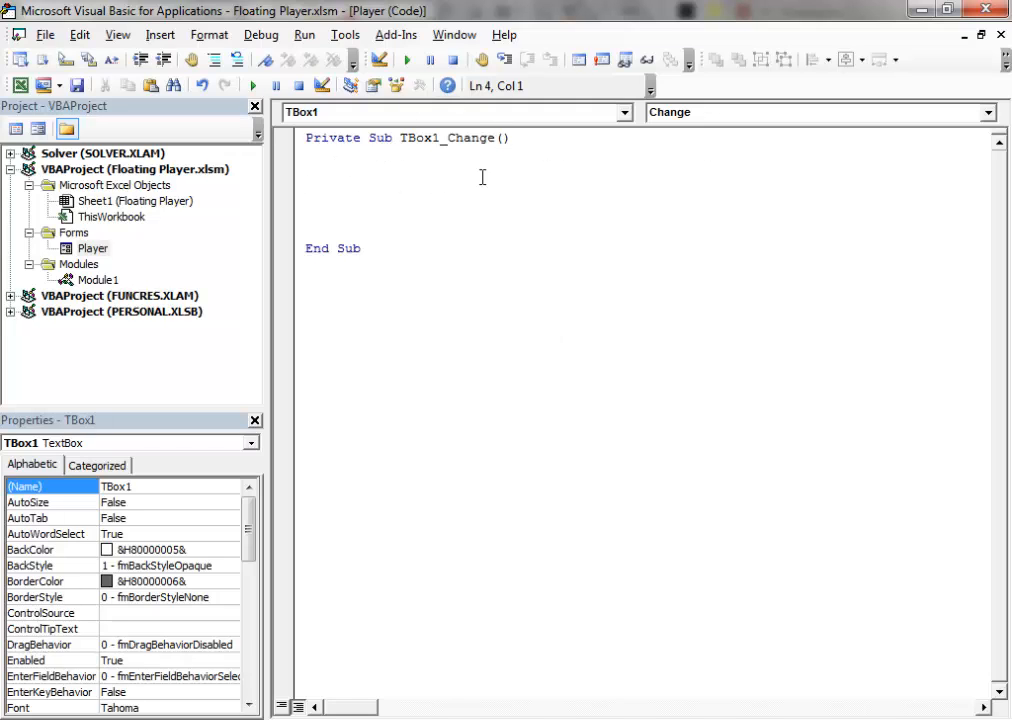
pyautogui.moveTo(786, 188)
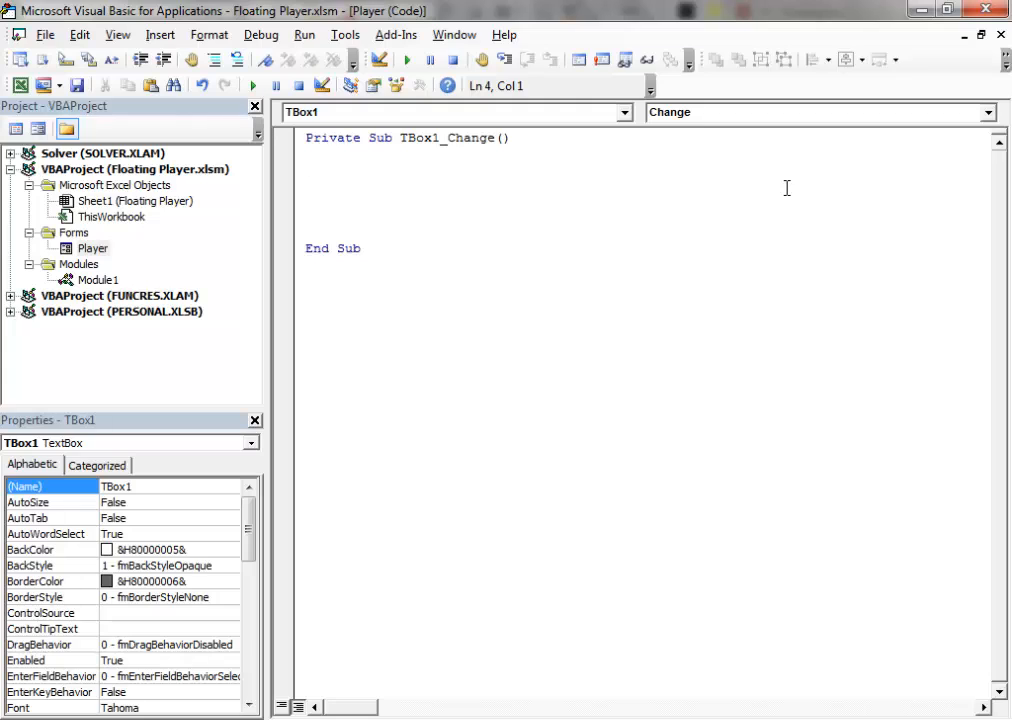
pyautogui.click(308, 184)
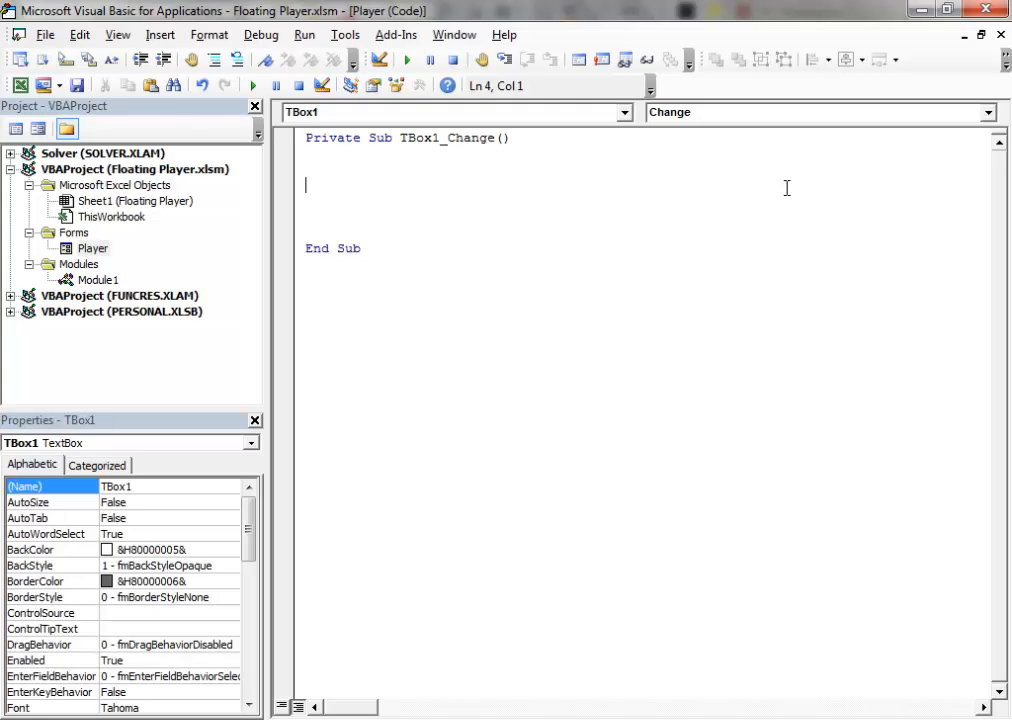
pyautogui.write('dim')
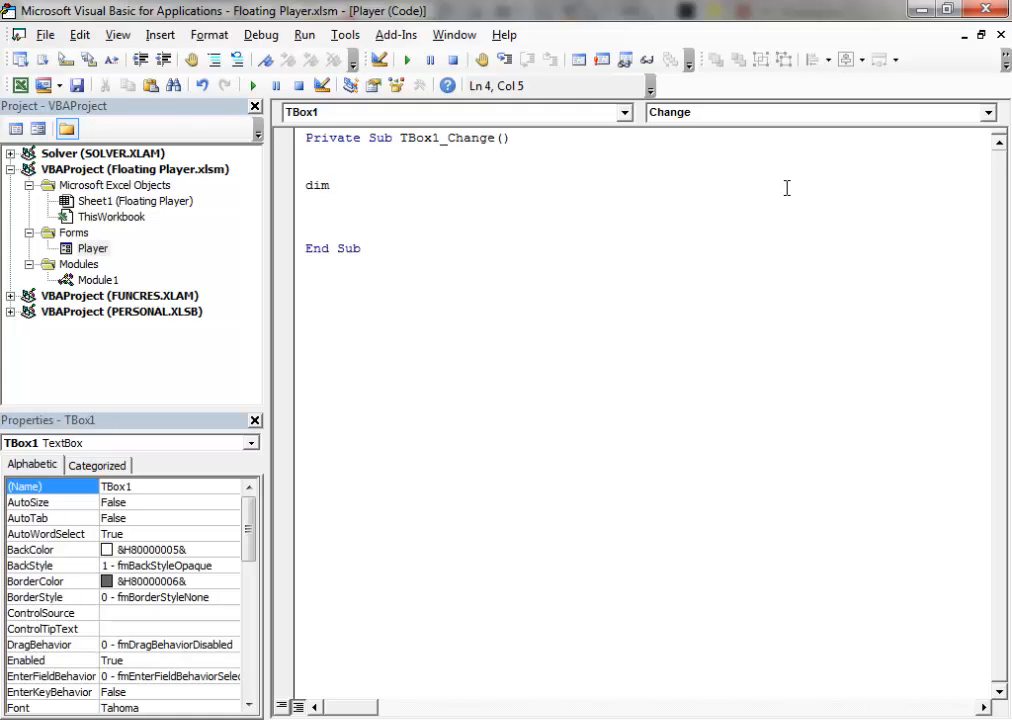
pyautogui.write('link')
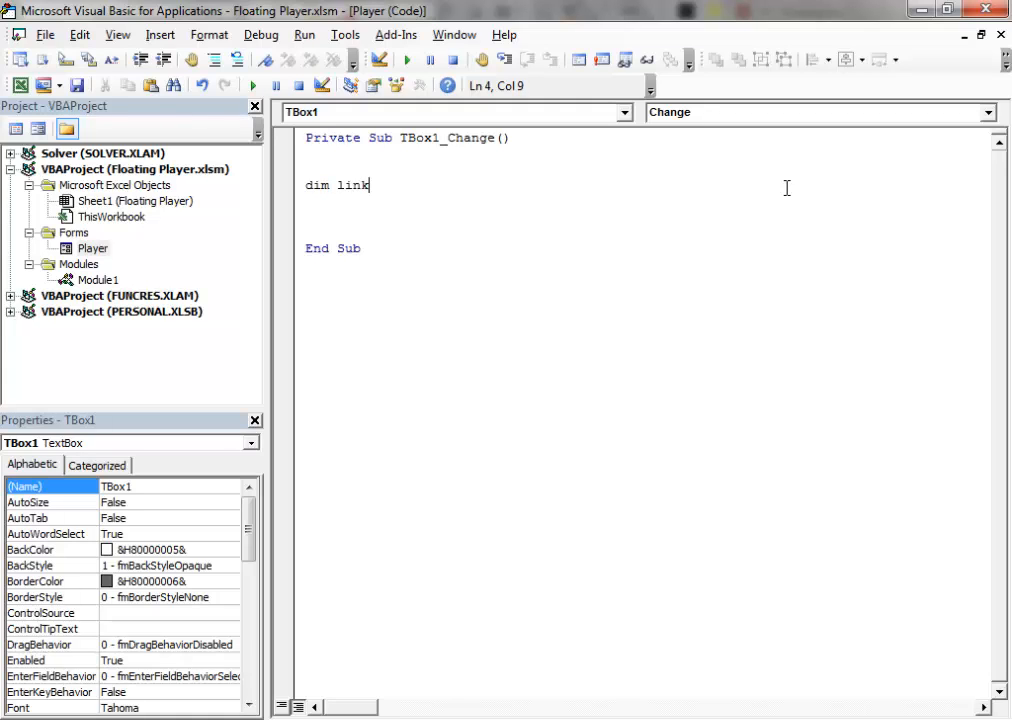
pyautogui.write('as')
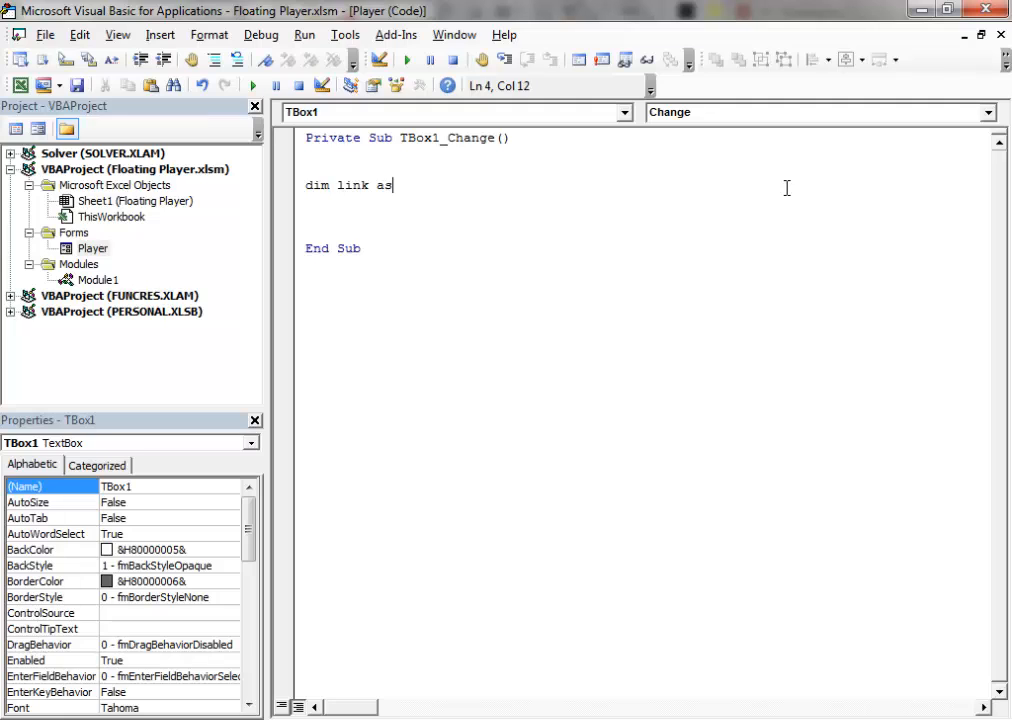
pyautogui.write('String')
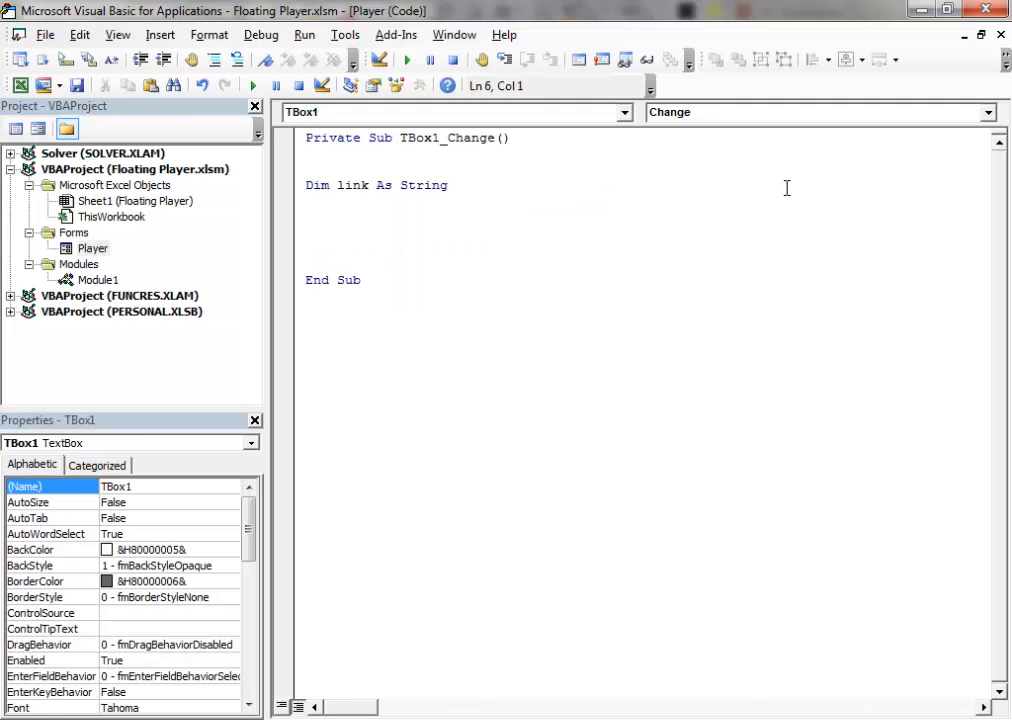
pyautogui.click(308, 216)
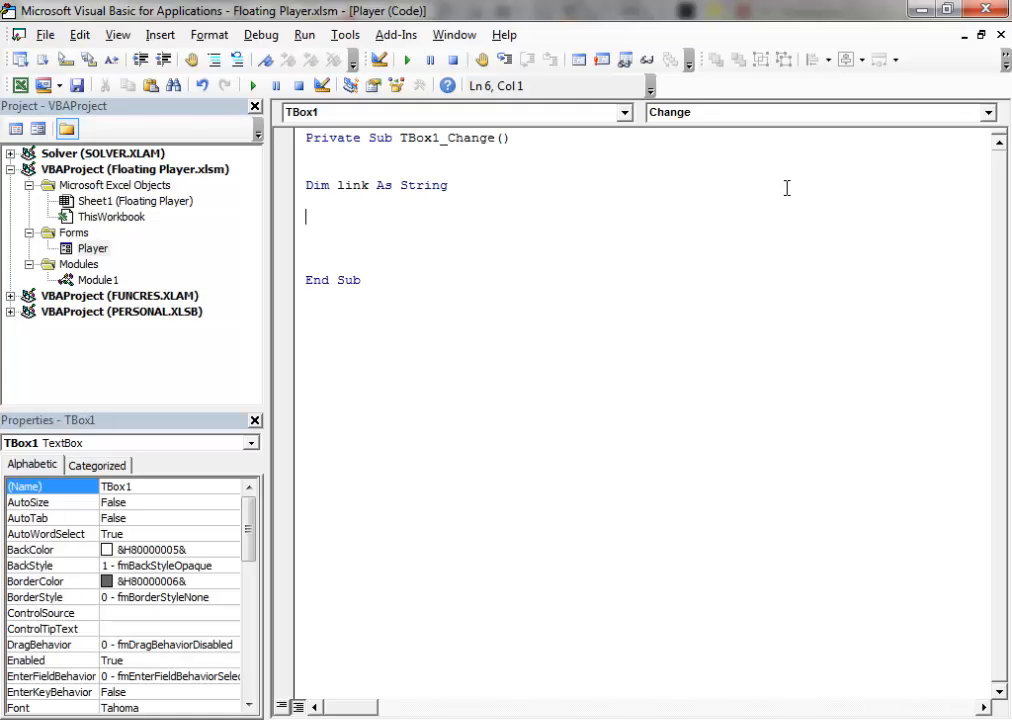
pyautogui.write('li')
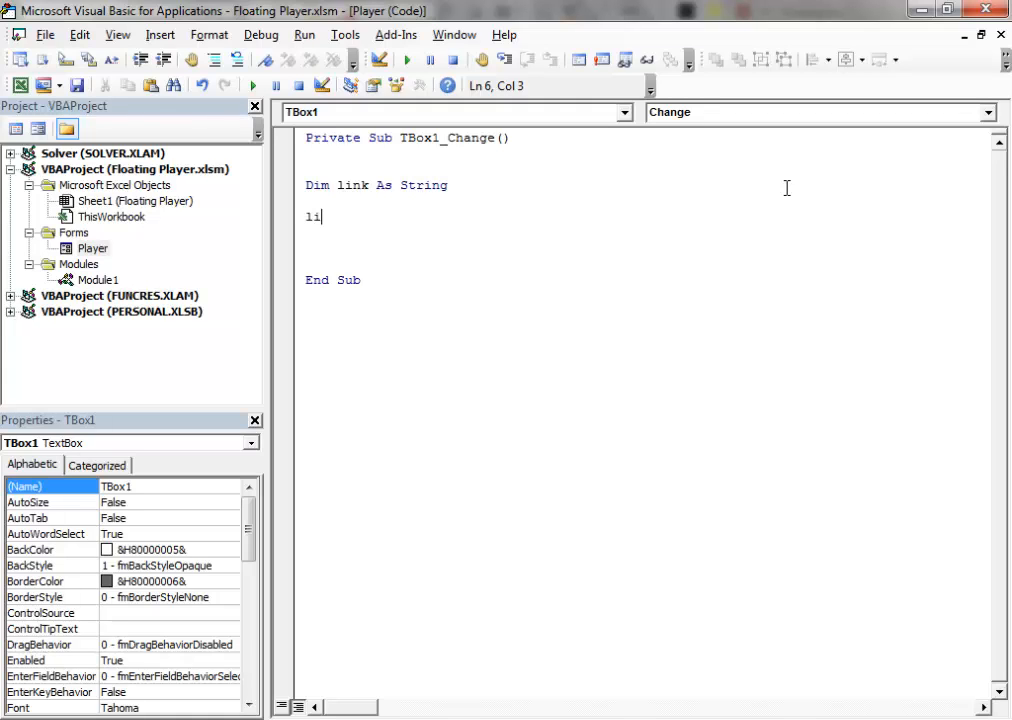
pyautogui.write('nk =')
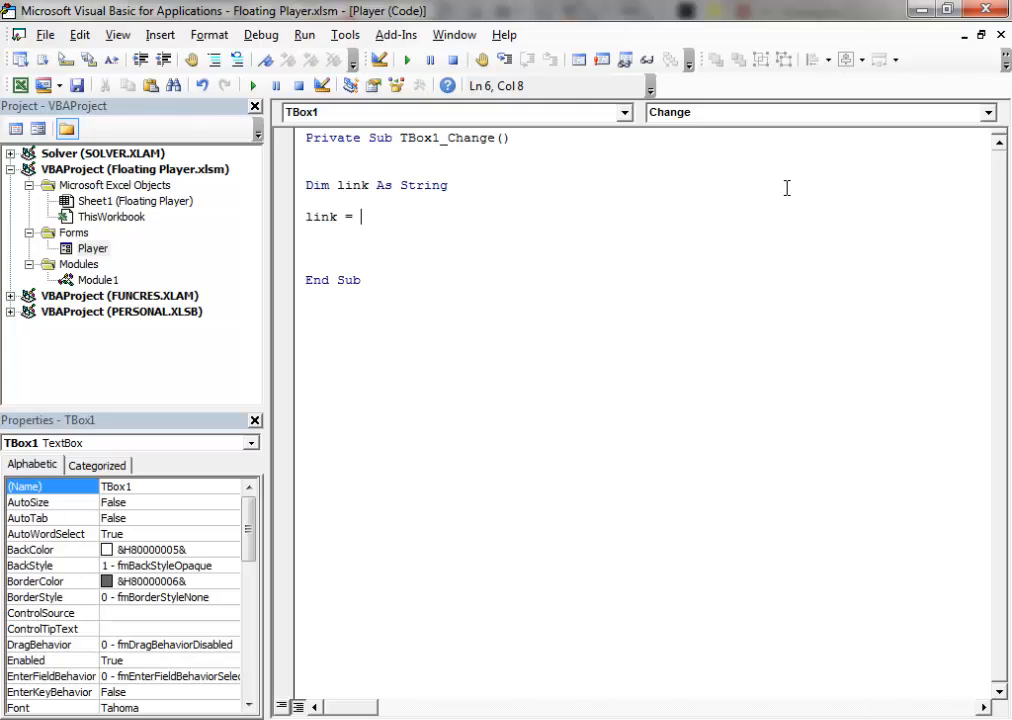
pyautogui.write('TB')
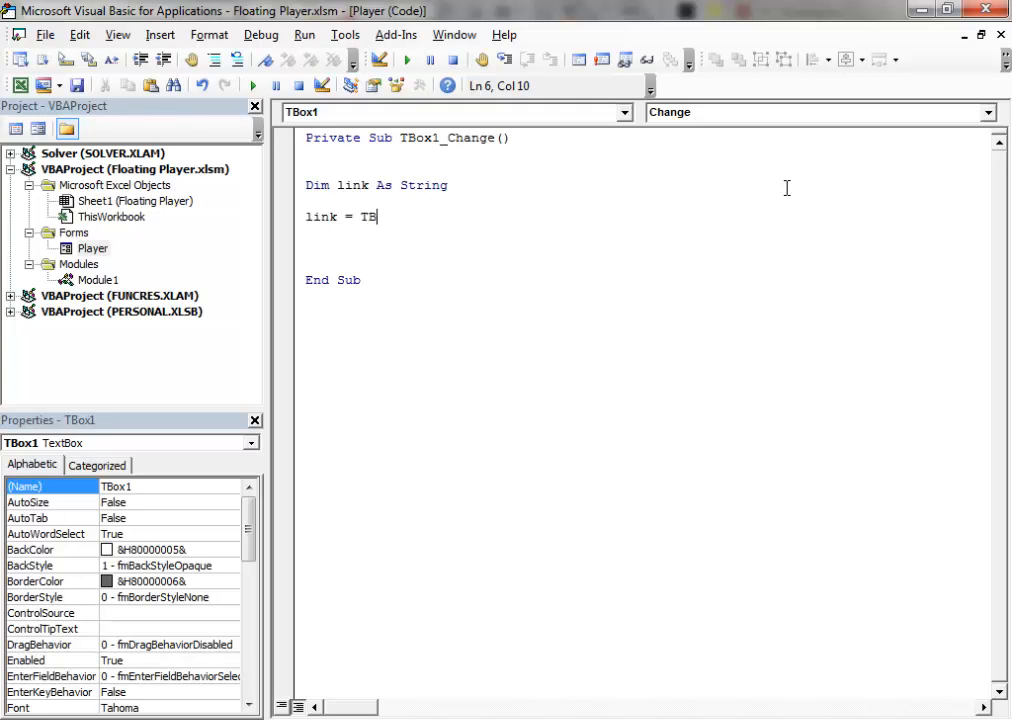
pyautogui.write('ox1')
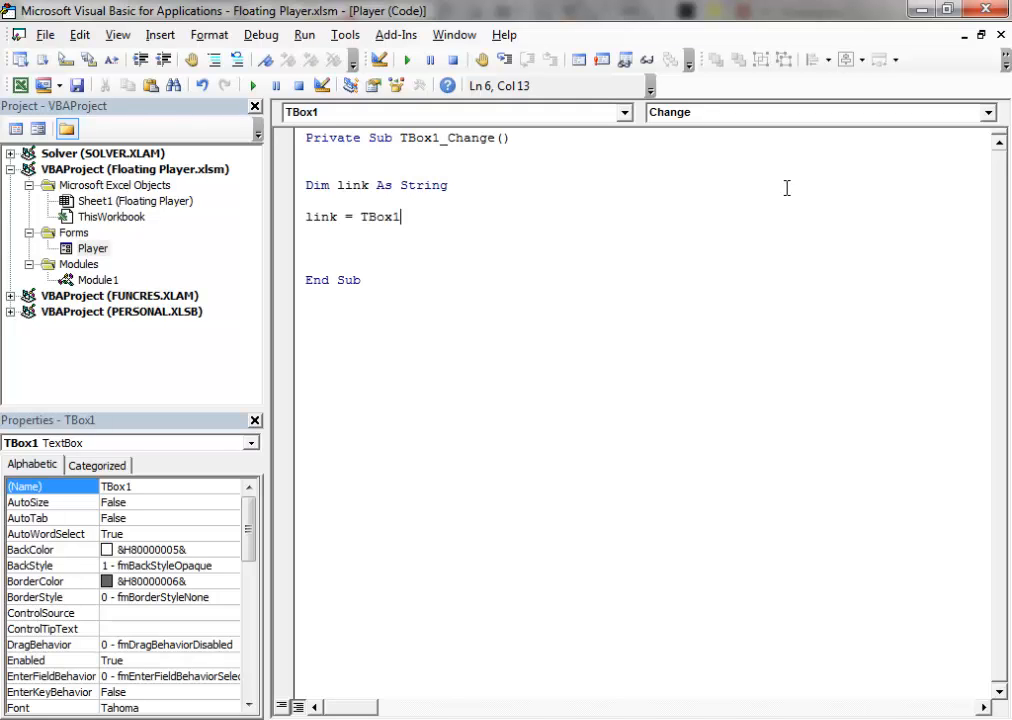
pyautogui.write('.value')
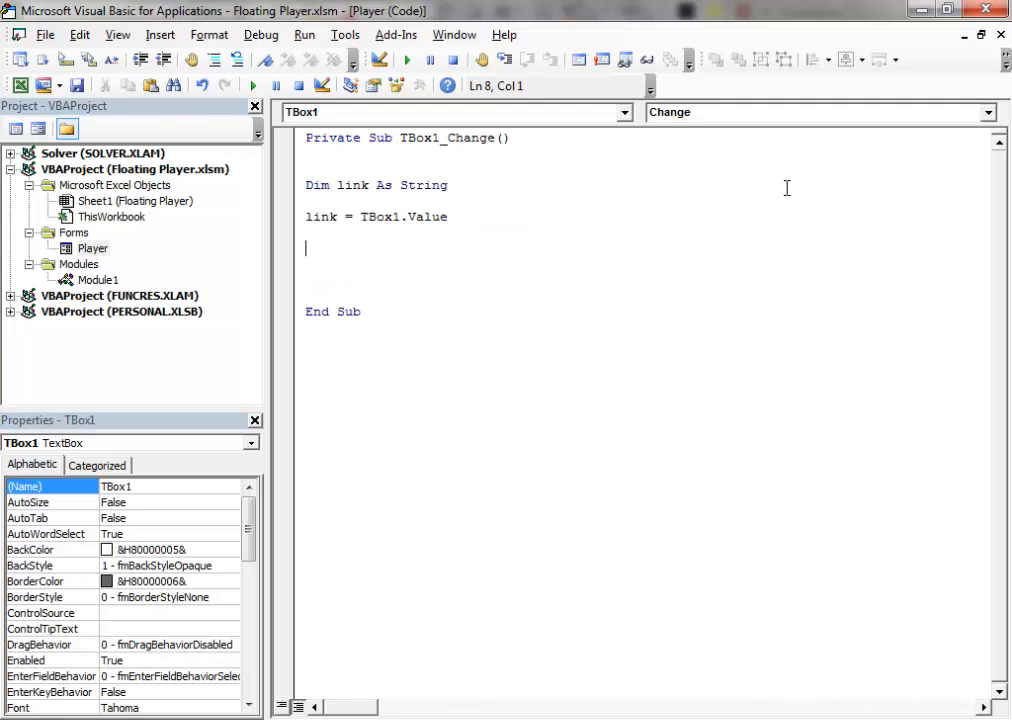
pyautogui.moveTo(930, 60)
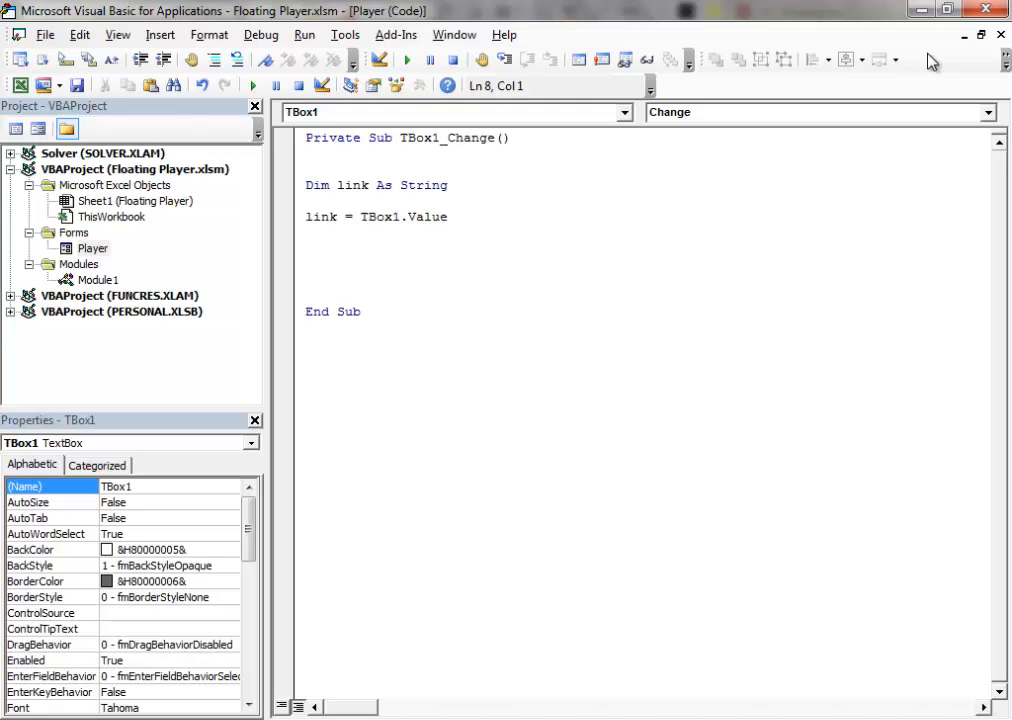
# Add the line Player("SWF1").Movie = link to load the URL into the Flash player.
pyautogui.write('Player')
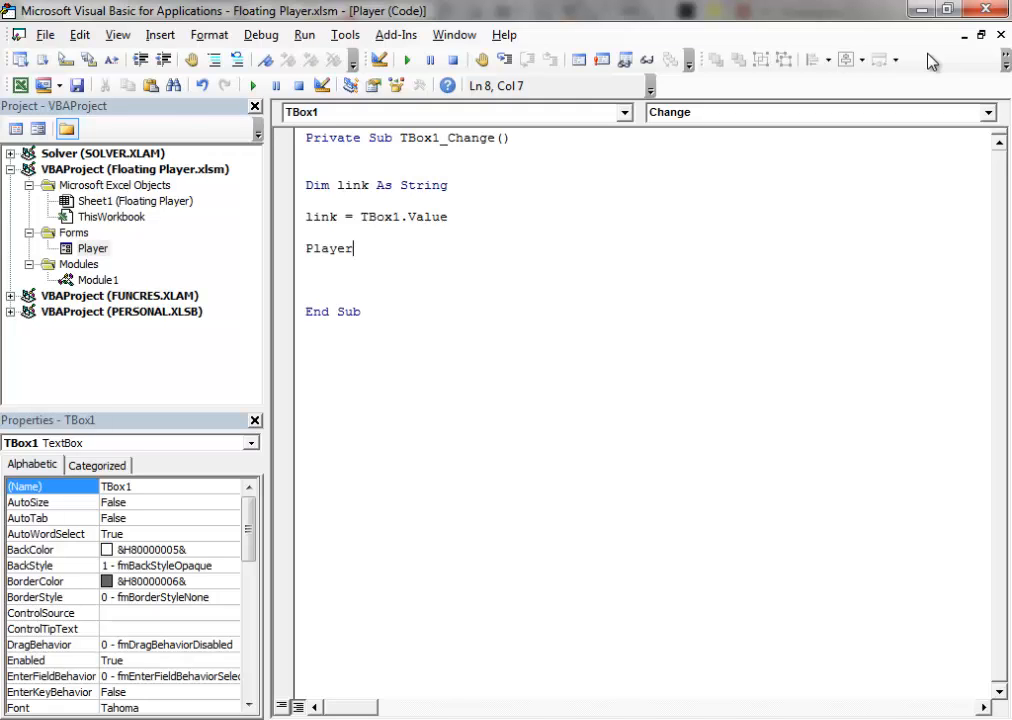
pyautogui.write('("')
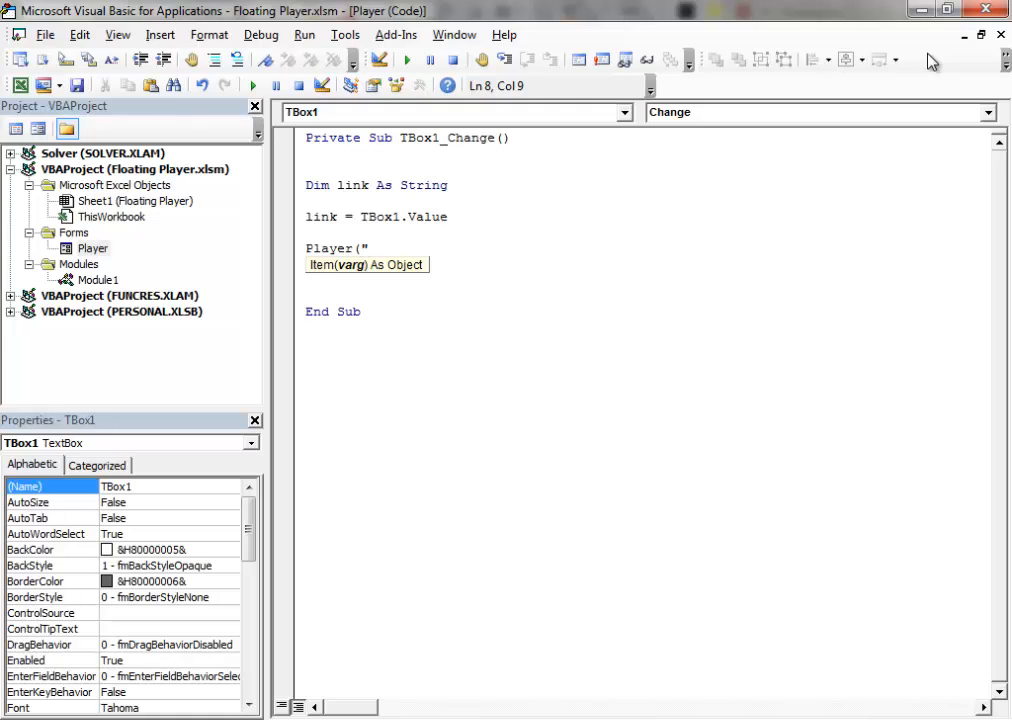
pyautogui.write('SWF')
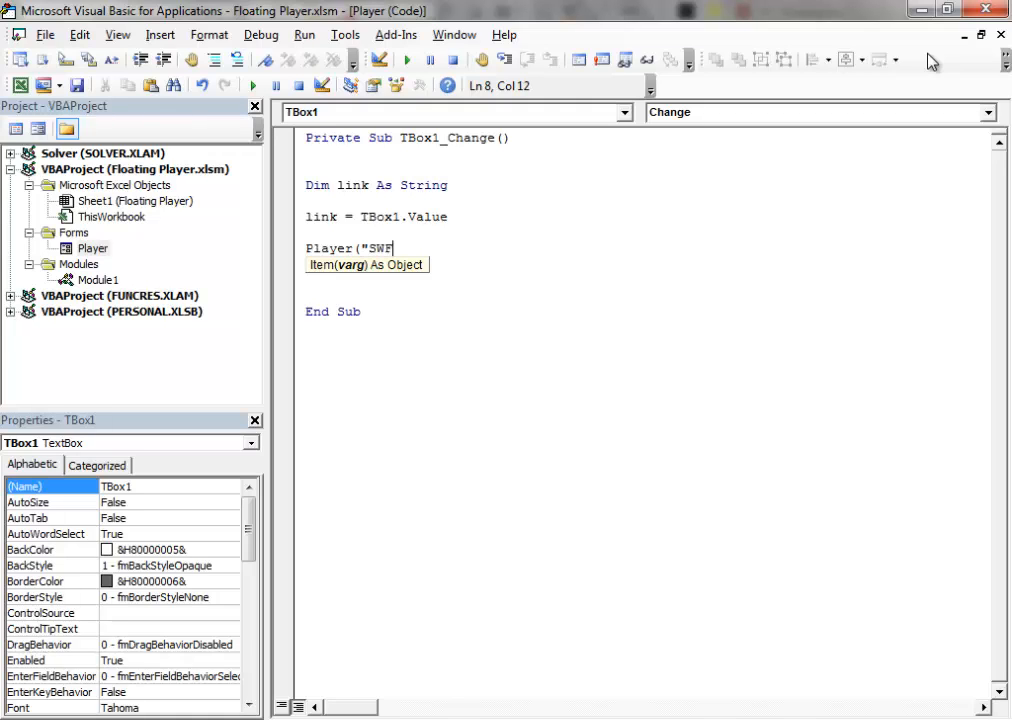
pyautogui.write('1"')
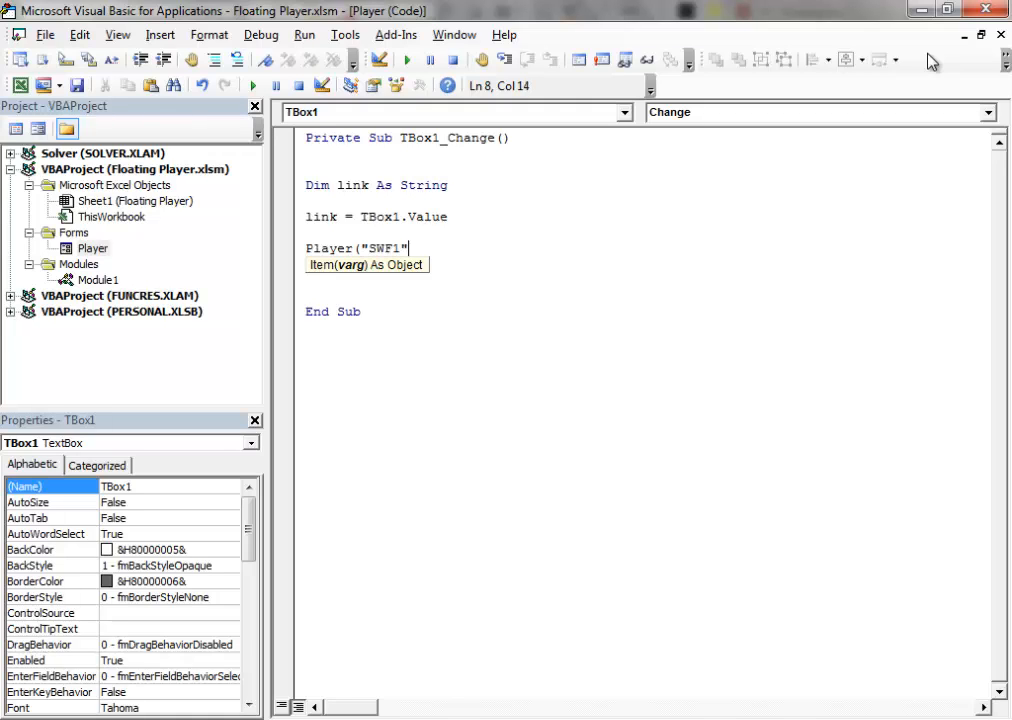
pyautogui.write(').')
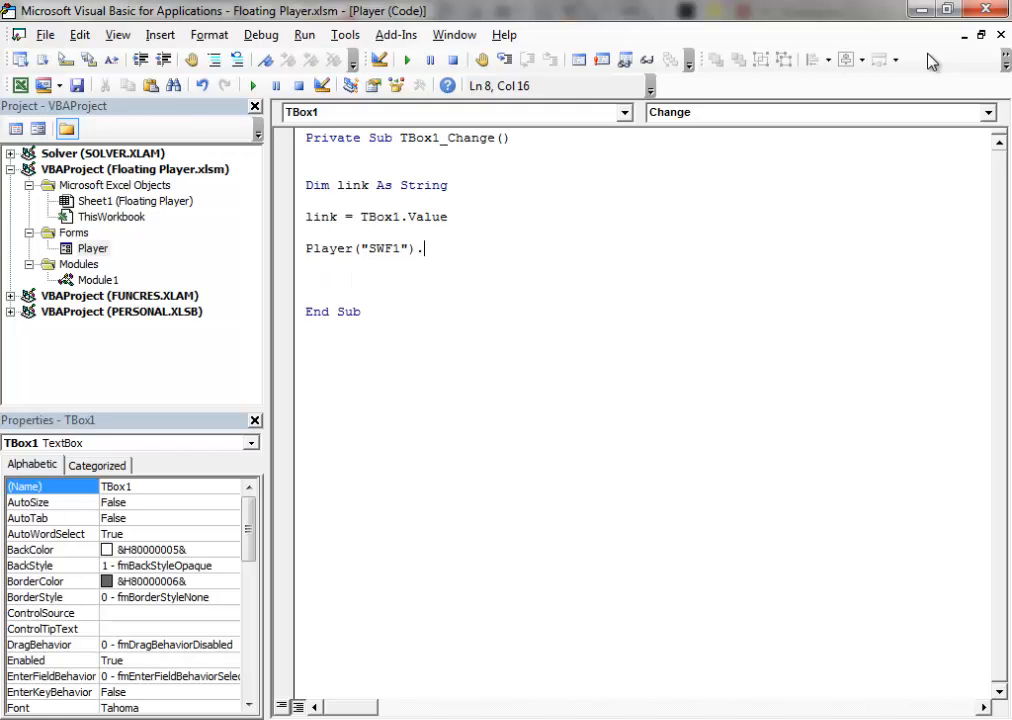
pyautogui.write('movie')
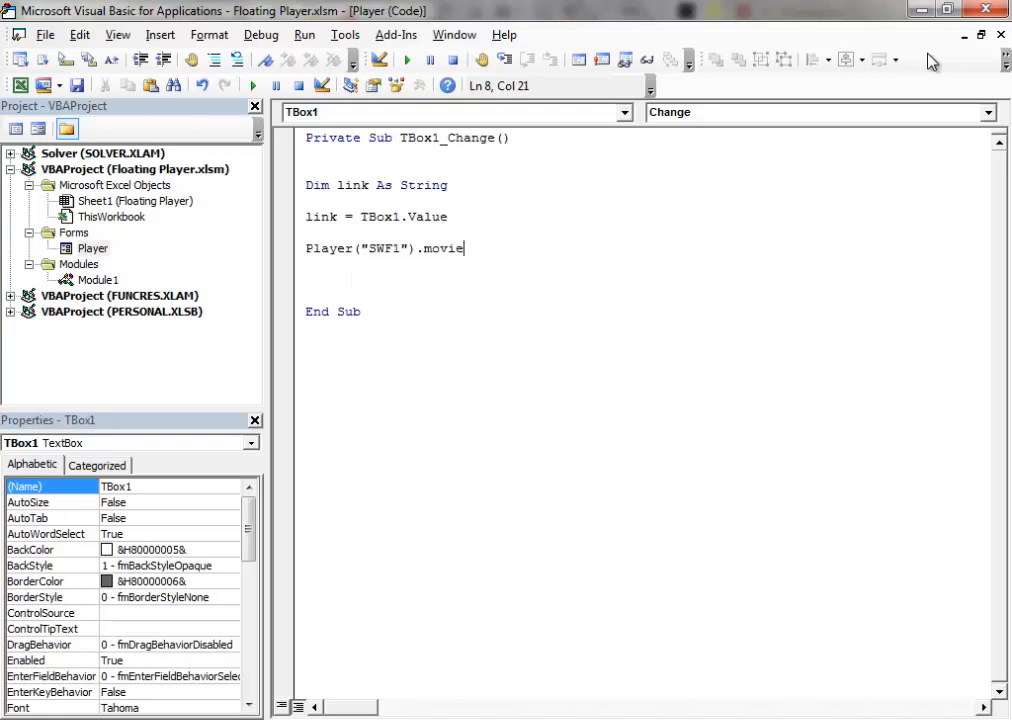
pyautogui.write('= lin')
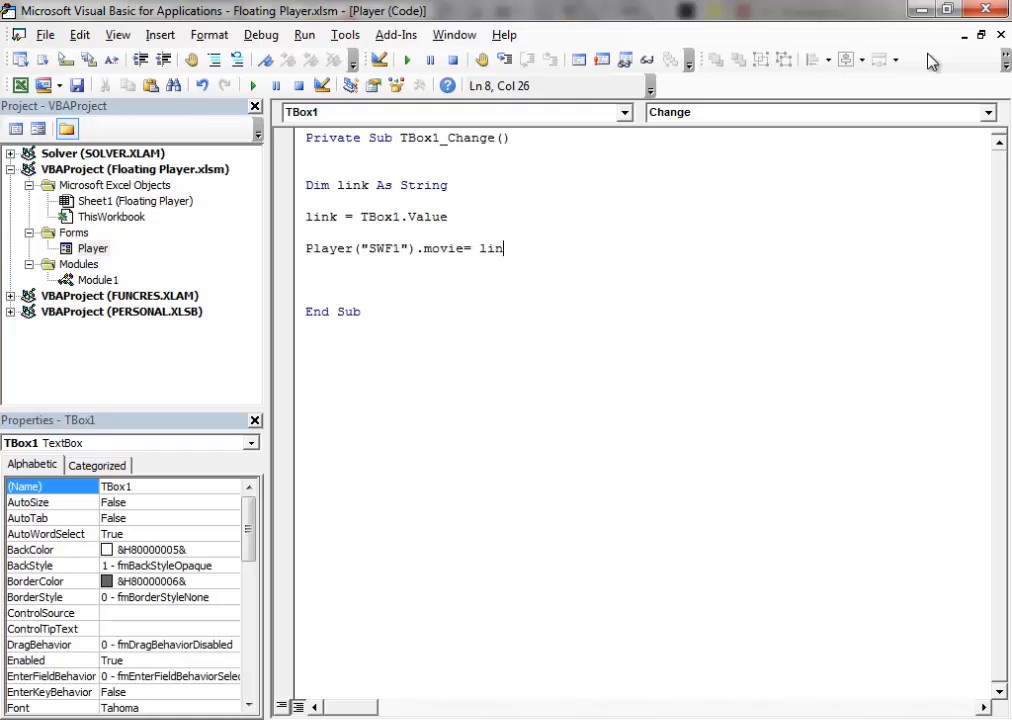
pyautogui.press('Return')
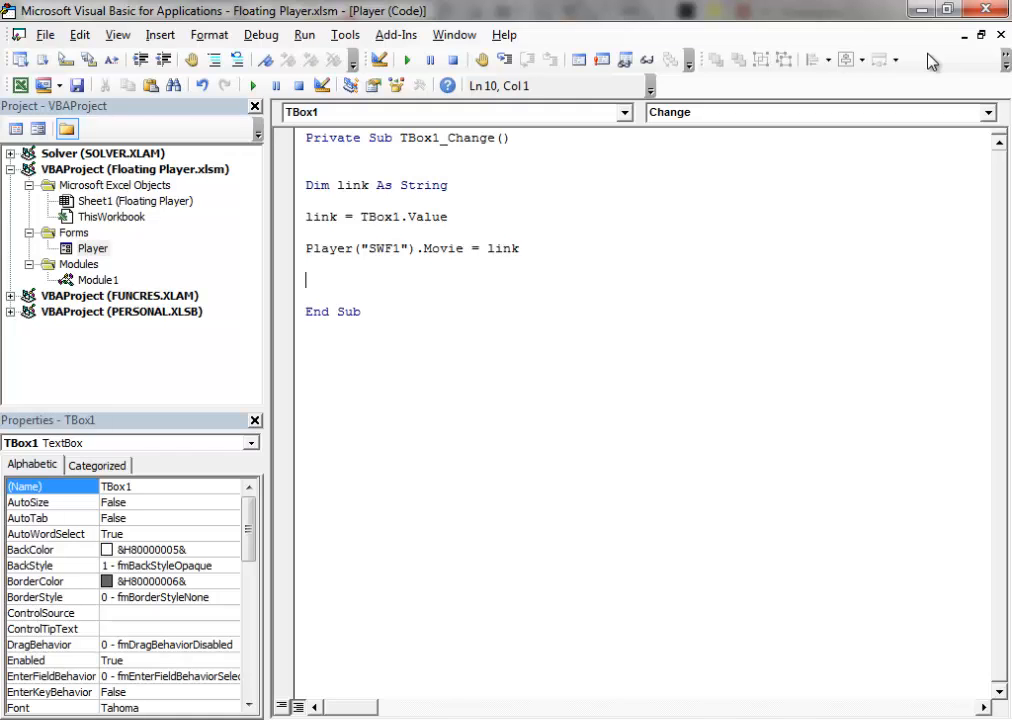
pyautogui.moveTo(594, 218)
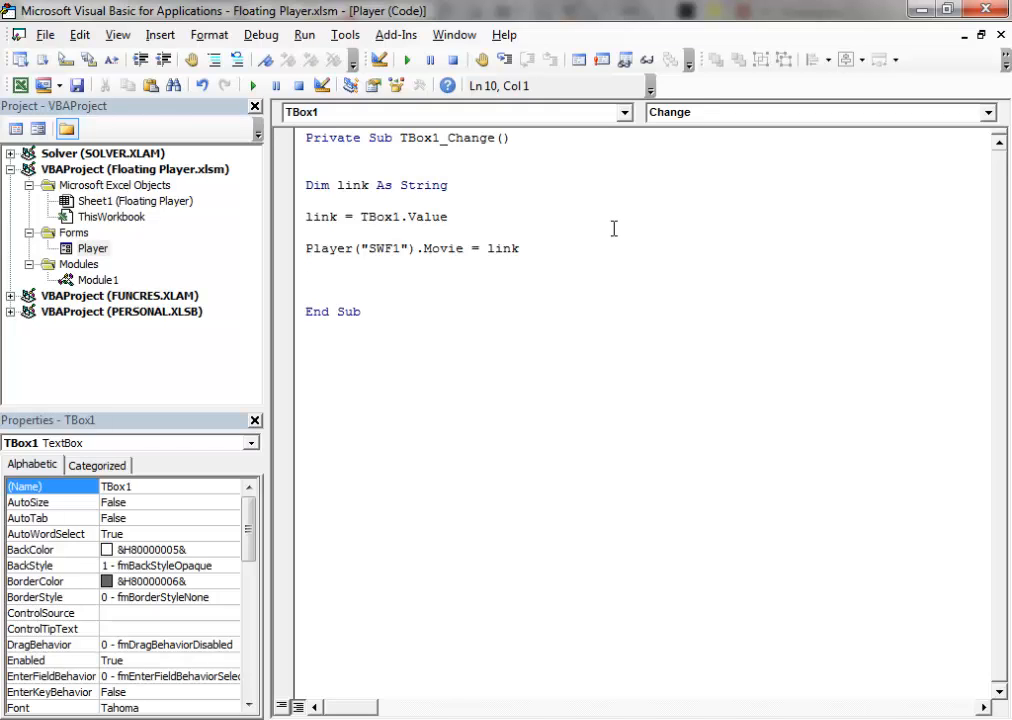
pyautogui.moveTo(524, 204)
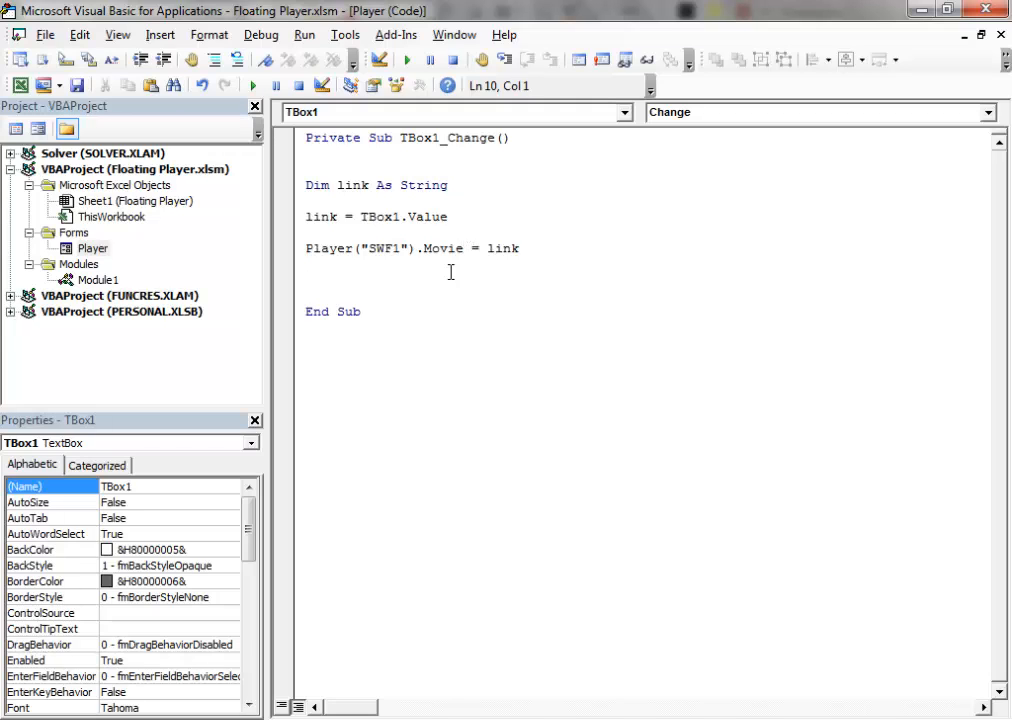
pyautogui.moveTo(376, 232)
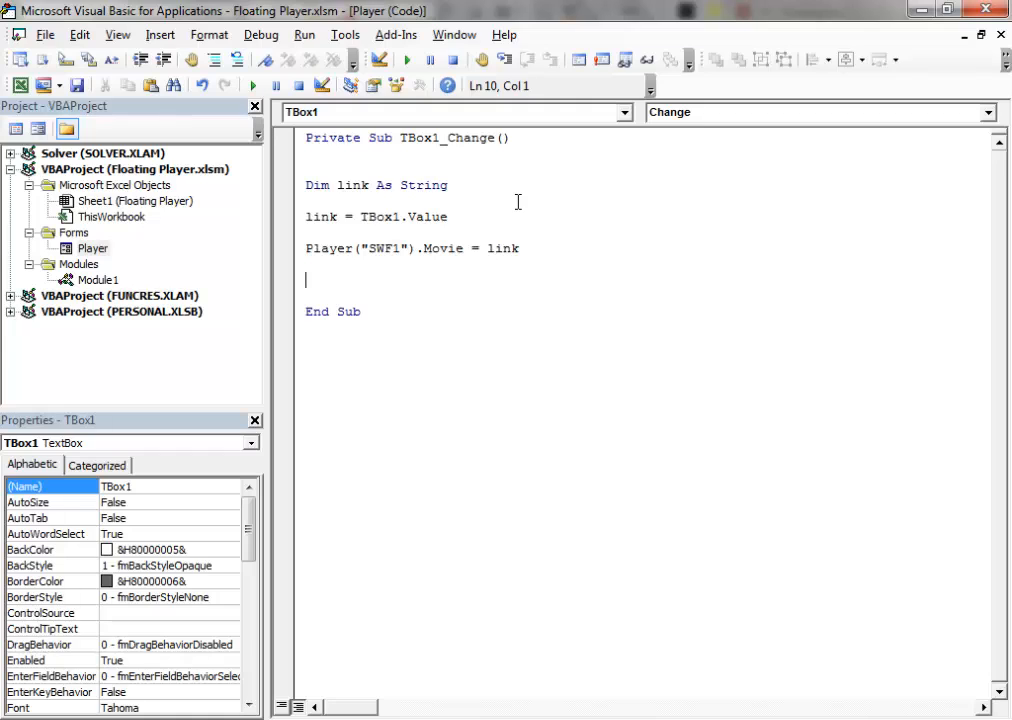
pyautogui.moveTo(514, 272)
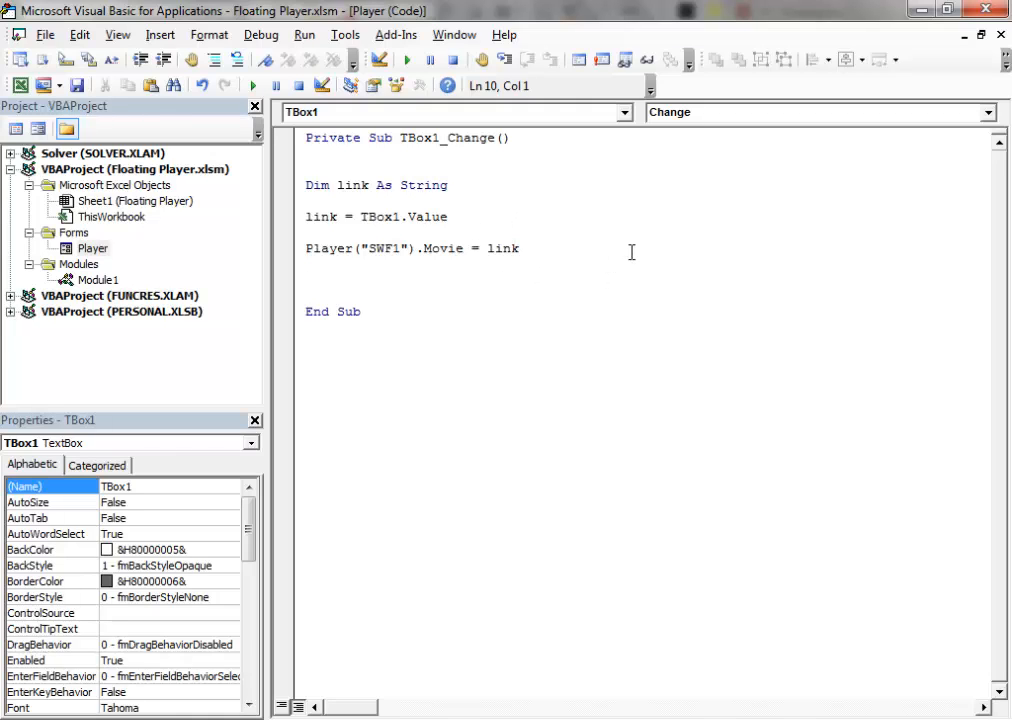
pyautogui.moveTo(704, 262)
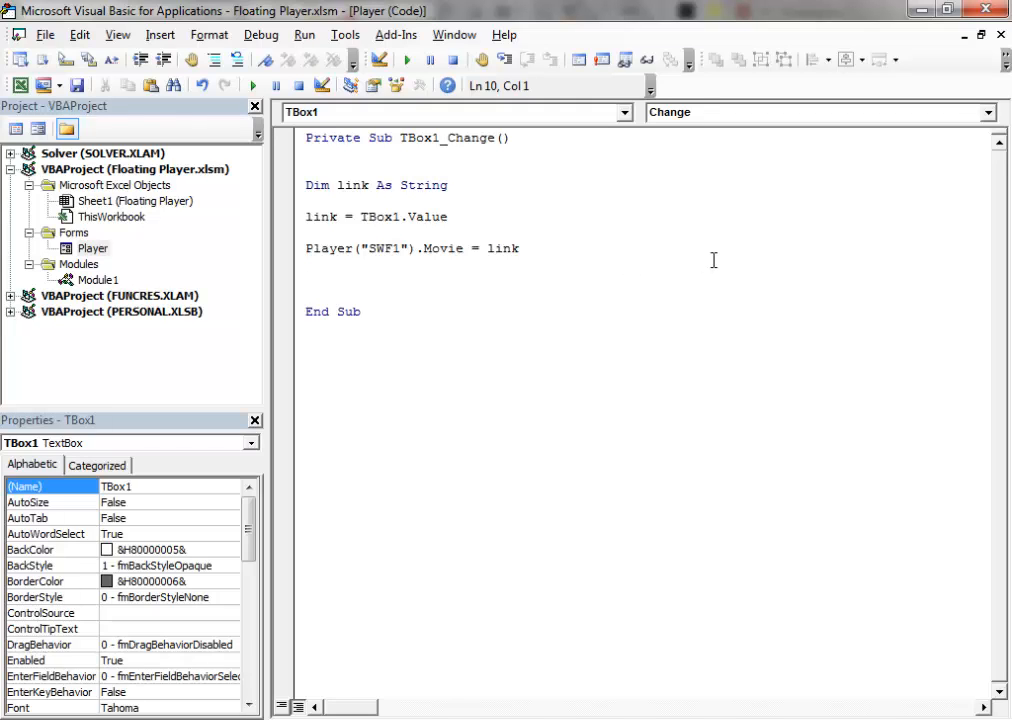
pyautogui.moveTo(452, 268)
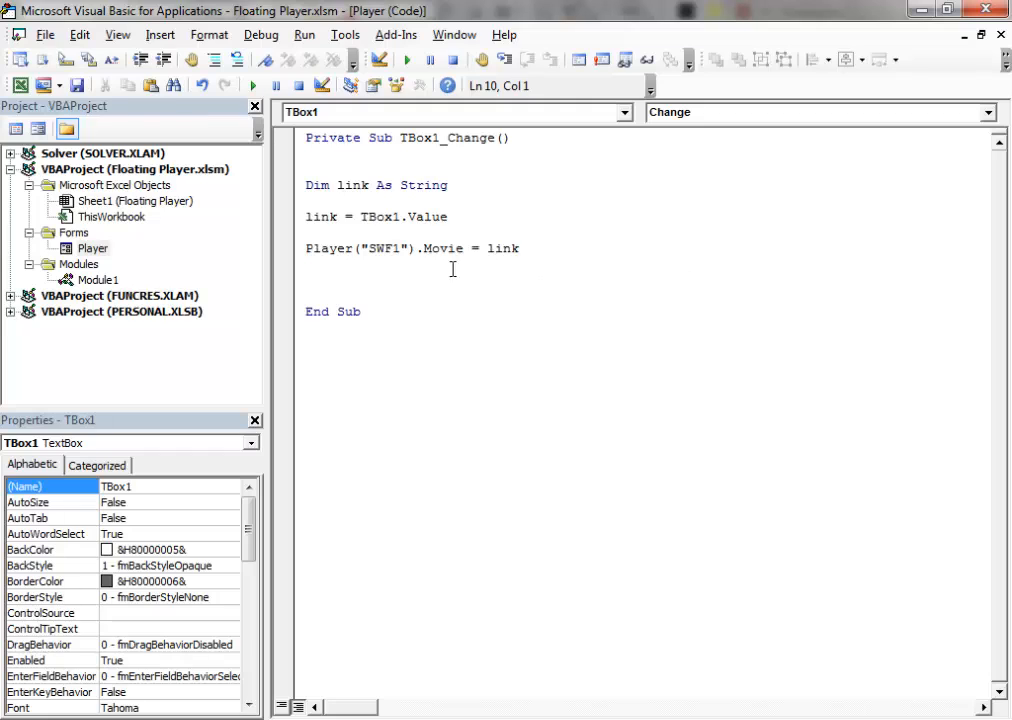
# Select Module1 and change its (Name) property to ShowPlayer.
pyautogui.click(98, 280)
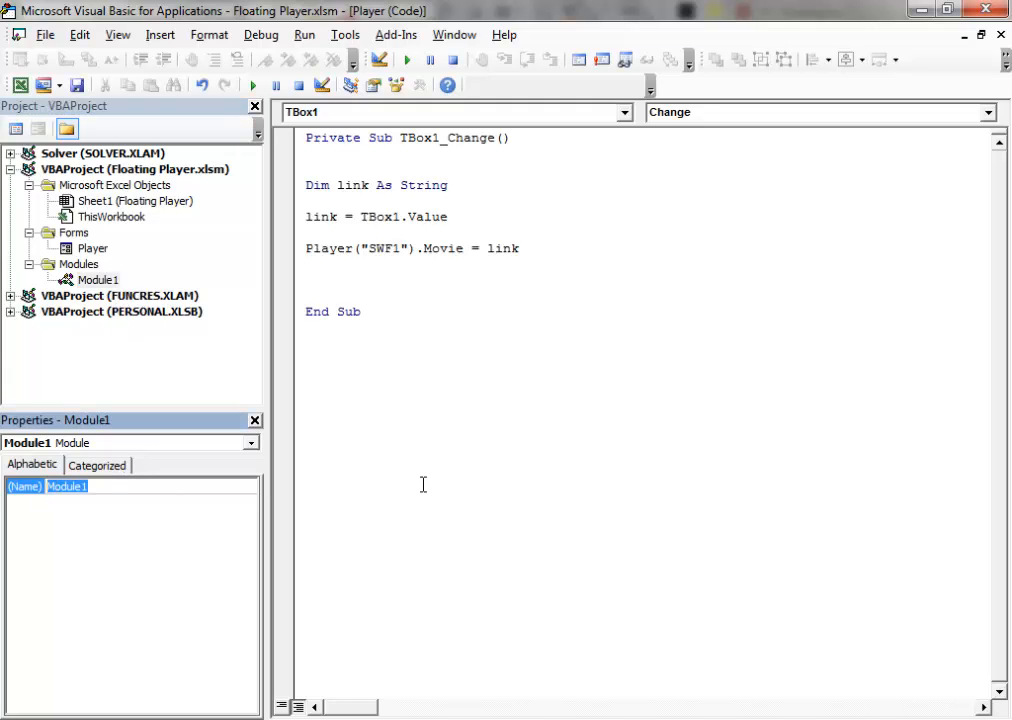
pyautogui.write('S')
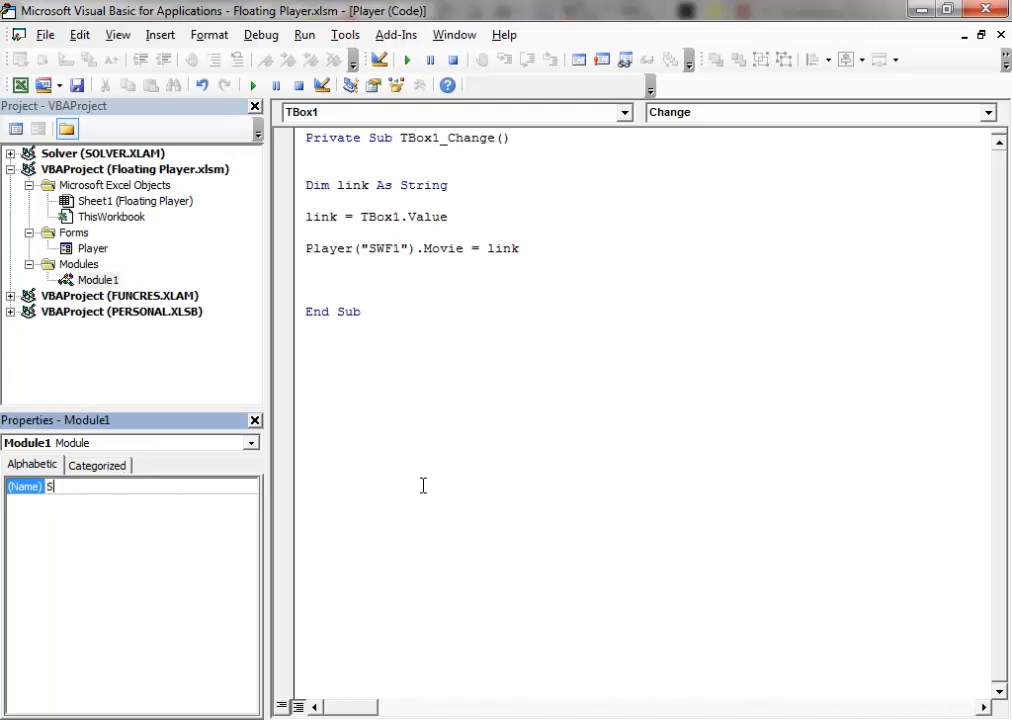
pyautogui.write('howPlayer')
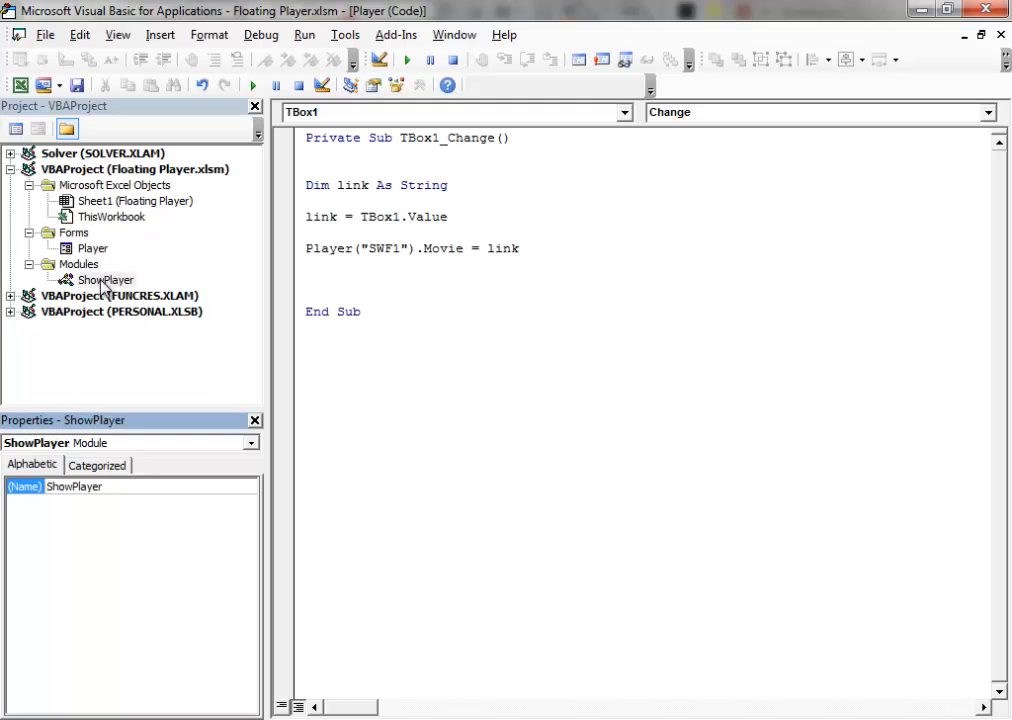
# Write Sub Show() in the ShowPlayer module containing Player.Show False.
pyautogui.doubleClick(104, 280)
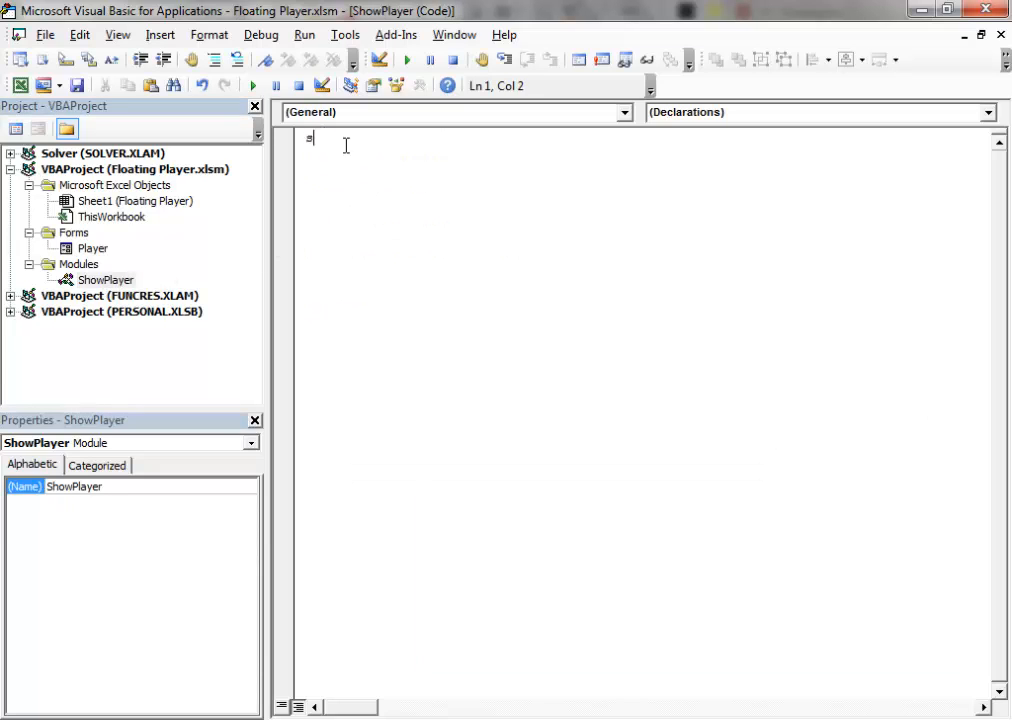
pyautogui.write('ub Show(')
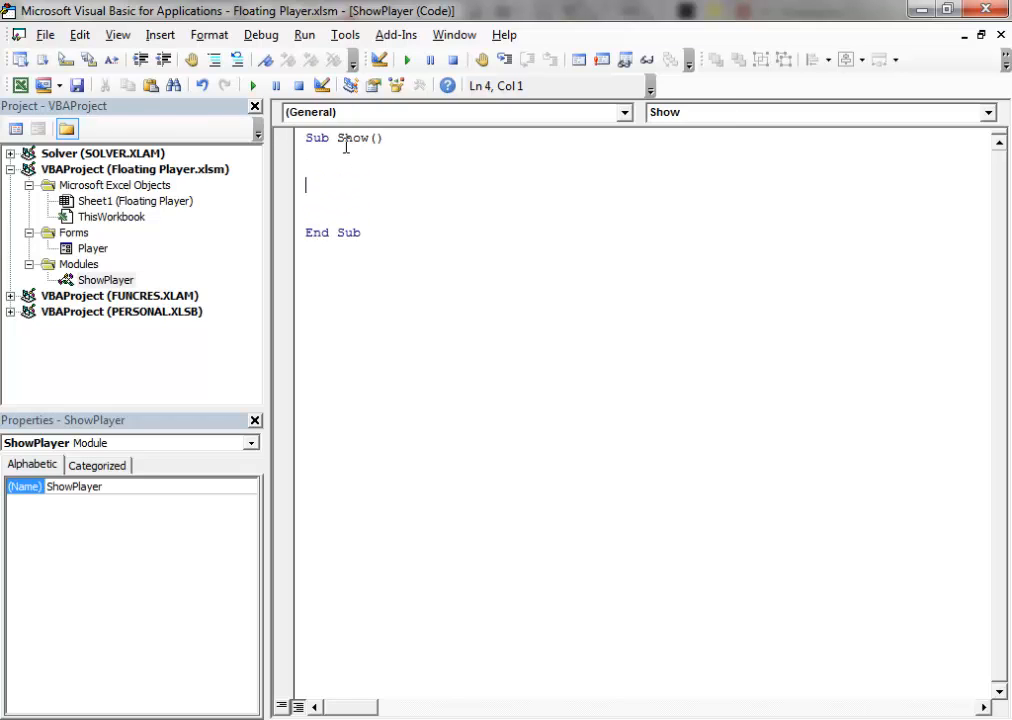
pyautogui.write('Pla')
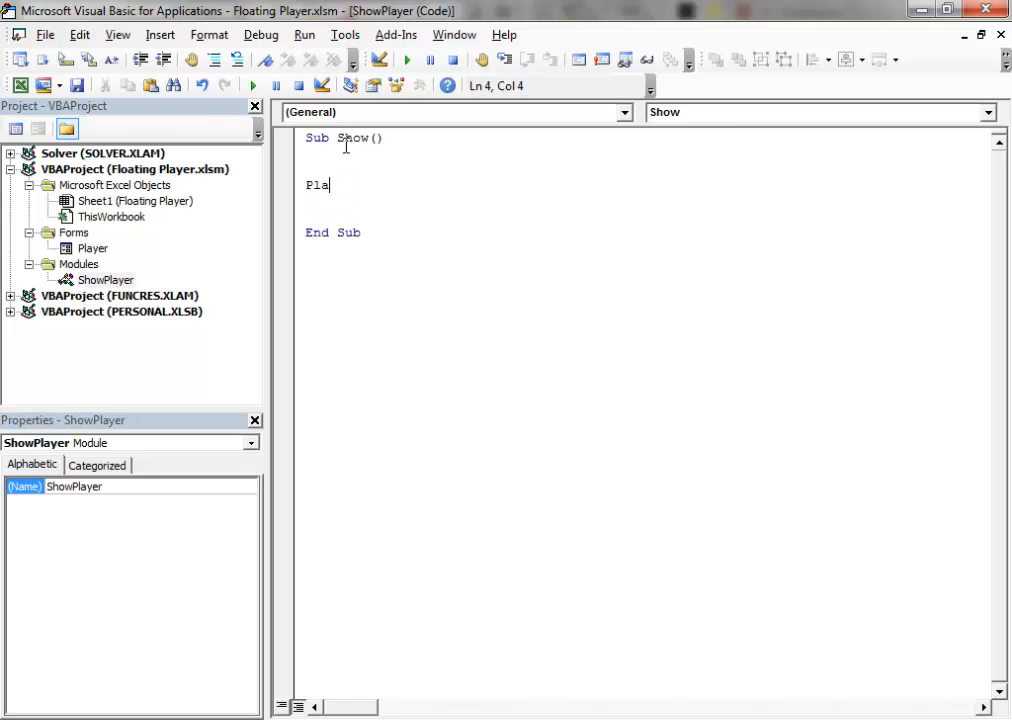
pyautogui.write('yer.')
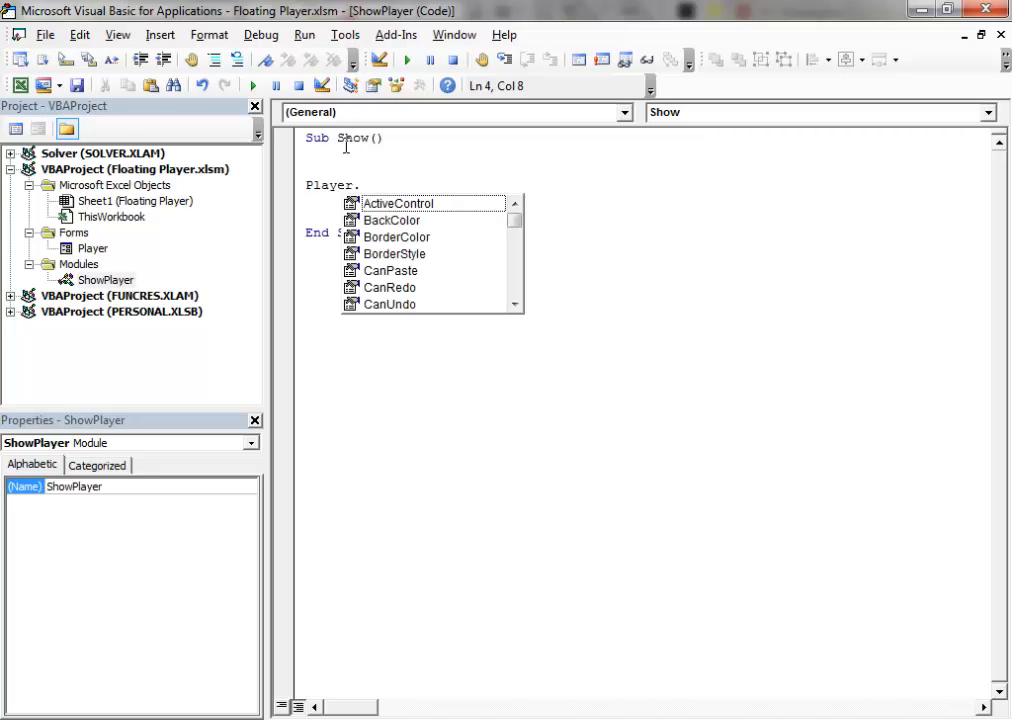
pyautogui.write('Show False')
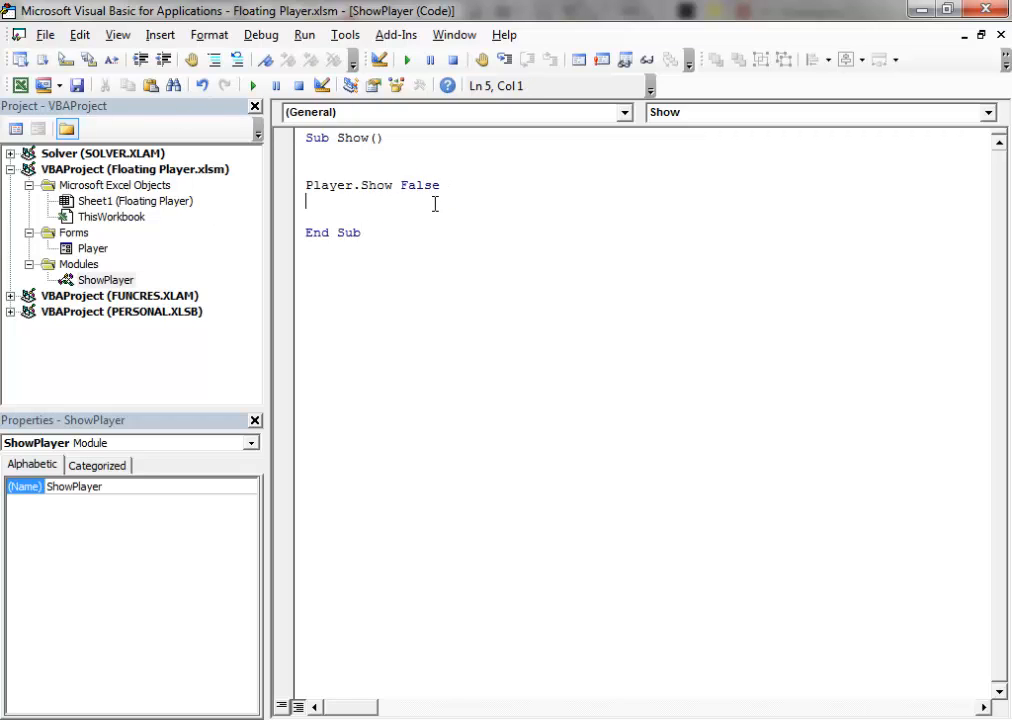
pyautogui.moveTo(504, 204)
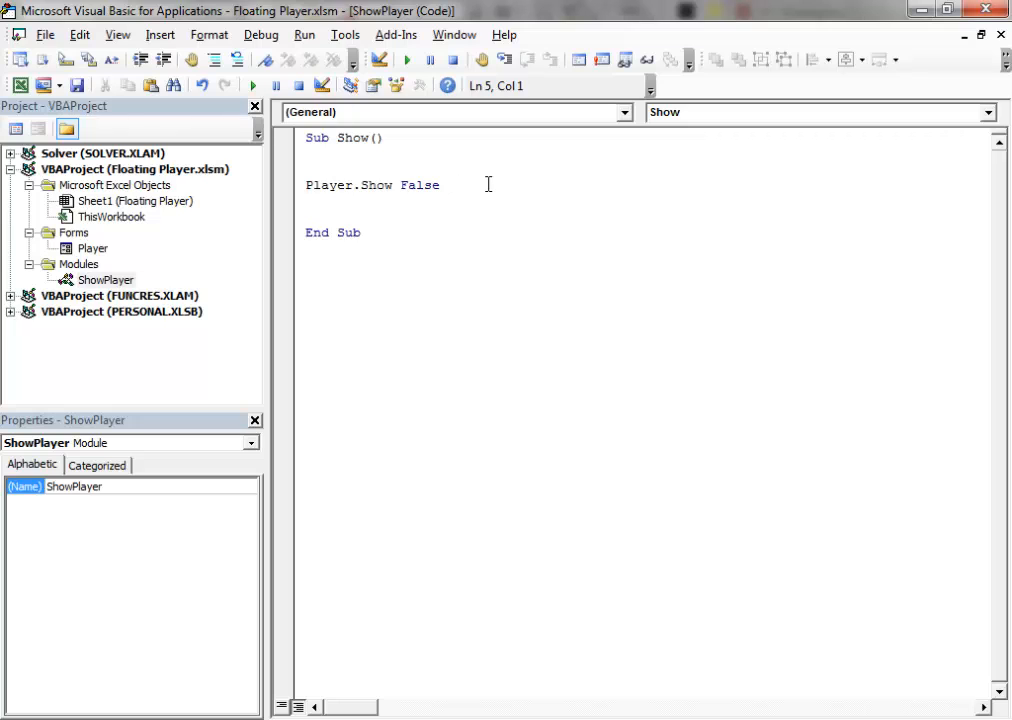
pyautogui.moveTo(502, 200)
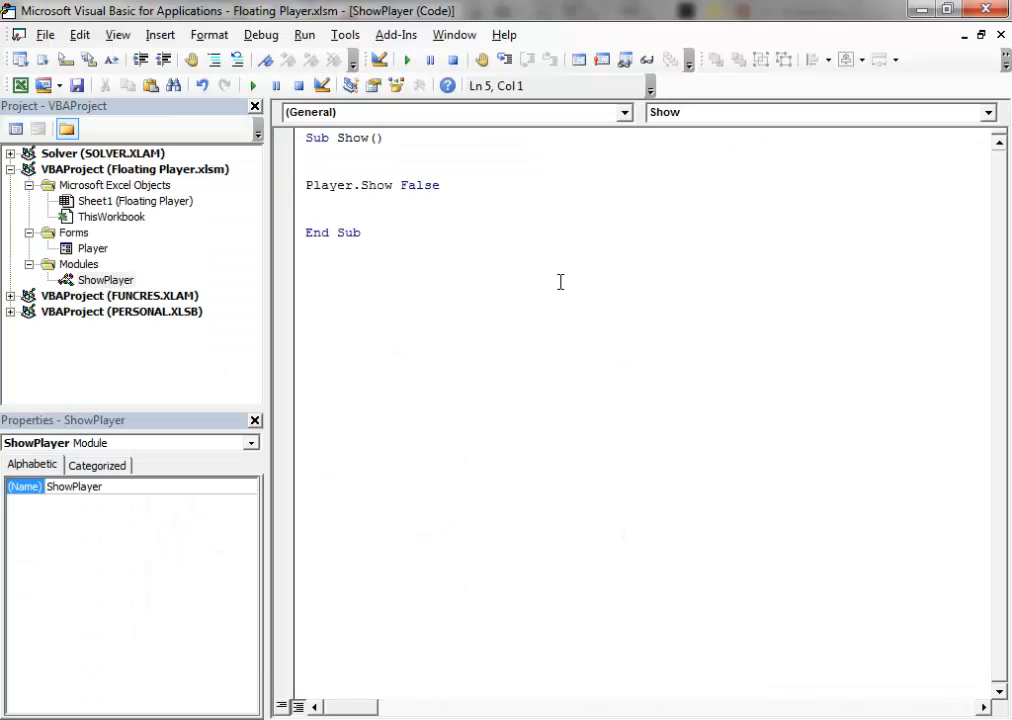
pyautogui.moveTo(480, 164)
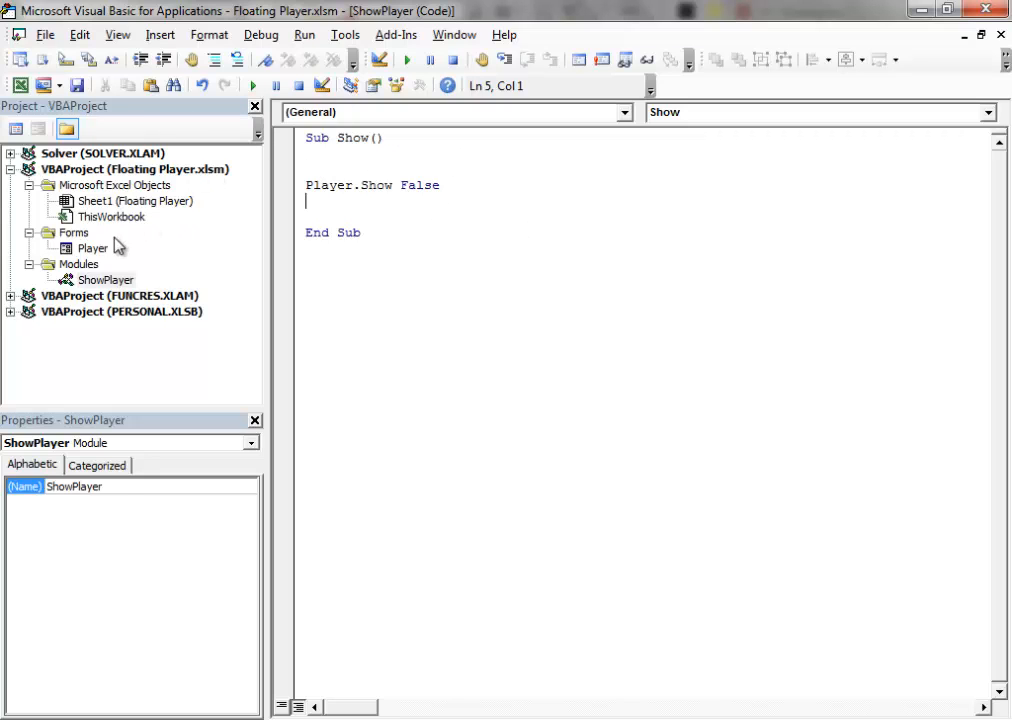
# Review Tools > References to confirm Shockwave Flash is ticked, then cancel back to the Player form.
pyautogui.doubleClick(92, 248)
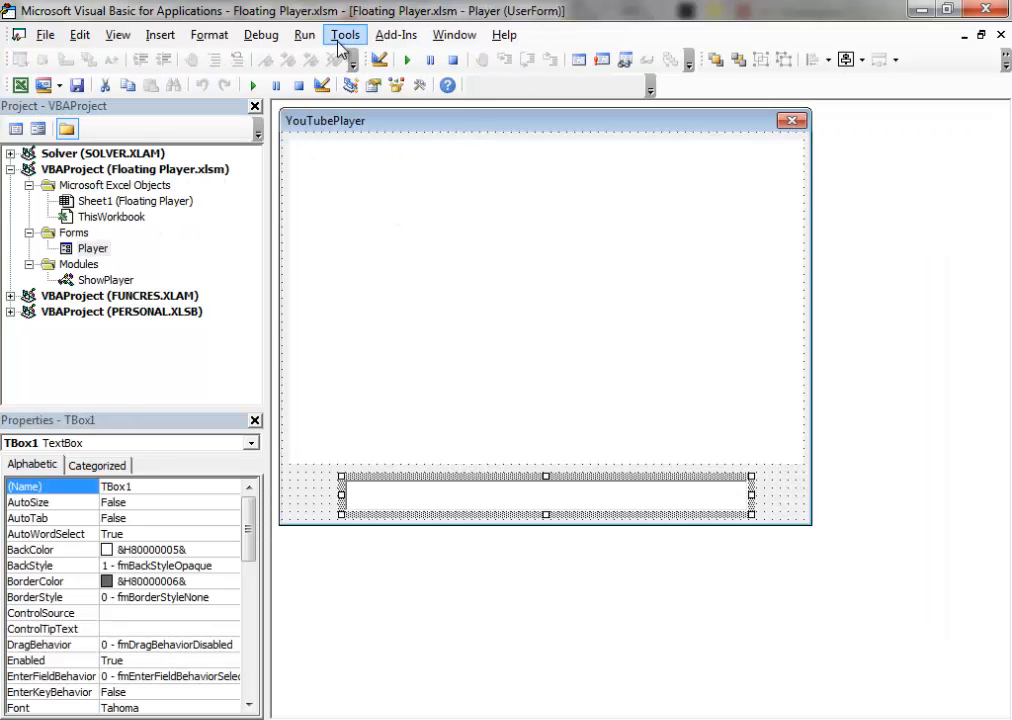
pyautogui.click(344, 34)
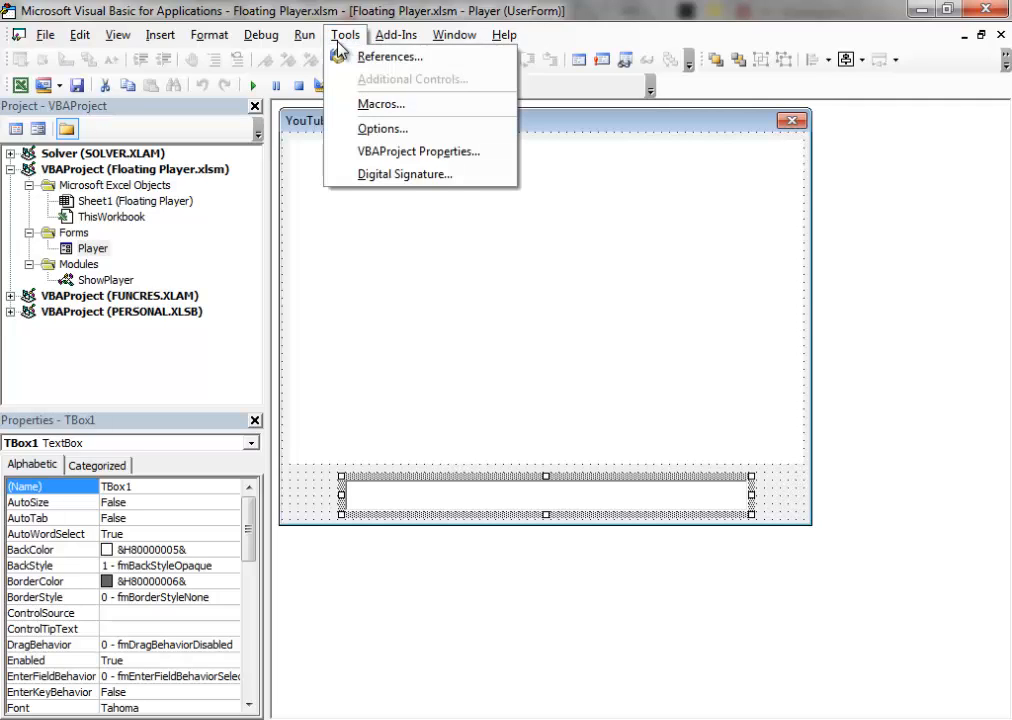
pyautogui.moveTo(350, 44)
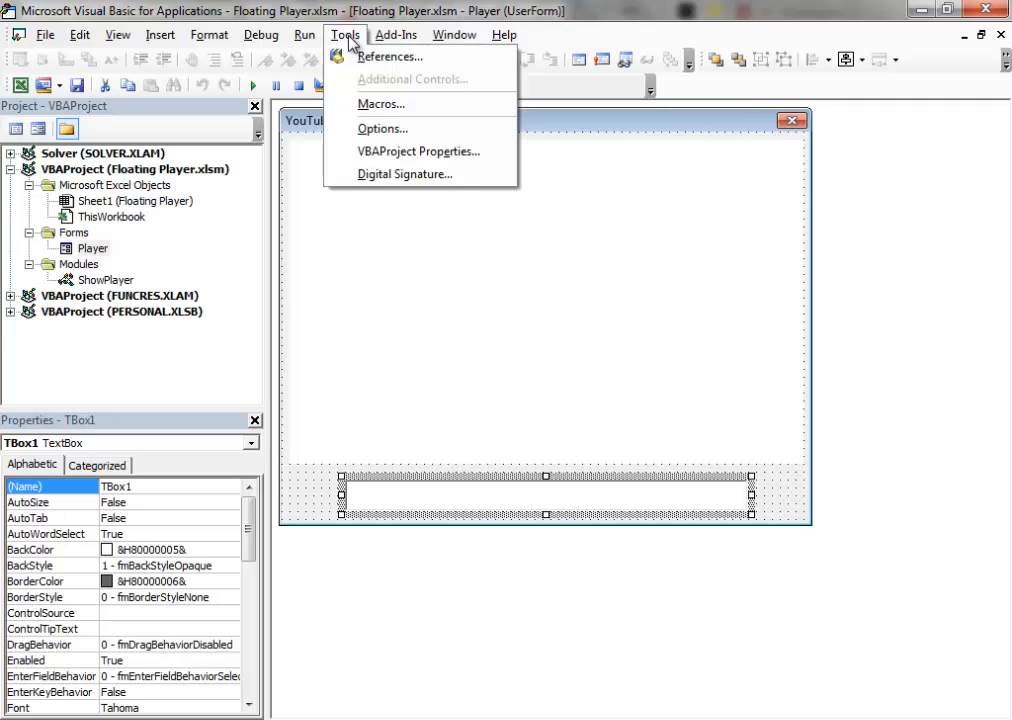
pyautogui.moveTo(388, 56)
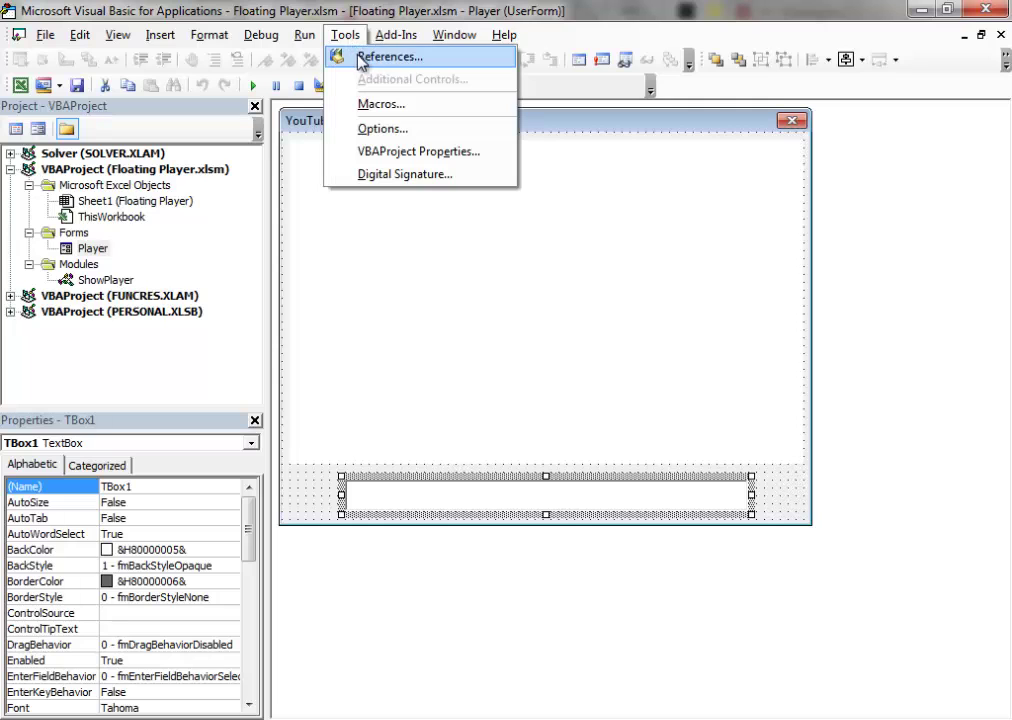
pyautogui.click(388, 56)
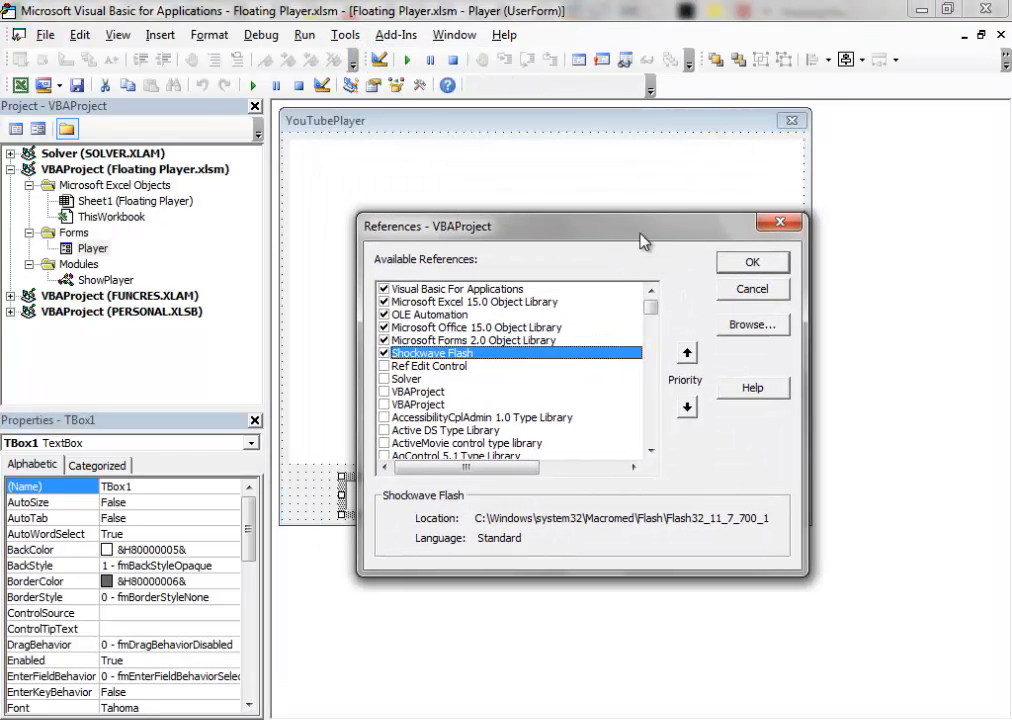
pyautogui.moveTo(428, 258)
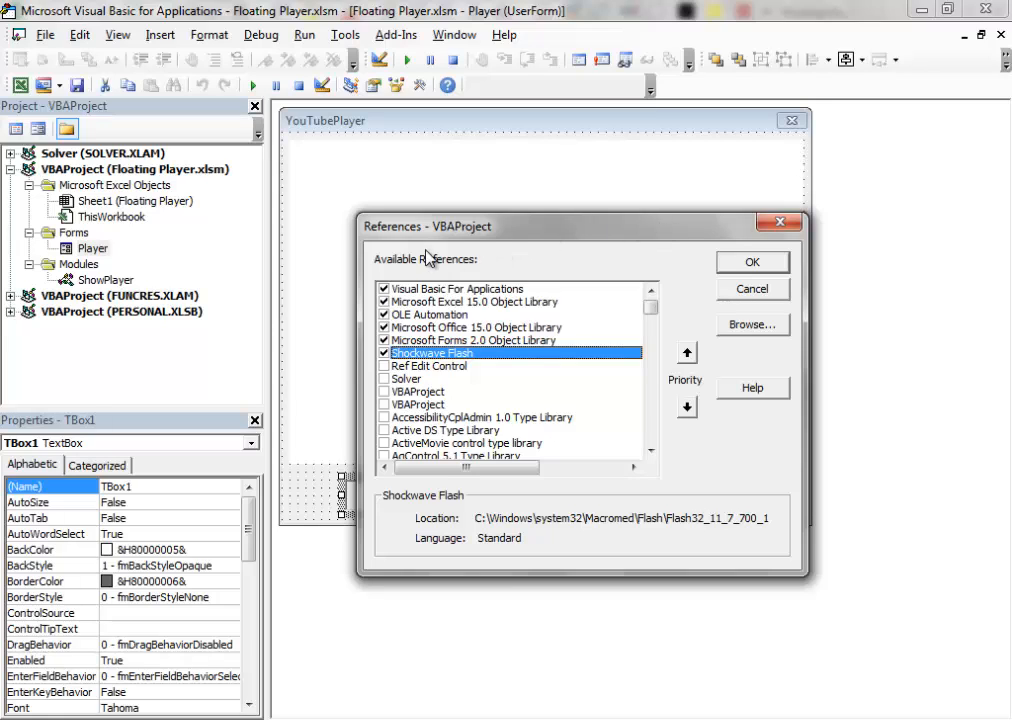
pyautogui.moveTo(456, 240)
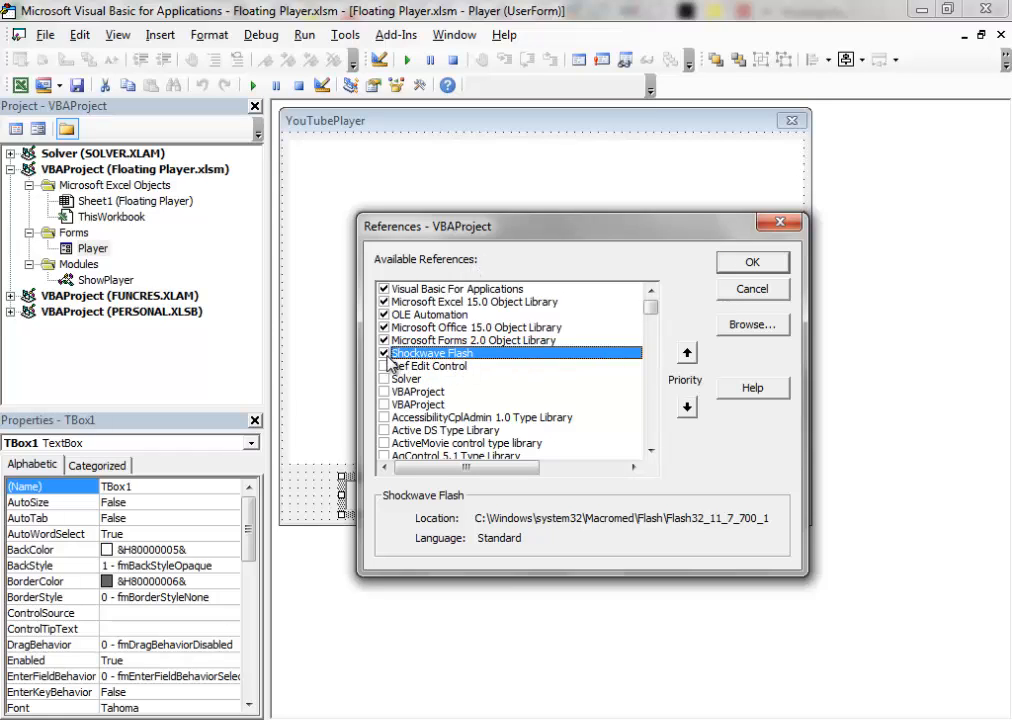
pyautogui.moveTo(580, 226); pyautogui.dragTo(552, 228)
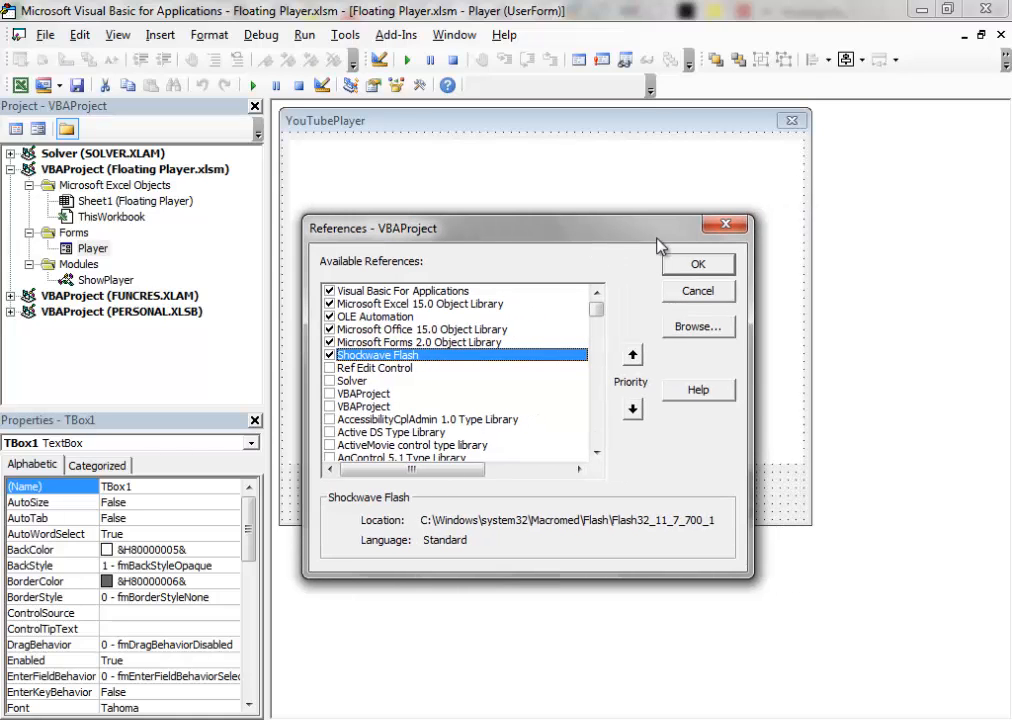
pyautogui.moveTo(712, 298)
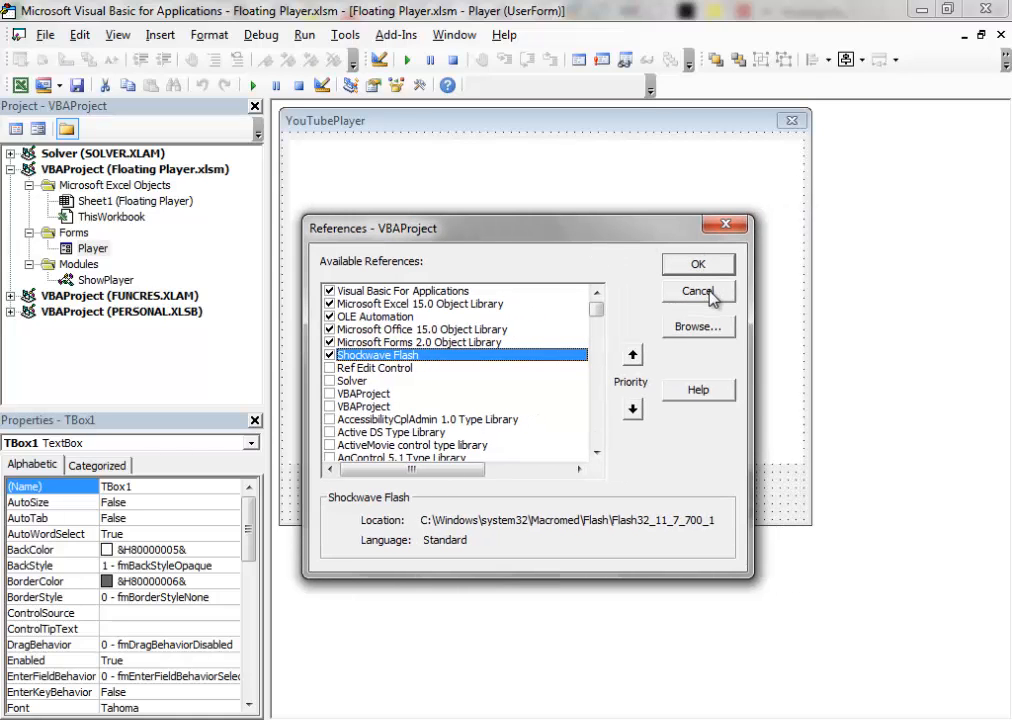
pyautogui.click(698, 292)
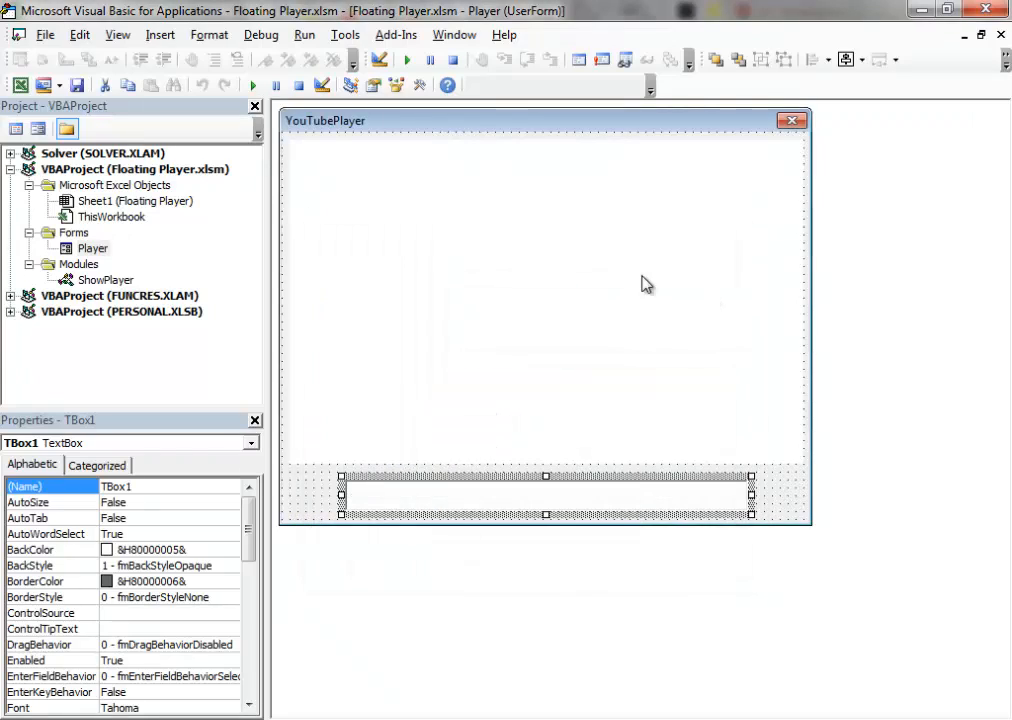
pyautogui.moveTo(818, 140)
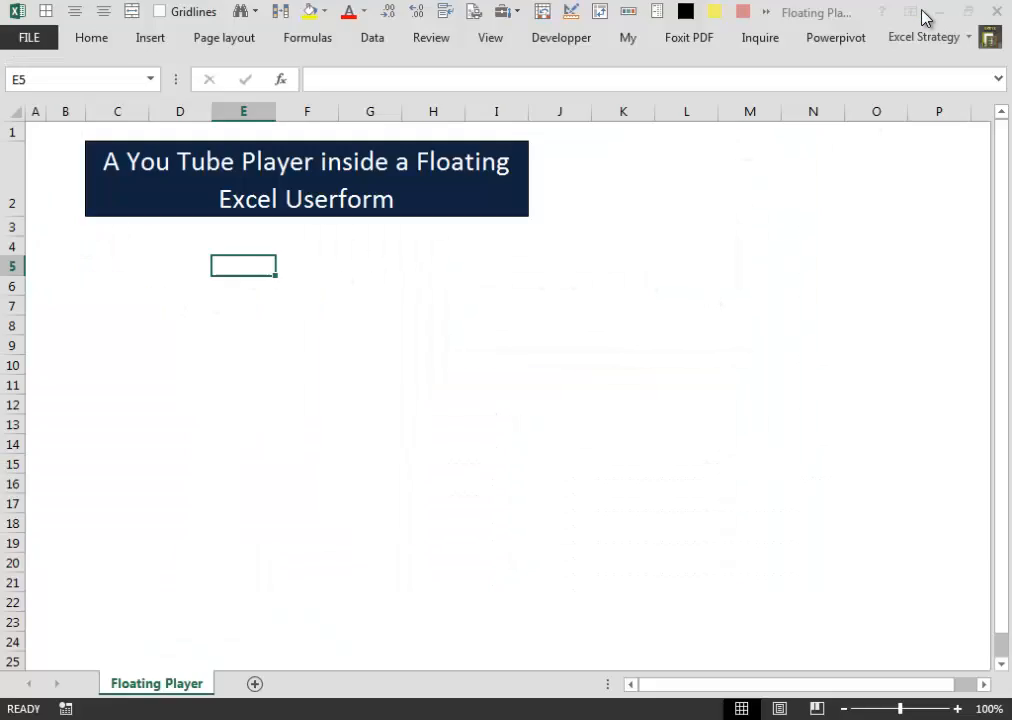
pyautogui.moveTo(588, 320)
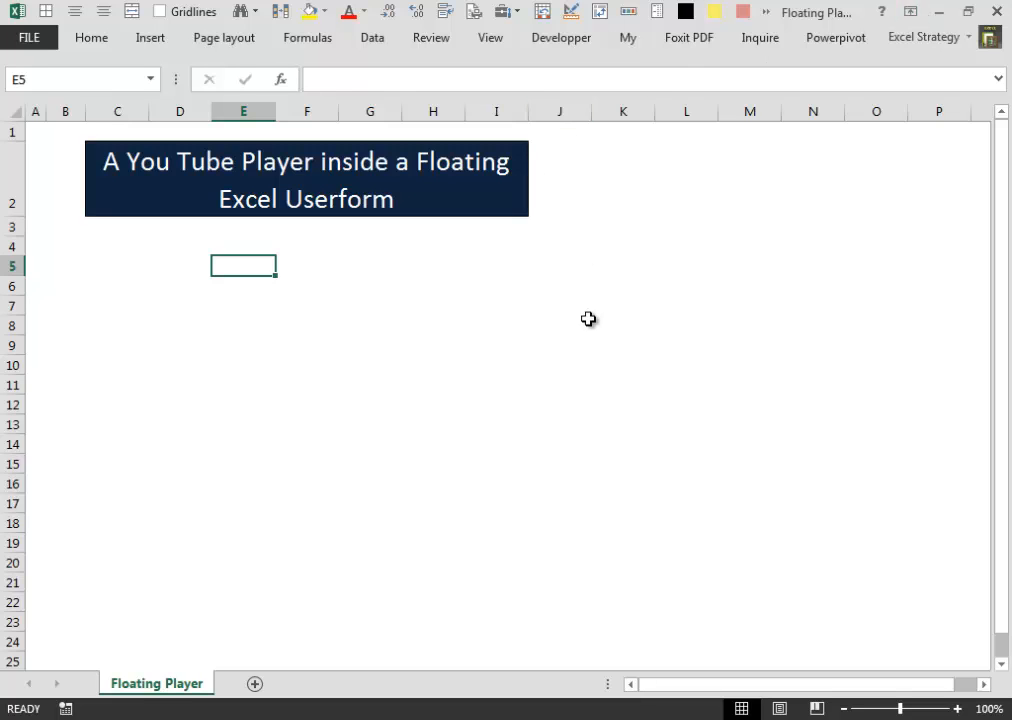
# Bring up the Quick Access Toolbar's context menu on the Floating Player workbook.
pyautogui.rightClick(640, 18)
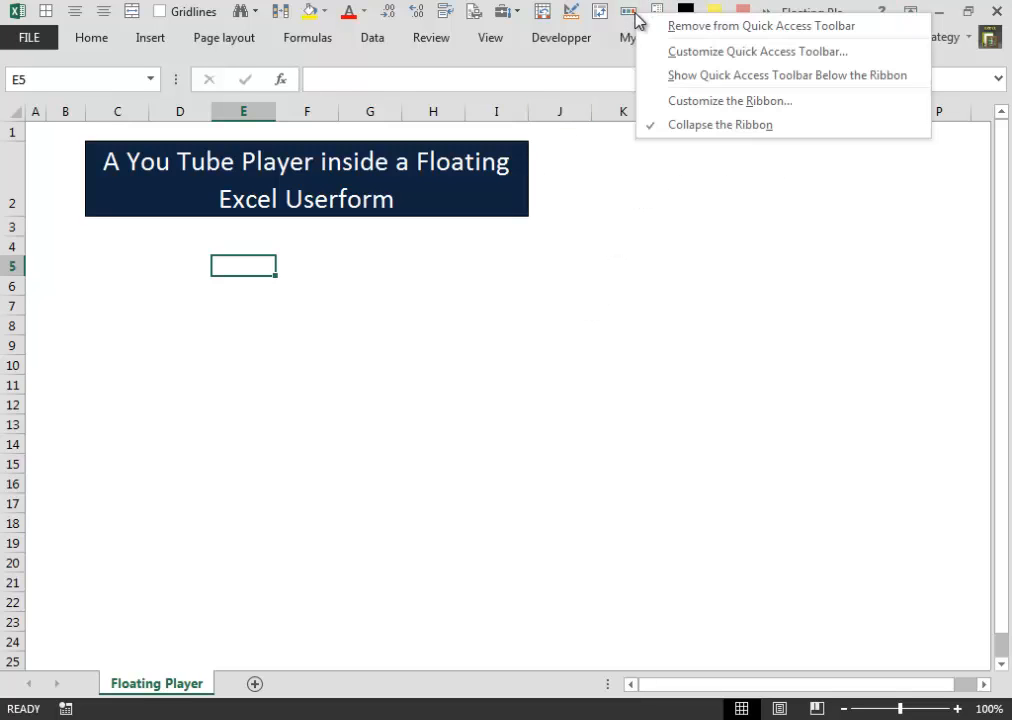
pyautogui.moveTo(760, 26)
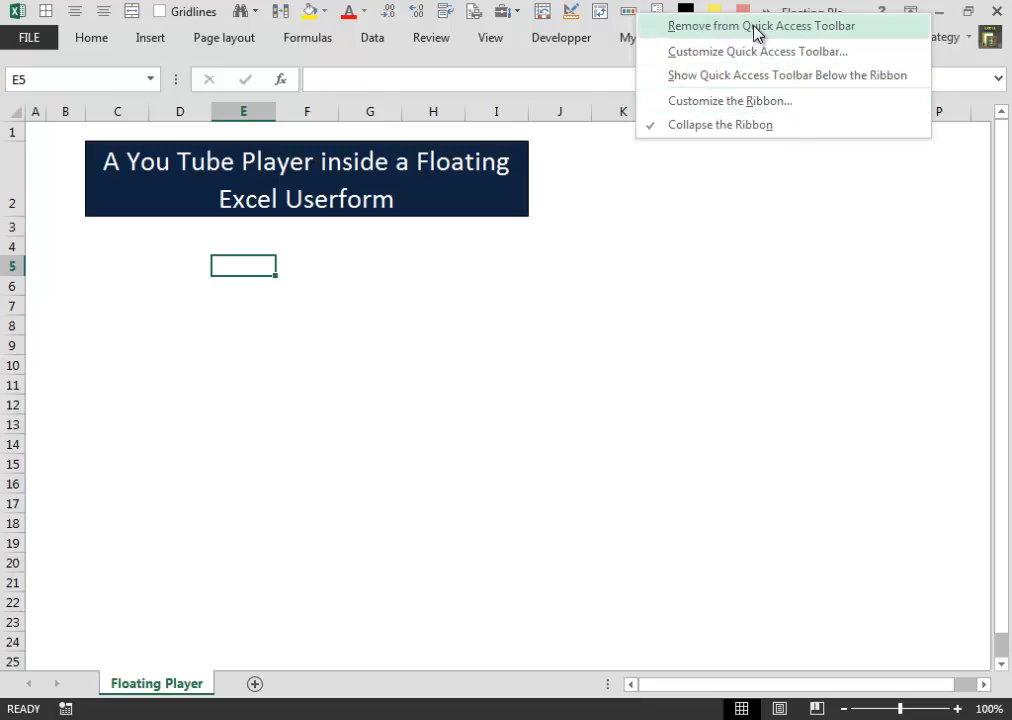
pyautogui.moveTo(728, 48)
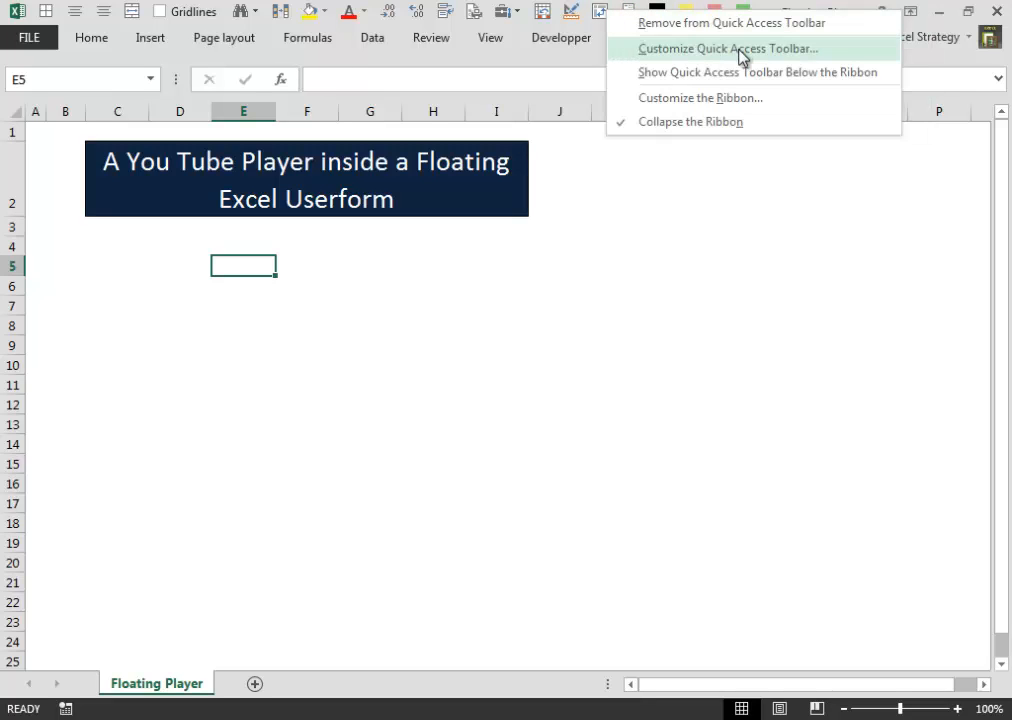
# Add the Show macro from the Macros list to the Quick Access Toolbar commands.
pyautogui.click(728, 48)
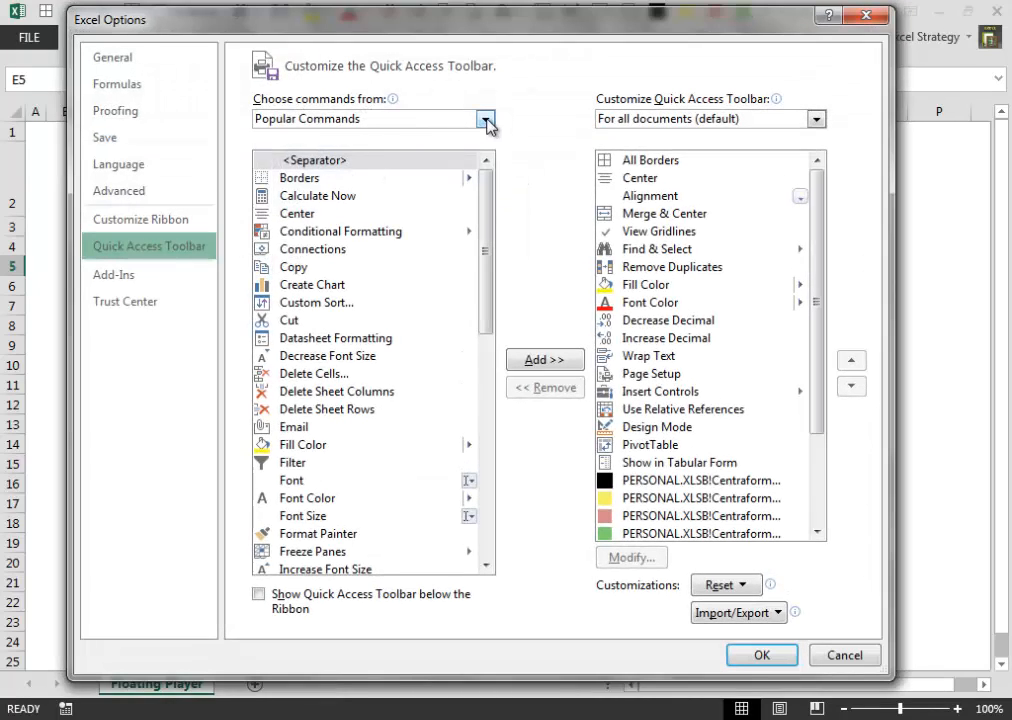
pyautogui.click(484, 118)
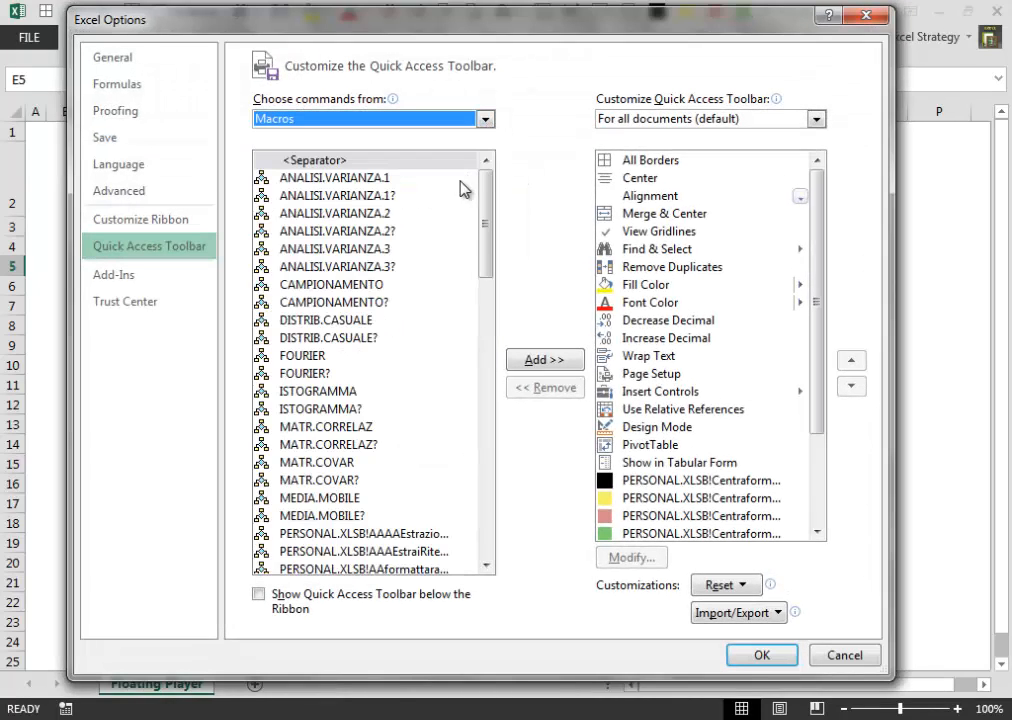
pyautogui.scroll(-3)
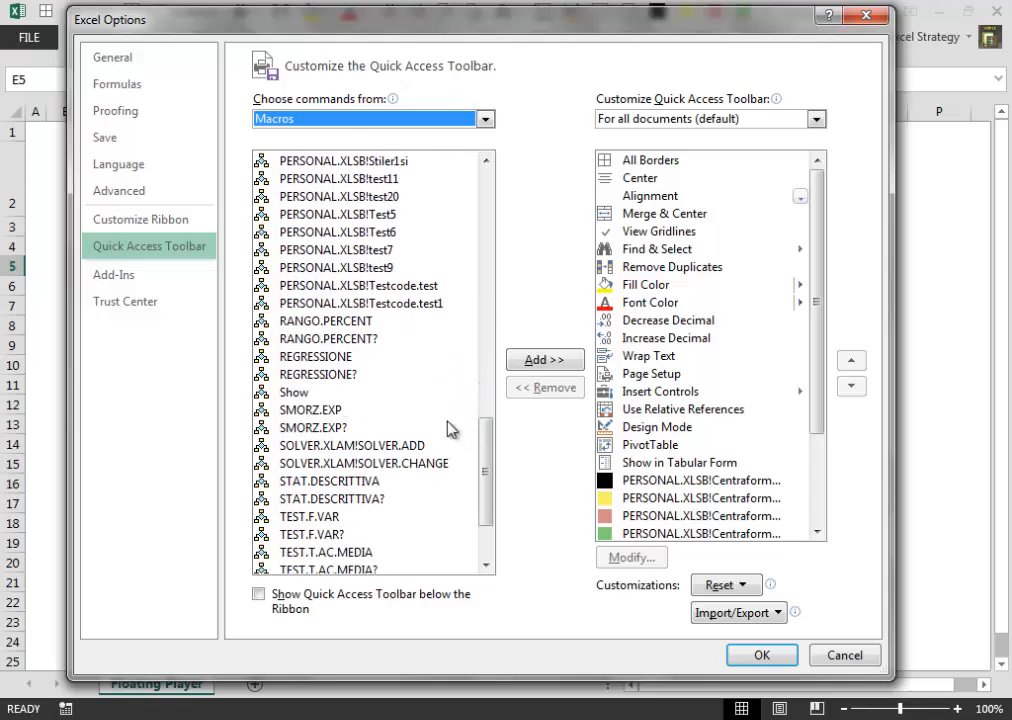
pyautogui.click(294, 392)
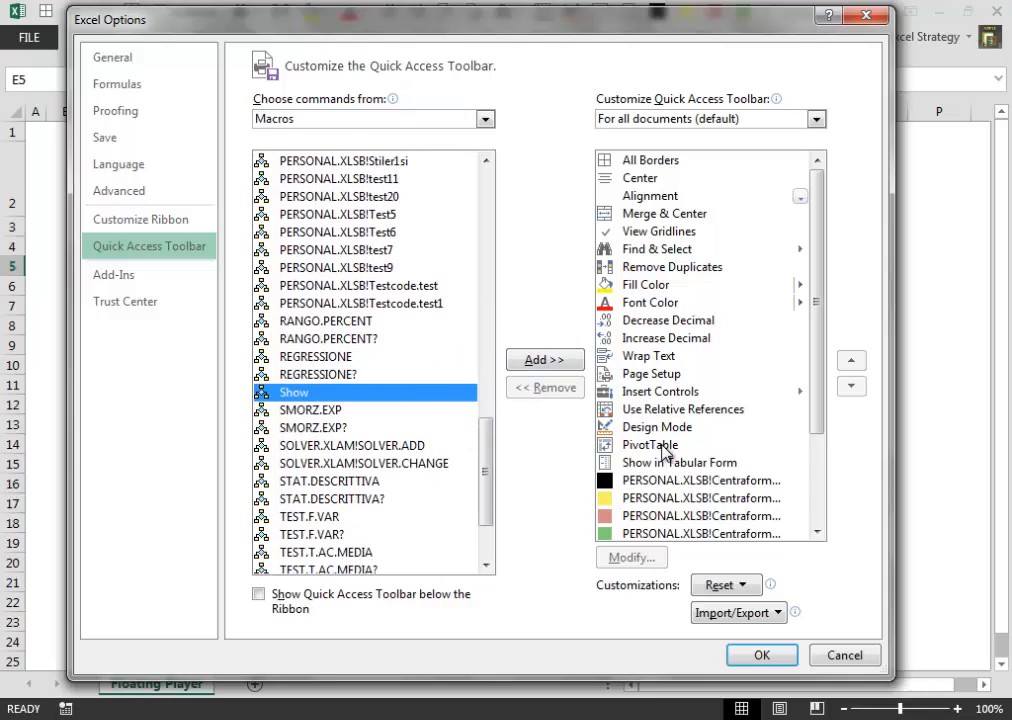
pyautogui.click(544, 360)
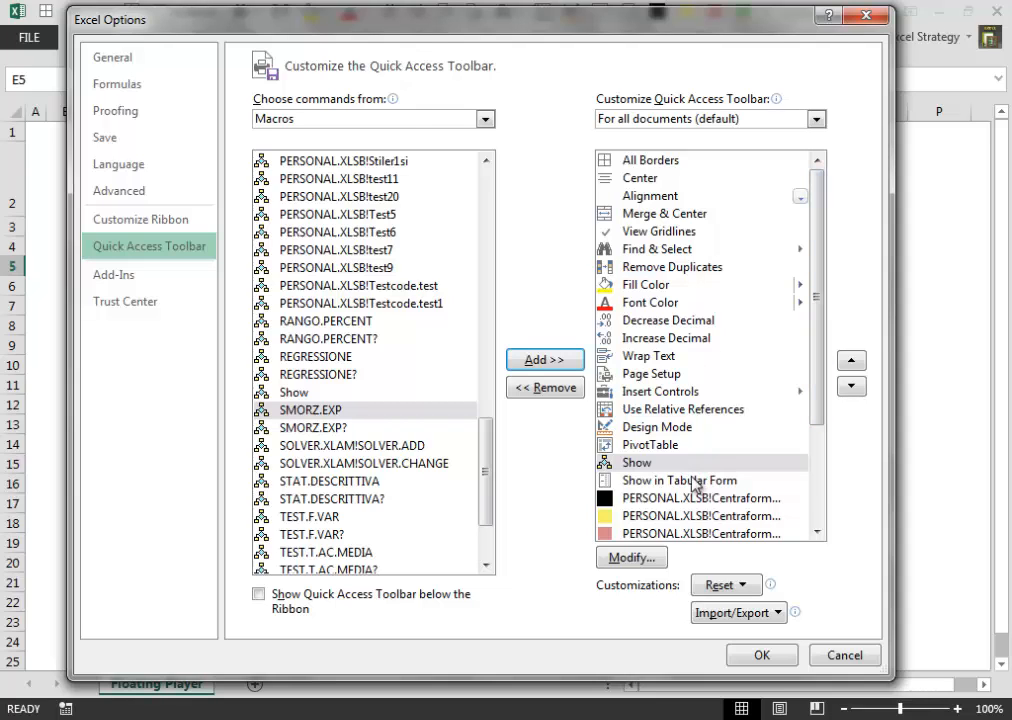
# Give the Show entry a custom icon via Modify and apply the customisation.
pyautogui.click(632, 556)
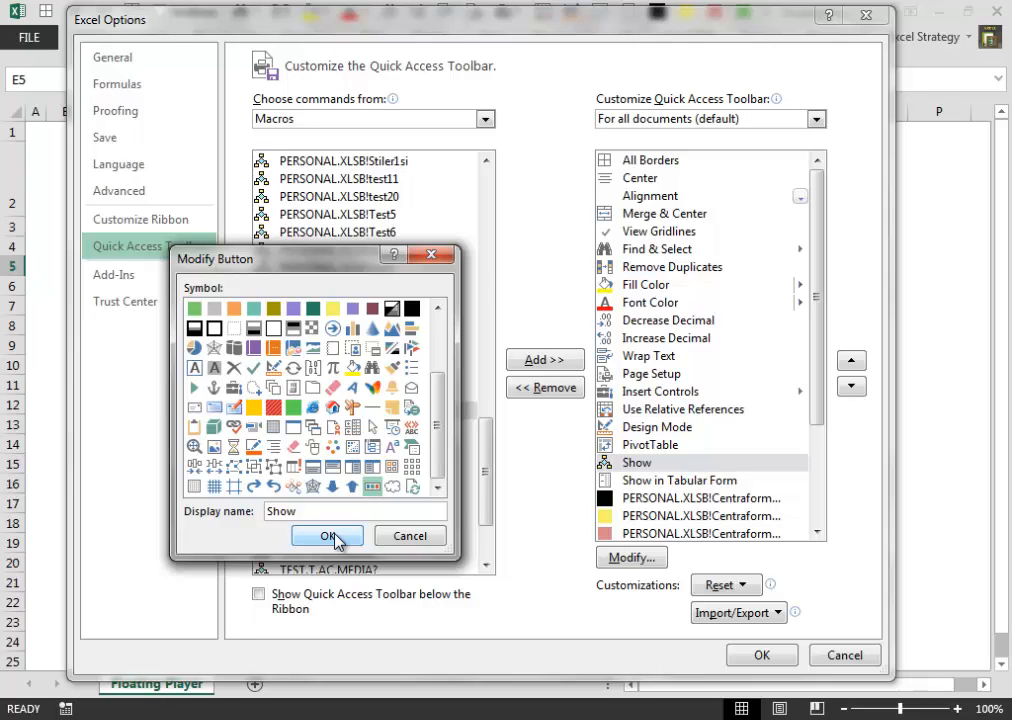
pyautogui.click(328, 536)
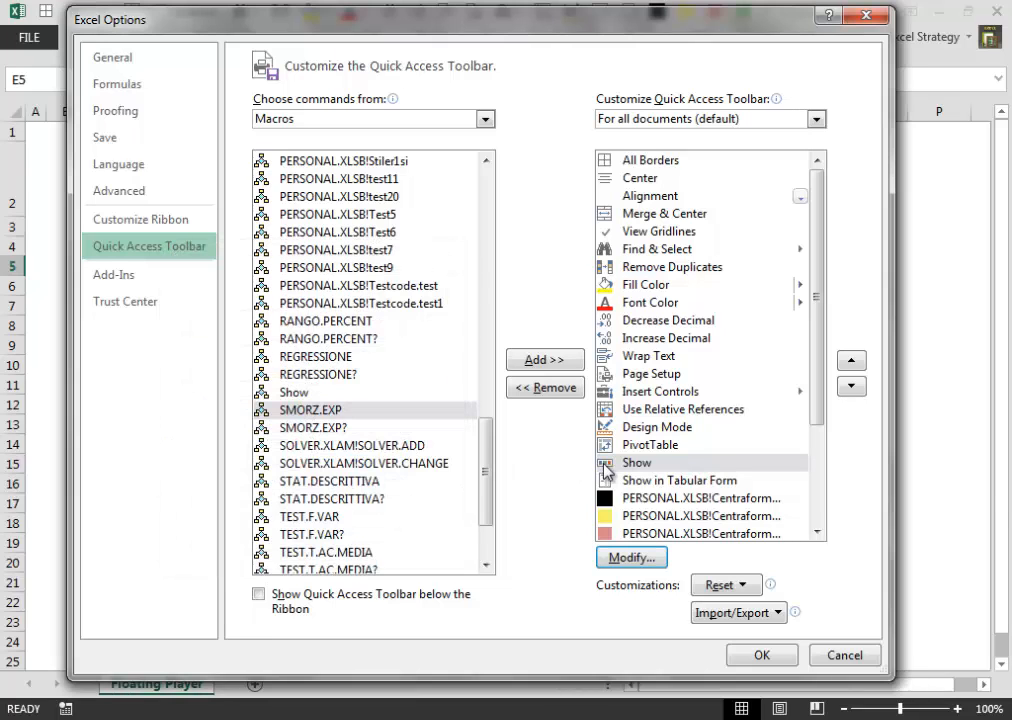
pyautogui.moveTo(816, 410)
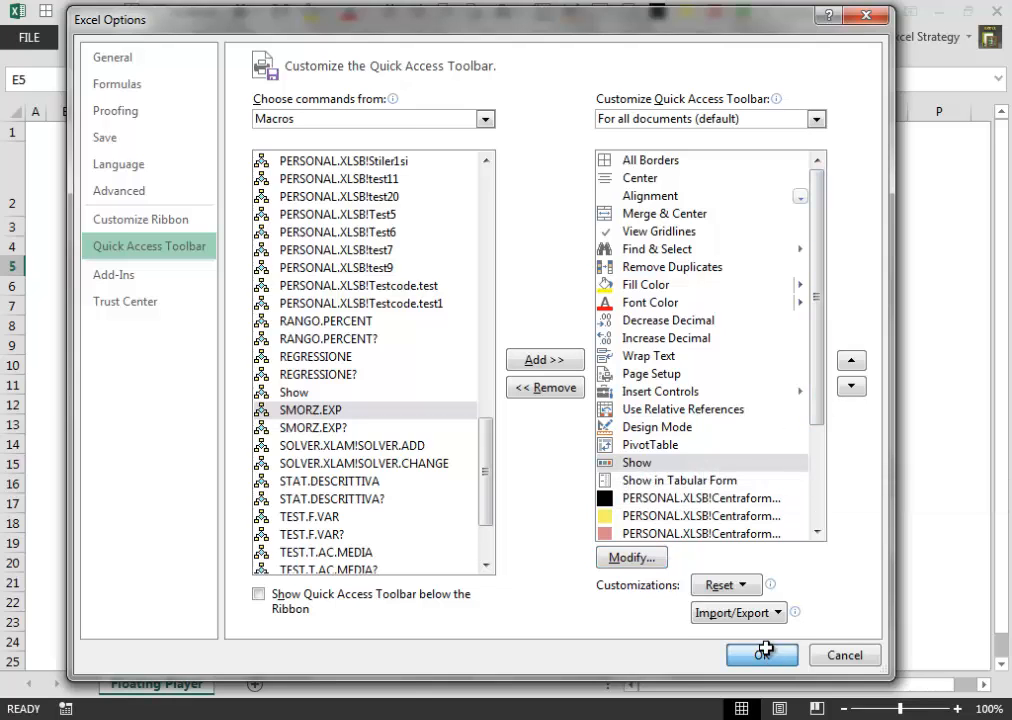
pyautogui.click(760, 656)
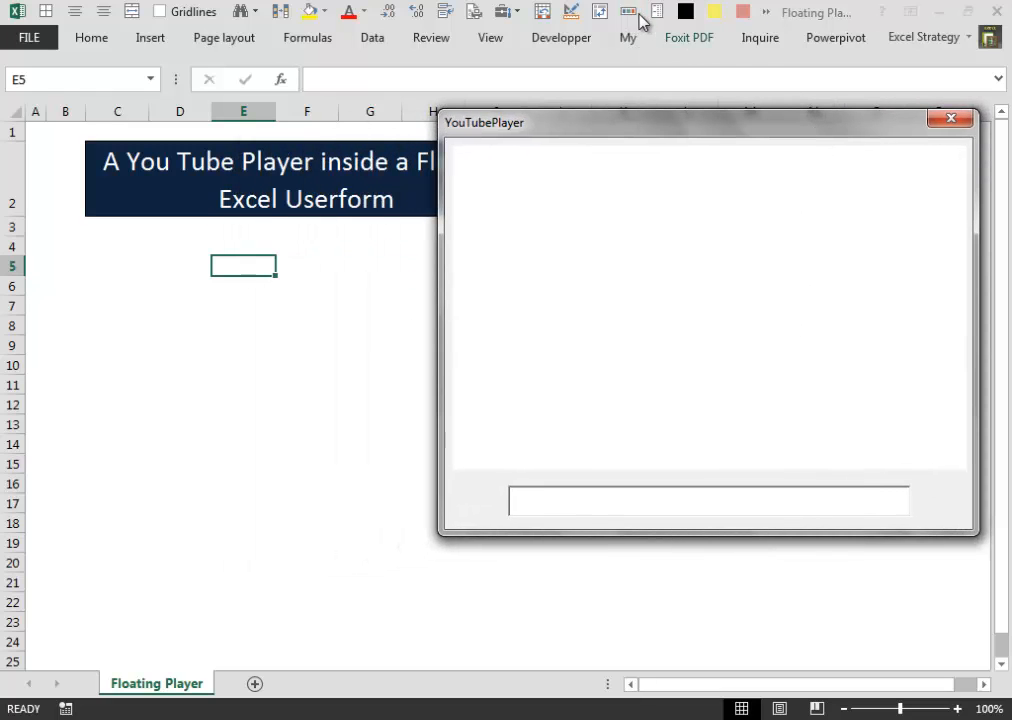
pyautogui.moveTo(696, 140)
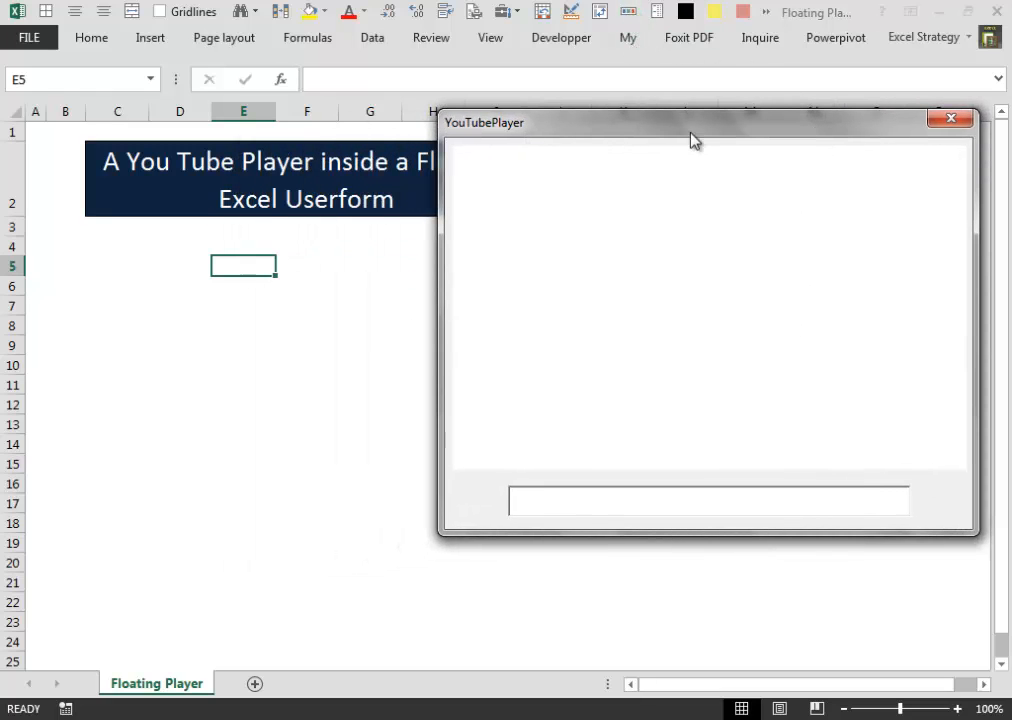
# Copy the YouTube URL from the browser and paste it as text into cell C10.
pyautogui.click(952, 118)
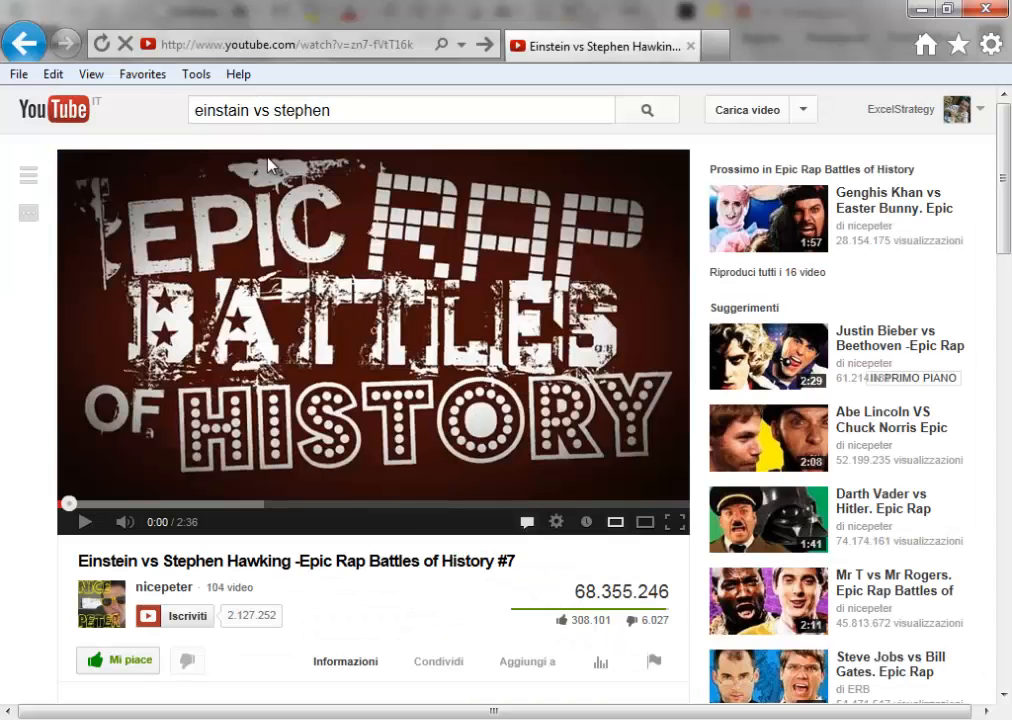
pyautogui.rightClick(300, 44)
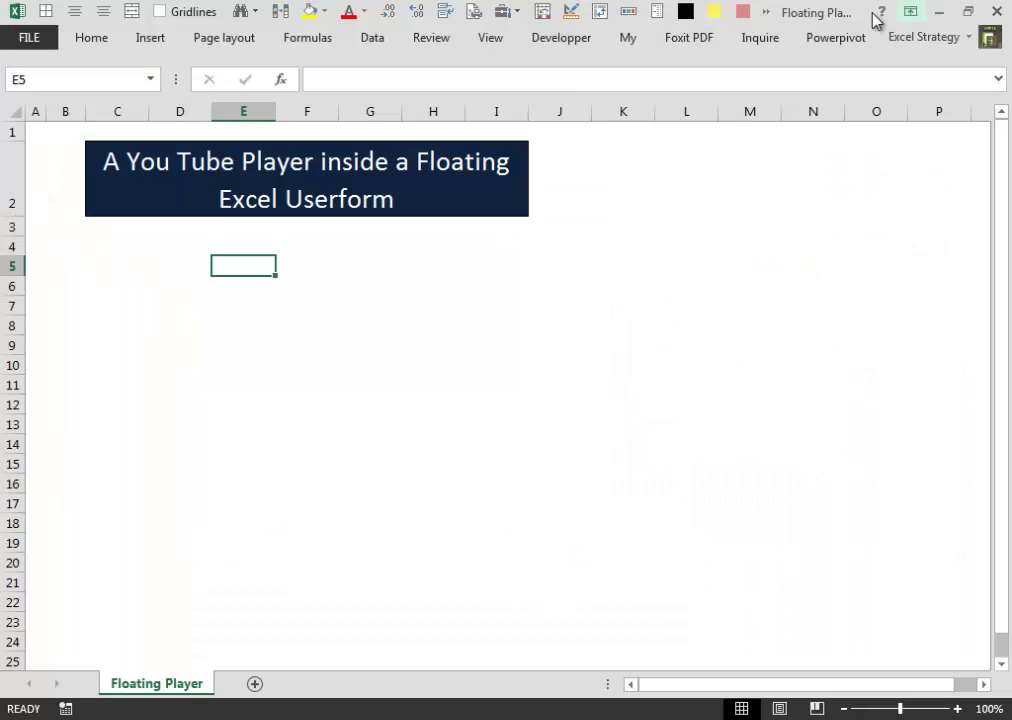
pyautogui.press('ctrl+v')
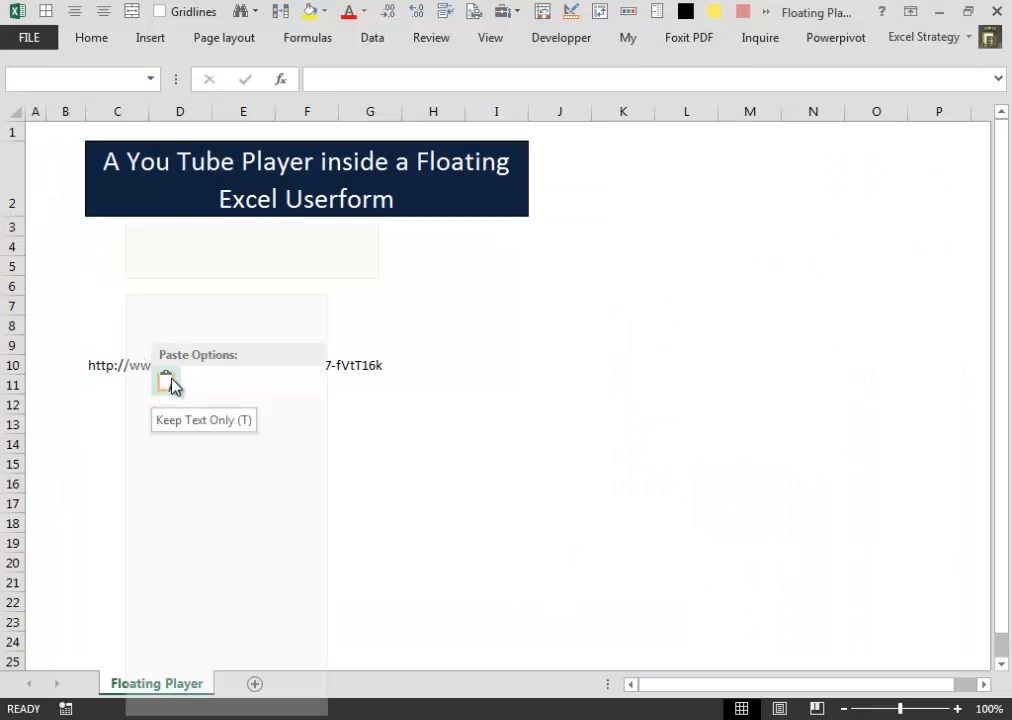
pyautogui.click(204, 420)
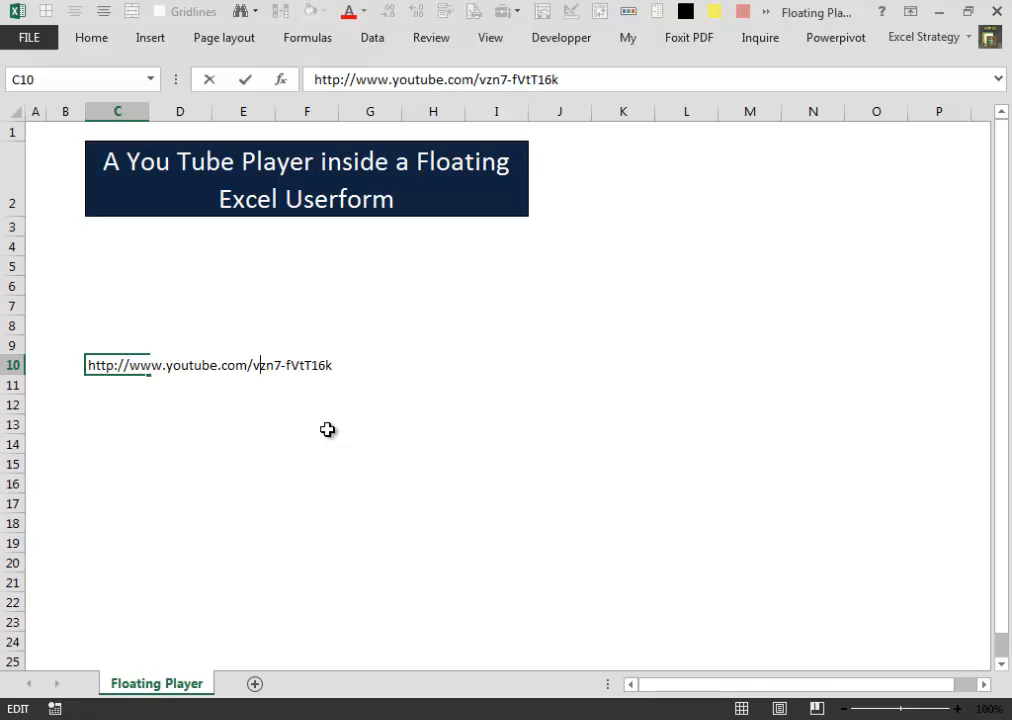
pyautogui.write('/v/')
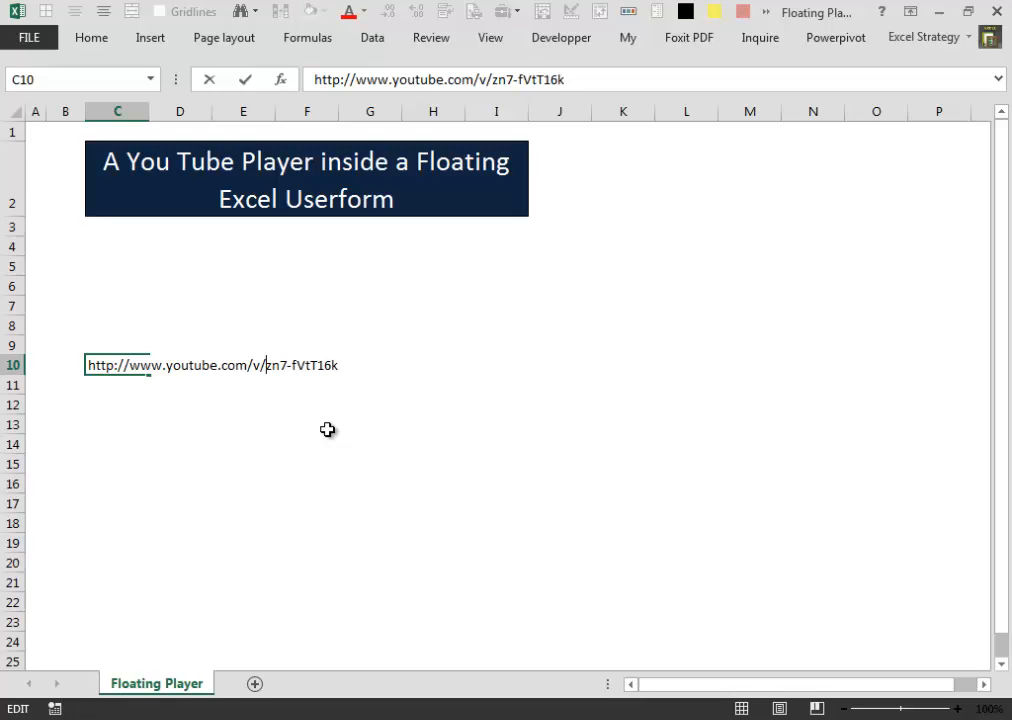
pyautogui.press('Return')
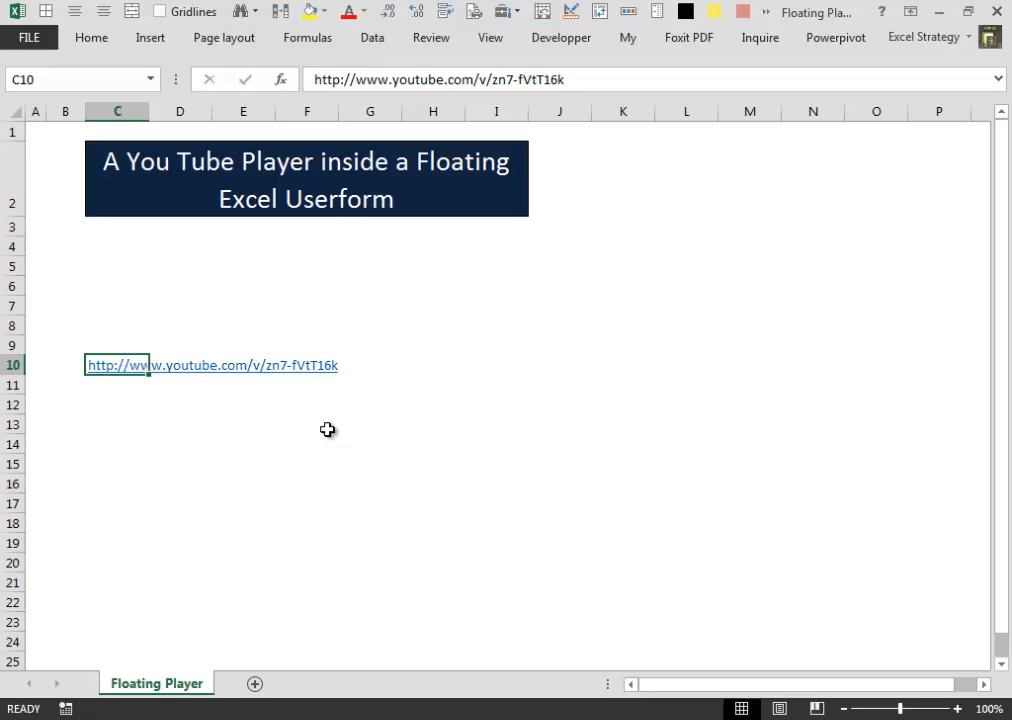
pyautogui.click(92, 36)
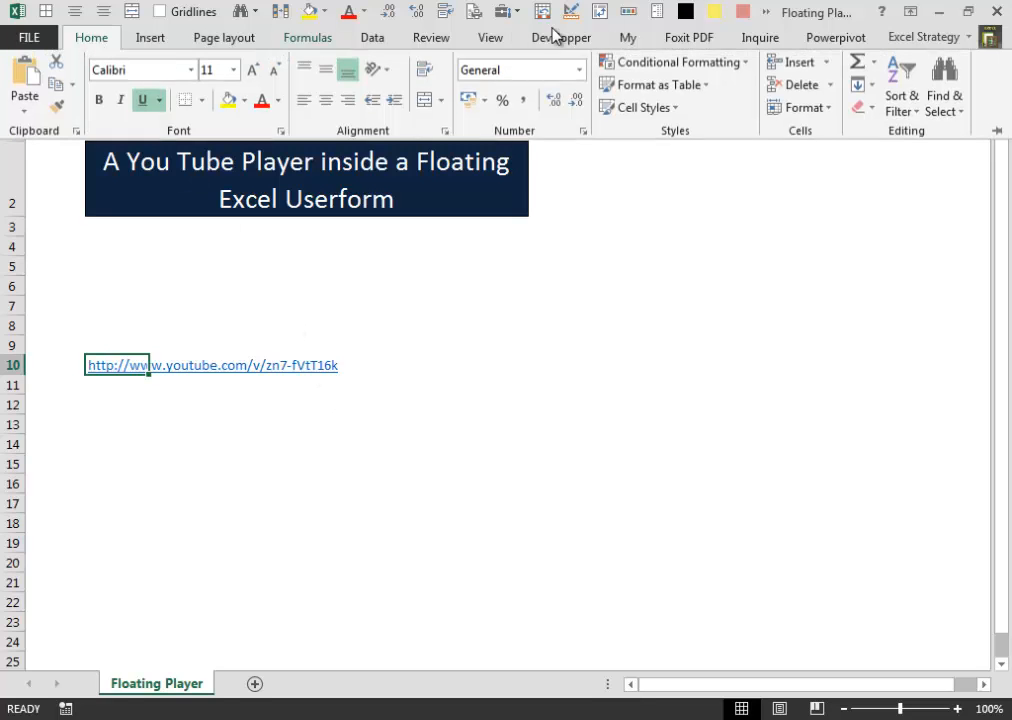
pyautogui.click(862, 108)
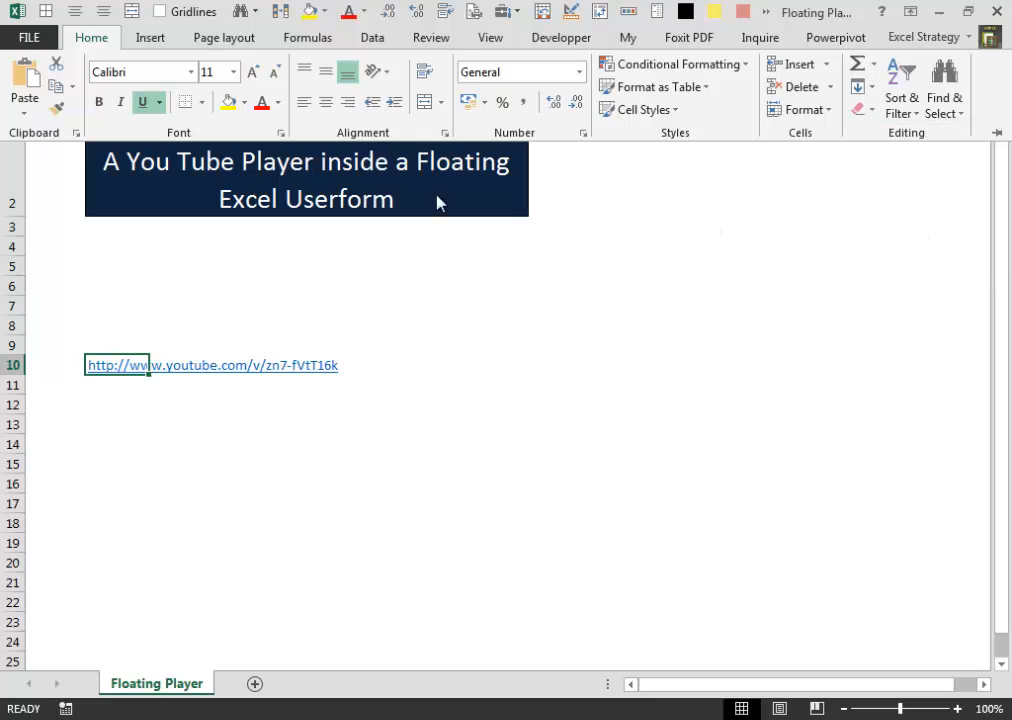
pyautogui.moveTo(310, 324)
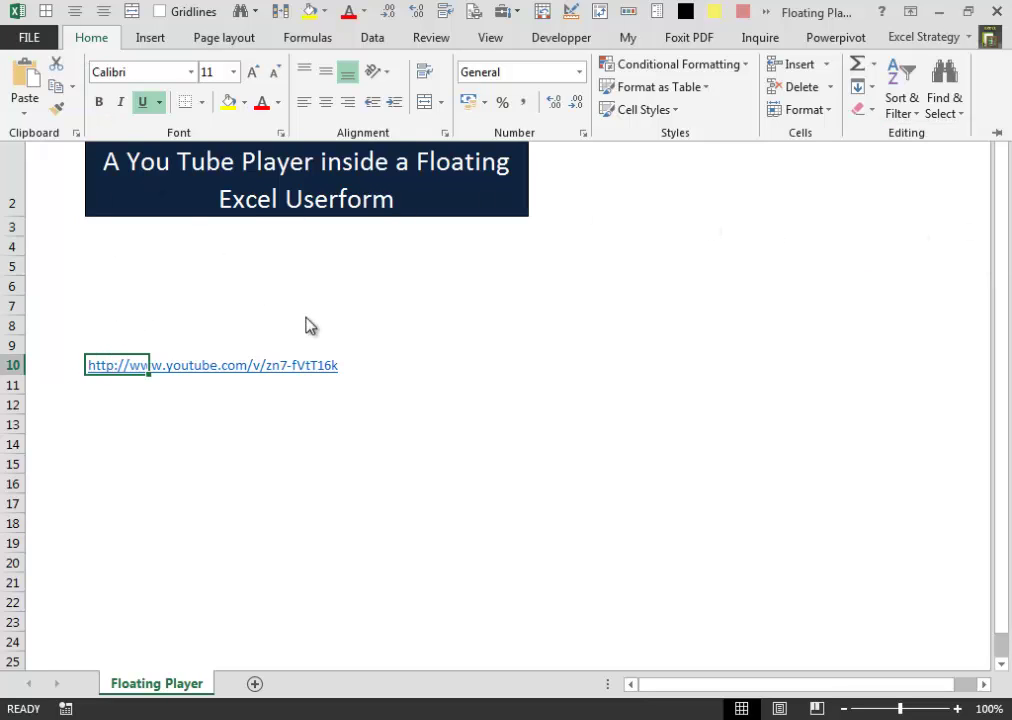
pyautogui.write('eaf')
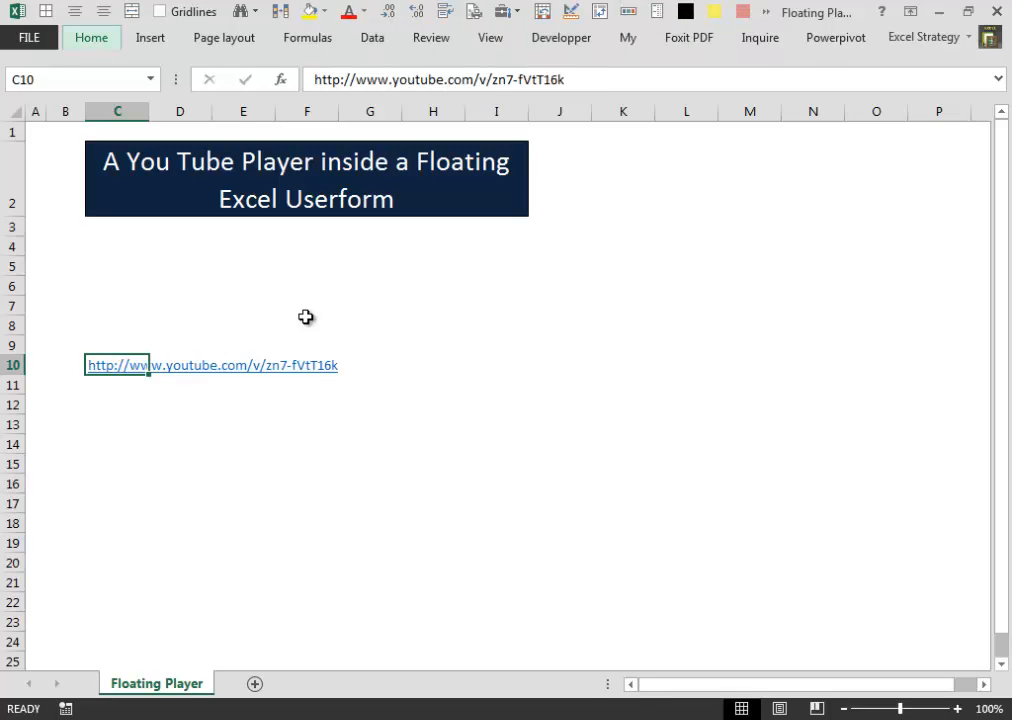
pyautogui.click(244, 404)
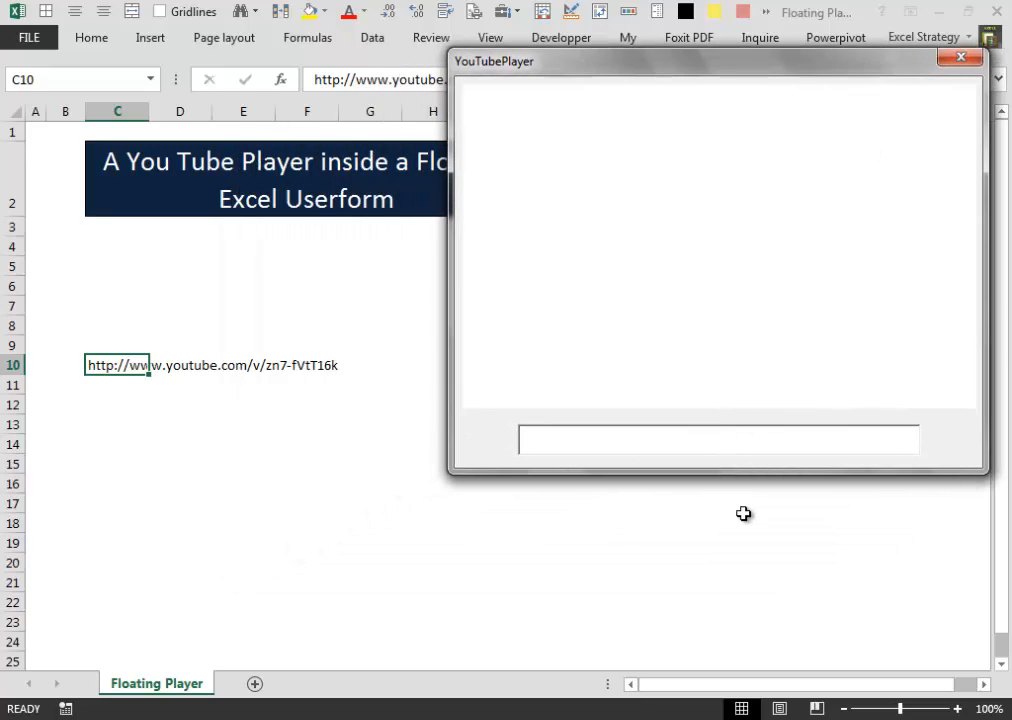
pyautogui.moveTo(984, 440)
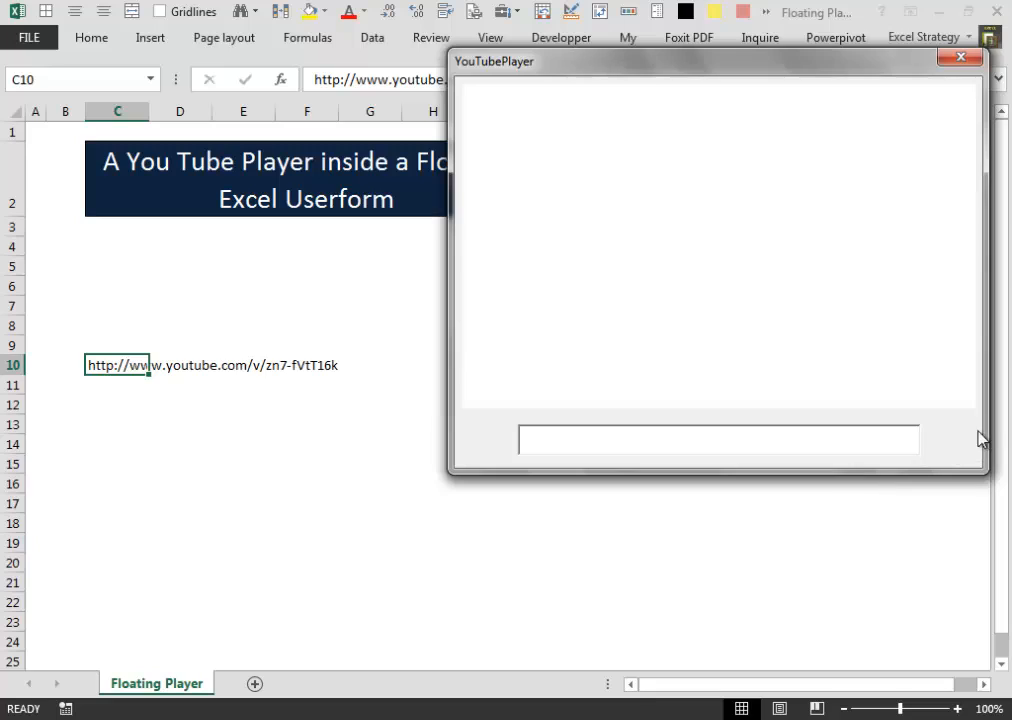
pyautogui.moveTo(922, 456)
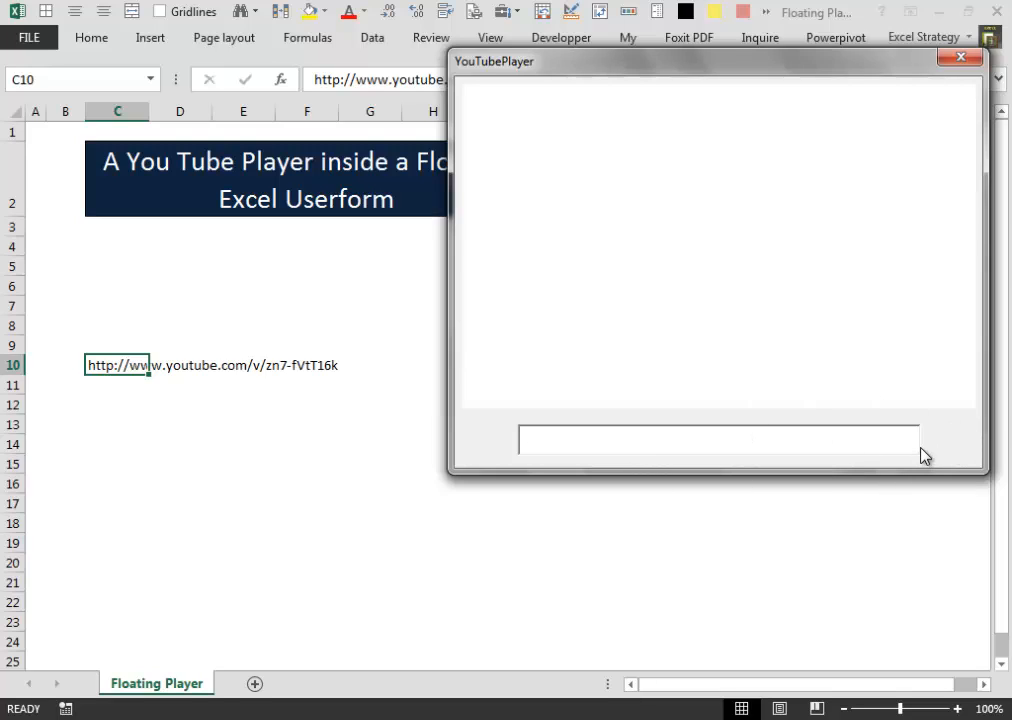
pyautogui.write('http://www.youtube.com/v/zn7-fVtT16k')
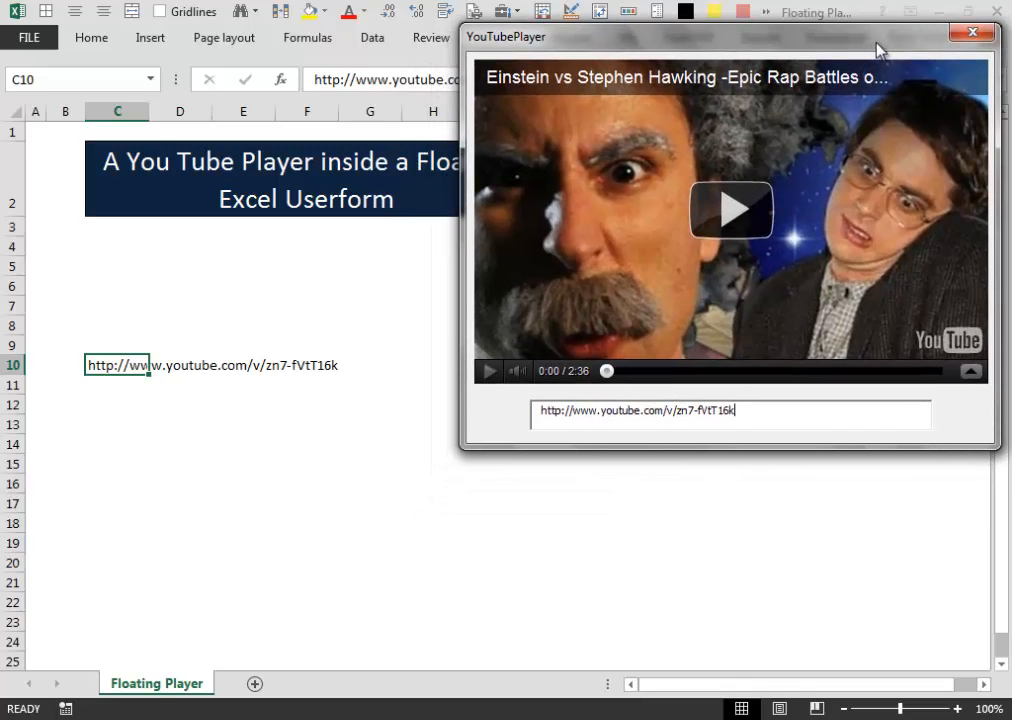
# Play the video, add Sheet1 and select cells there, then return to the Floating Player sheet.
pyautogui.click(732, 210)
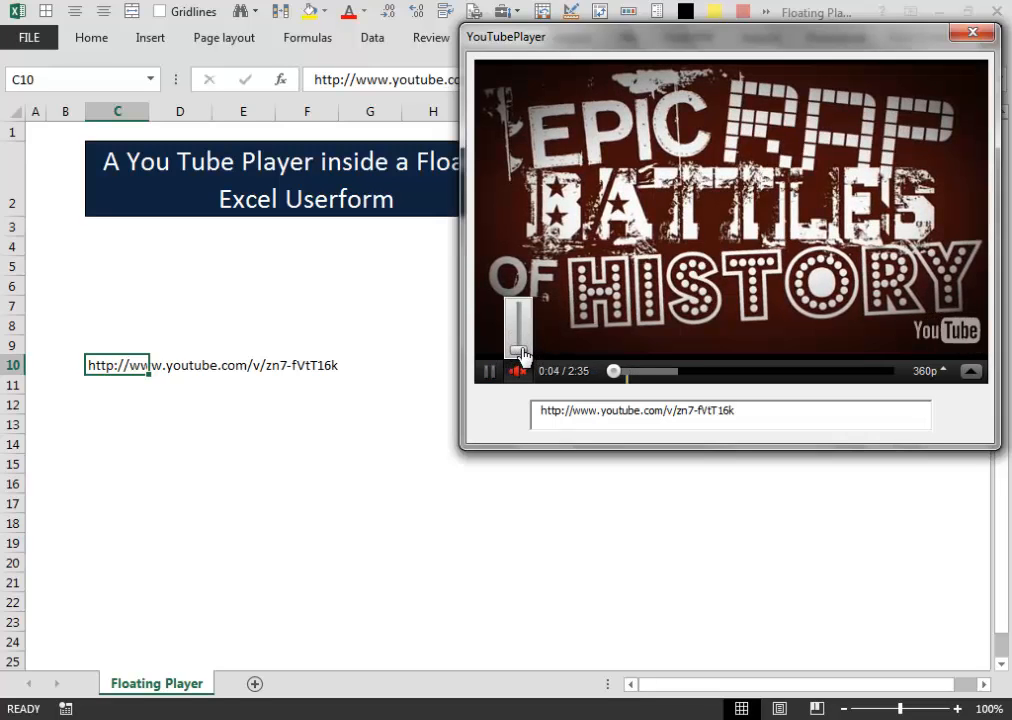
pyautogui.moveTo(776, 140)
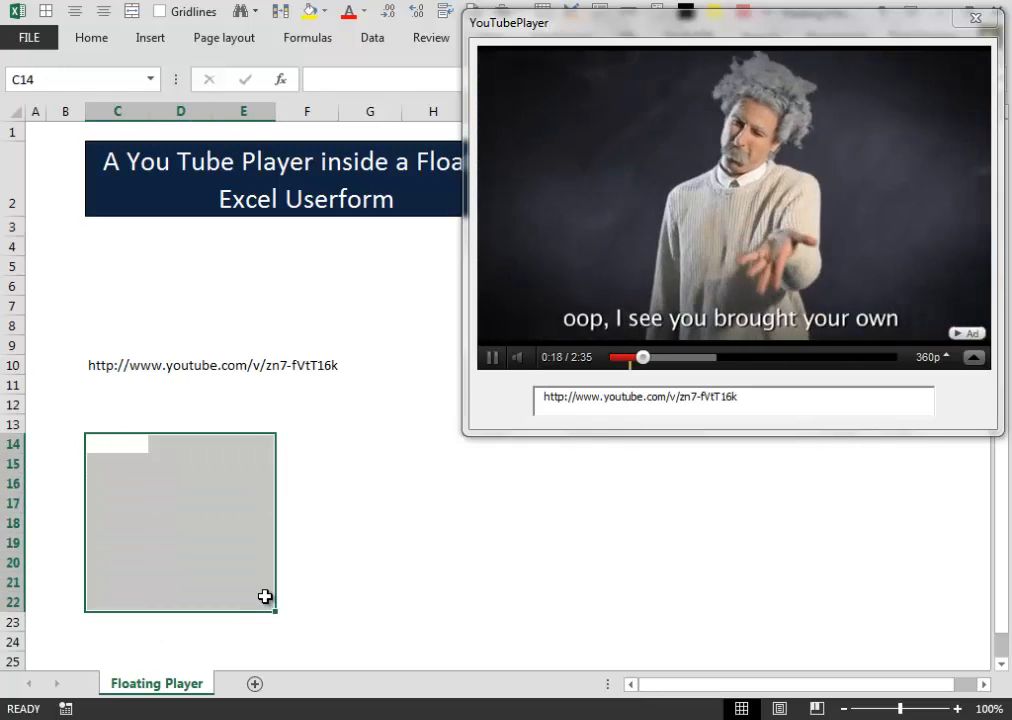
pyautogui.write('Da')
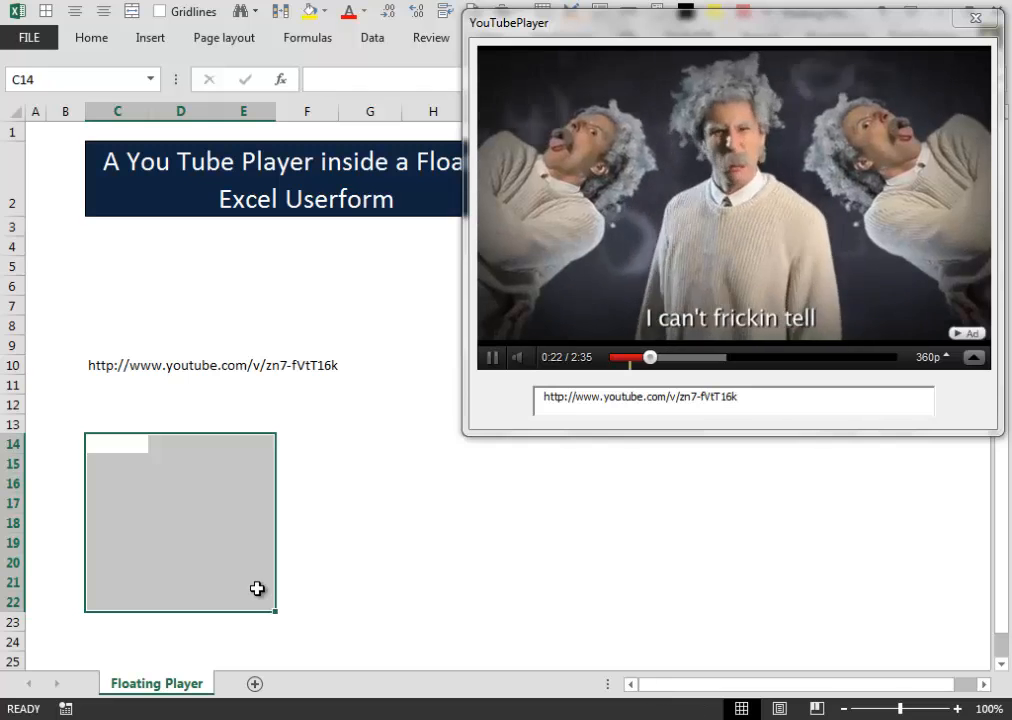
pyautogui.moveTo(302, 424)
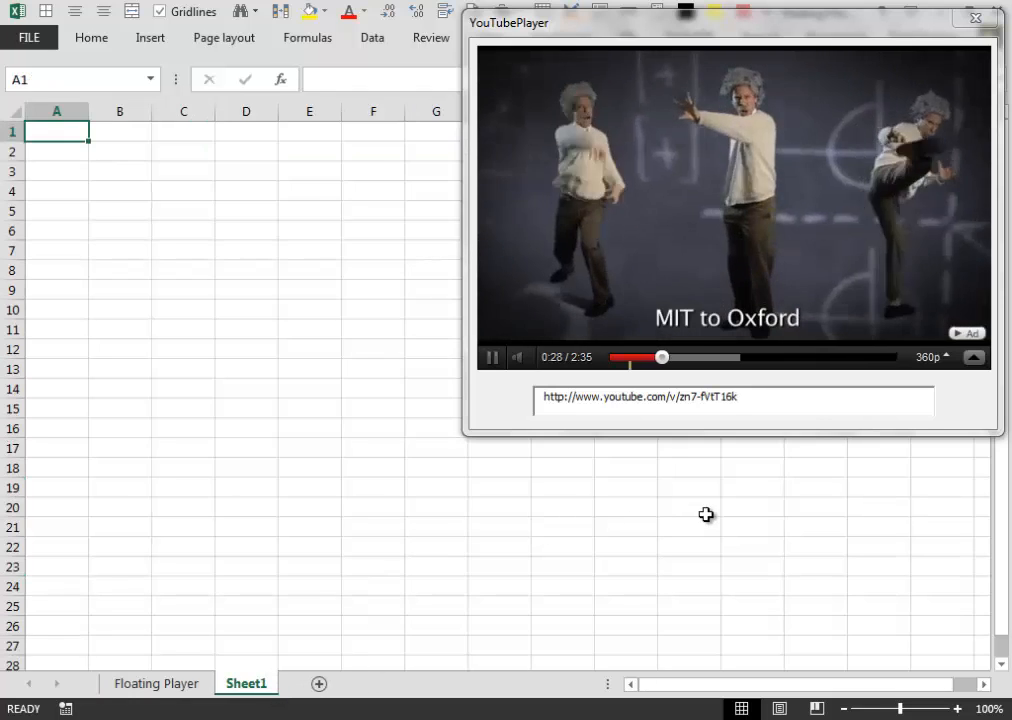
pyautogui.moveTo(120, 248); pyautogui.dragTo(120, 496)
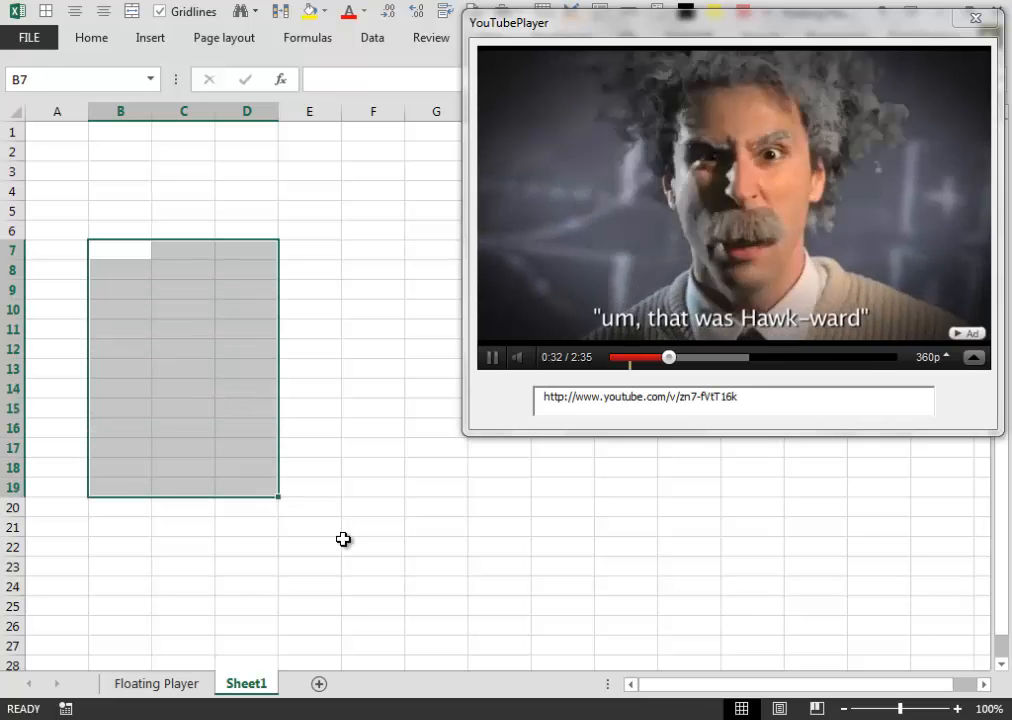
pyautogui.click(156, 684)
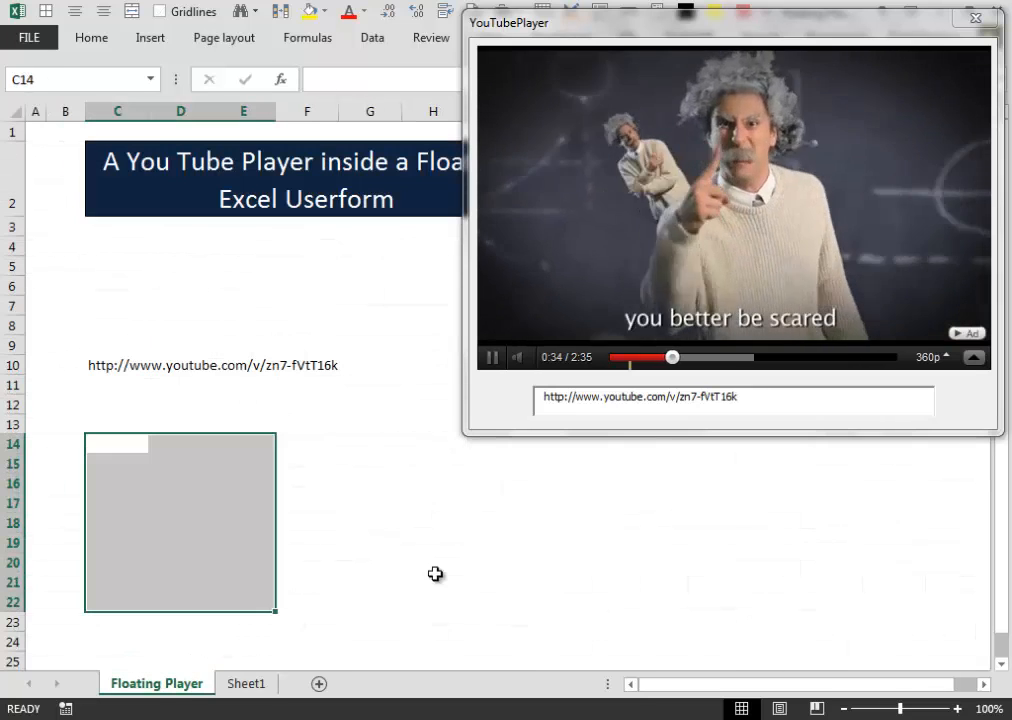
# Bring up the ShowPlayer module's Show code in the VBA editor with Alt+F11.
pyautogui.click(492, 356)
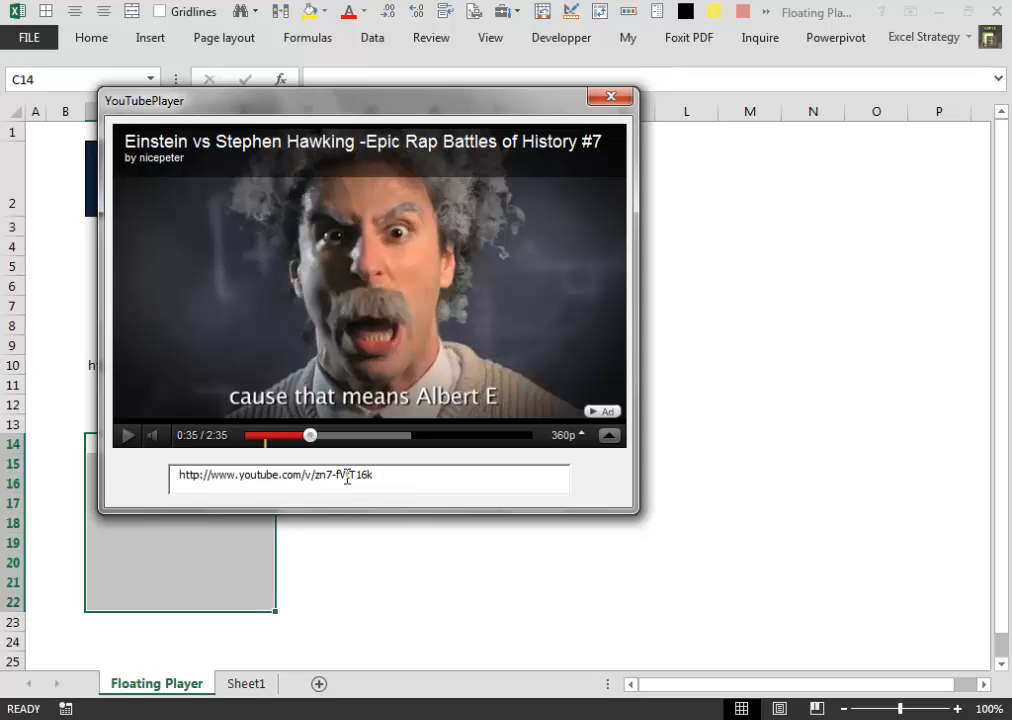
pyautogui.click(610, 96)
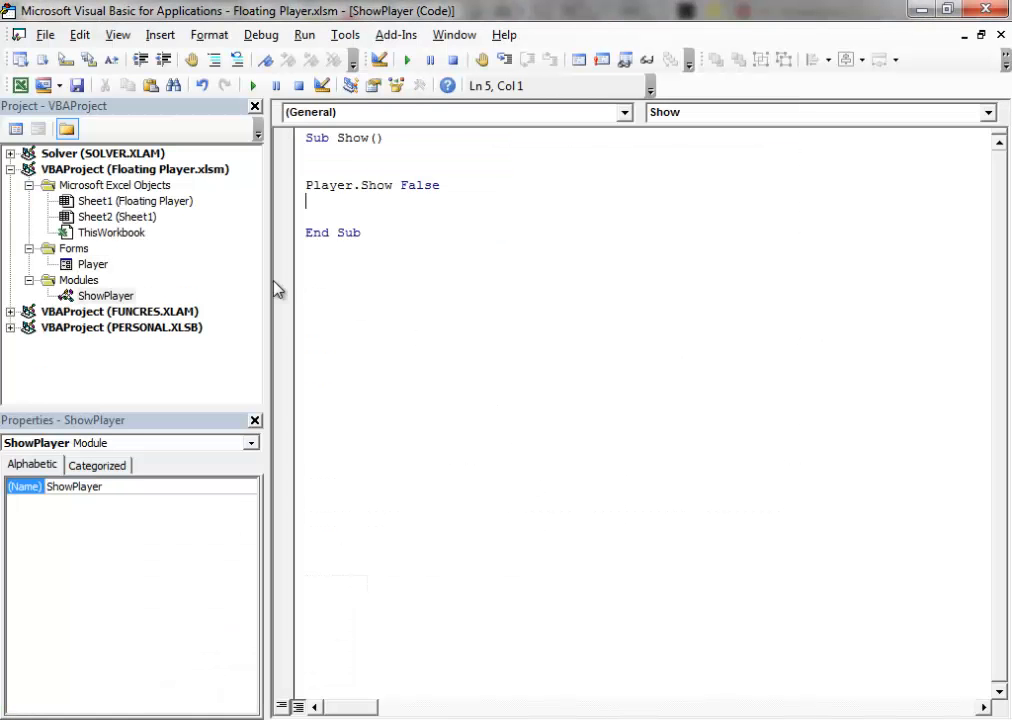
# Give the Player form's TBox1 a larger Tahoma font size in the Font dialog.
pyautogui.doubleClick(92, 264)
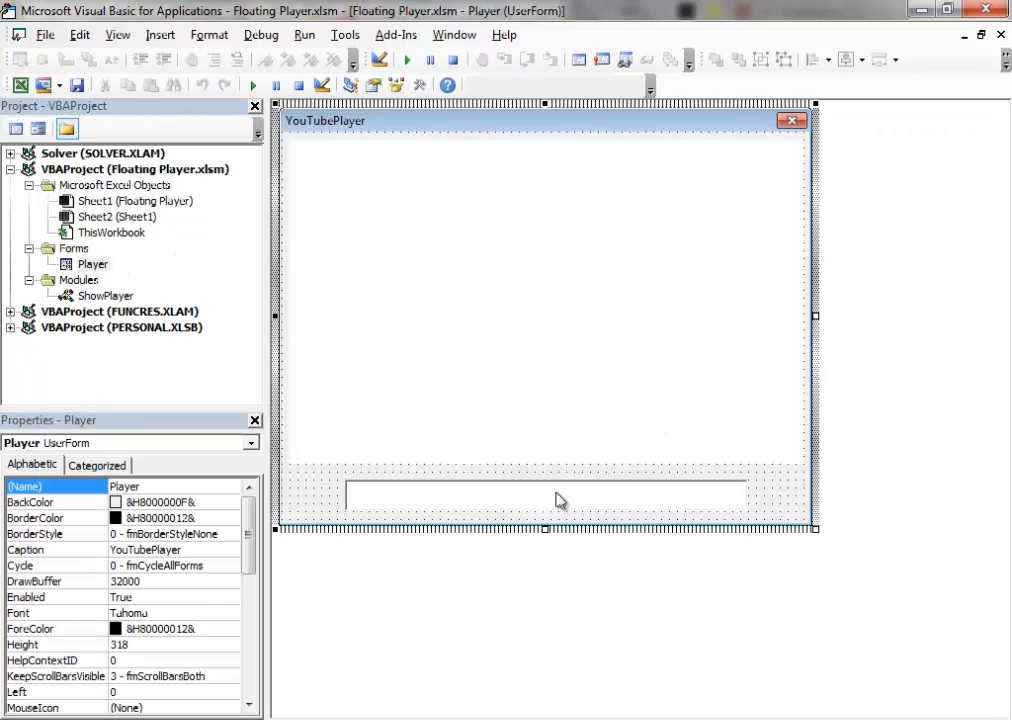
pyautogui.click(544, 496)
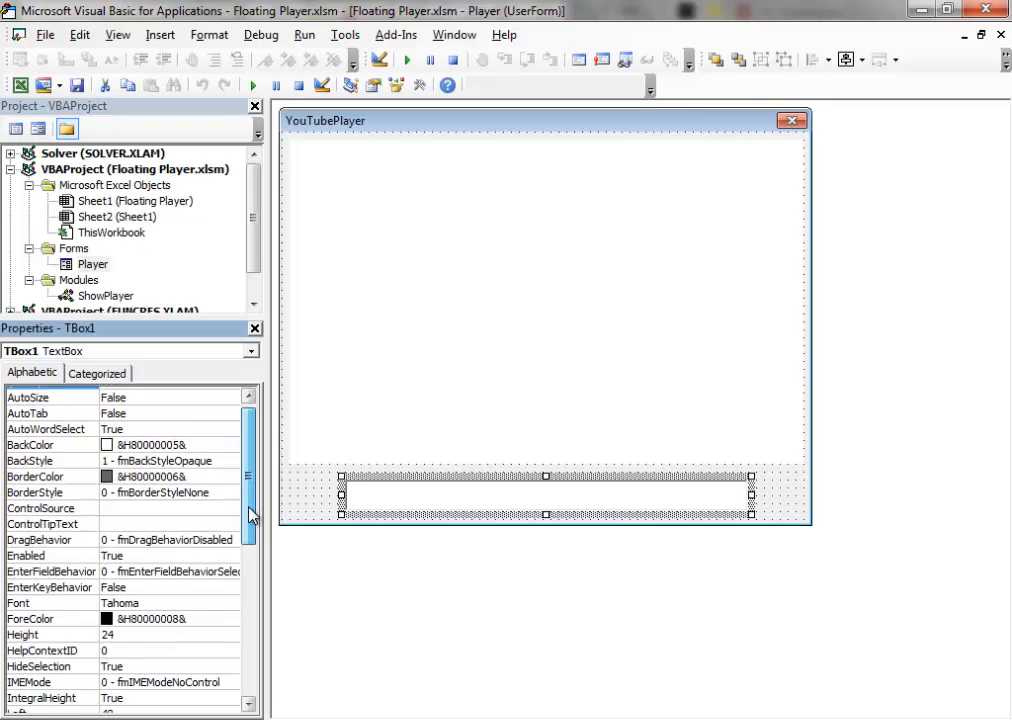
pyautogui.scroll(-3)
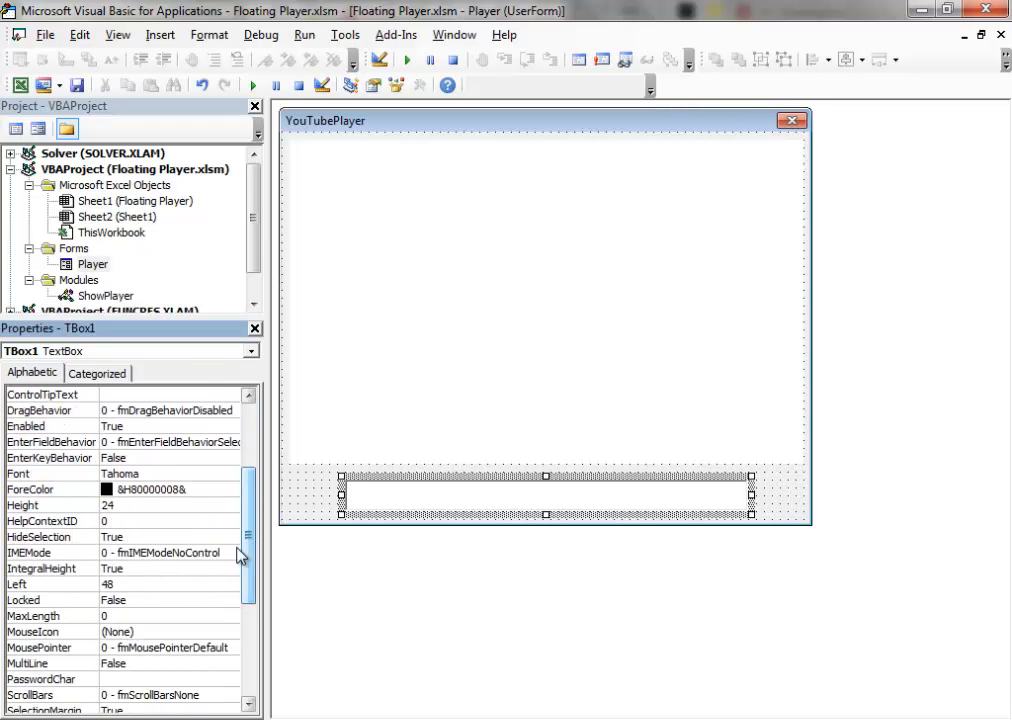
pyautogui.click(44, 472)
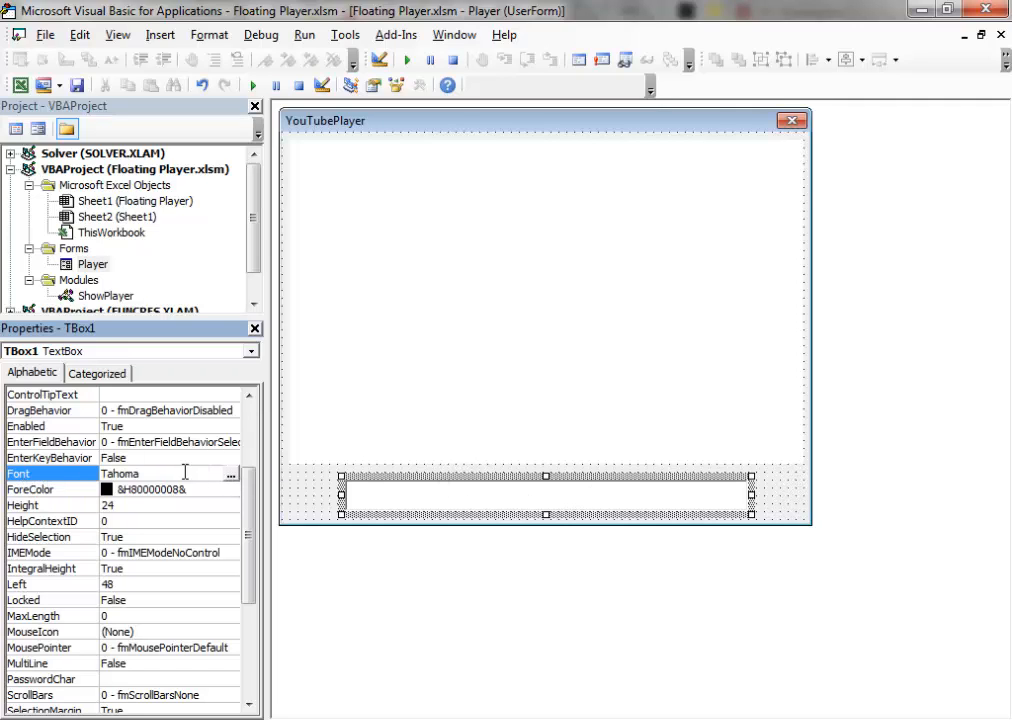
pyautogui.click(232, 472)
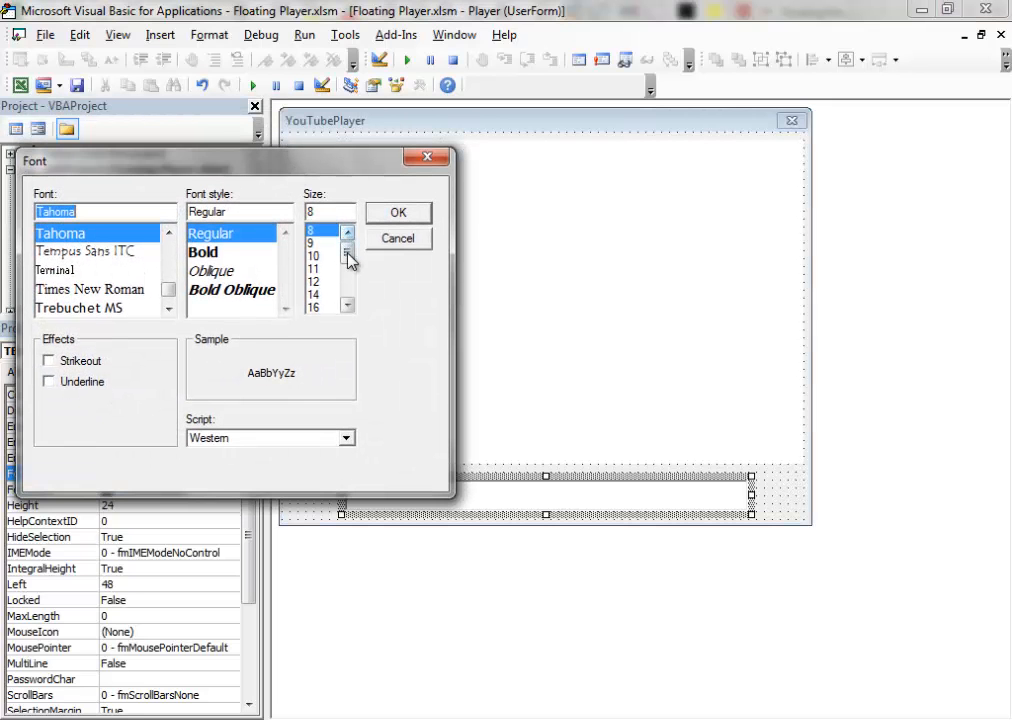
pyautogui.click(318, 268)
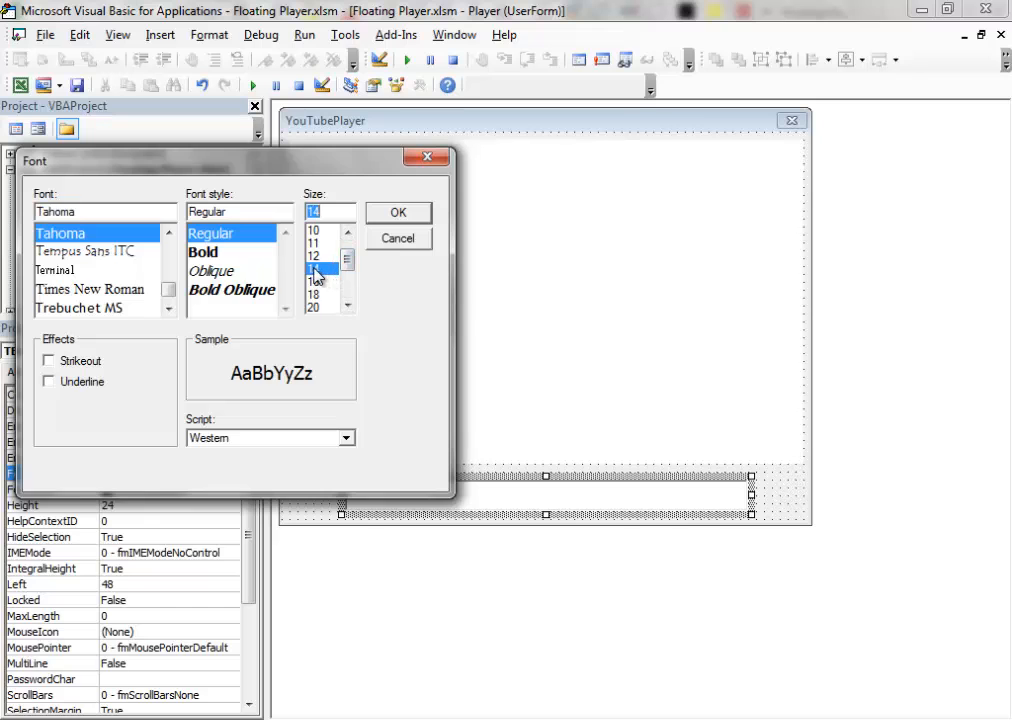
pyautogui.click(398, 212)
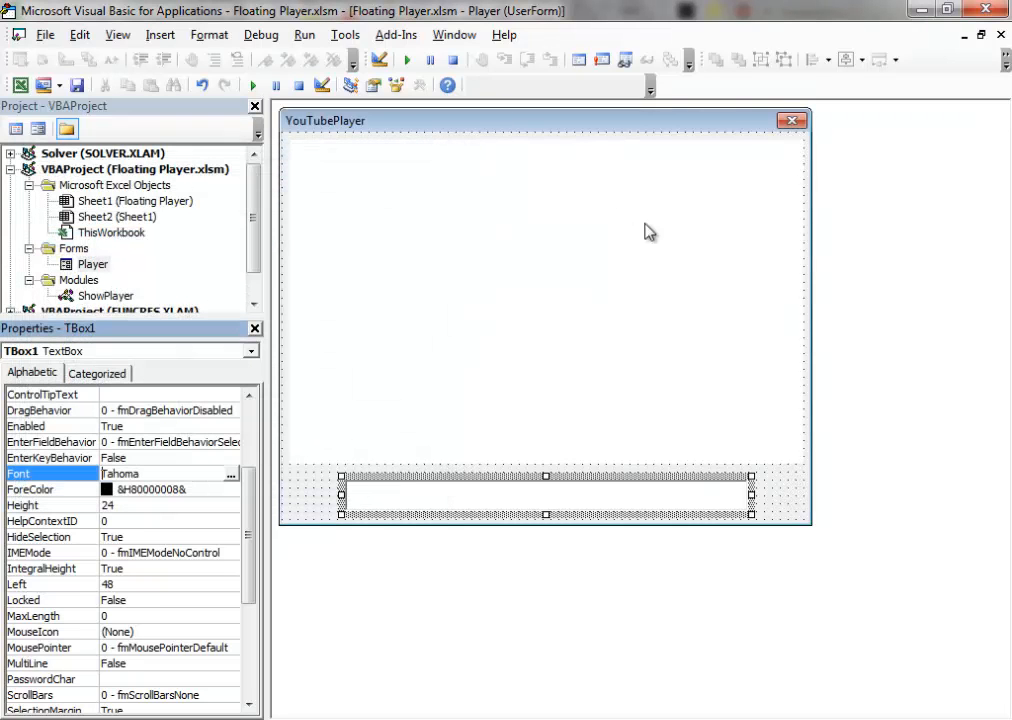
# Set TBox1's TextAlign to fmTextAlignCenter and minimise the VBE back to Excel.
pyautogui.scroll(-3)
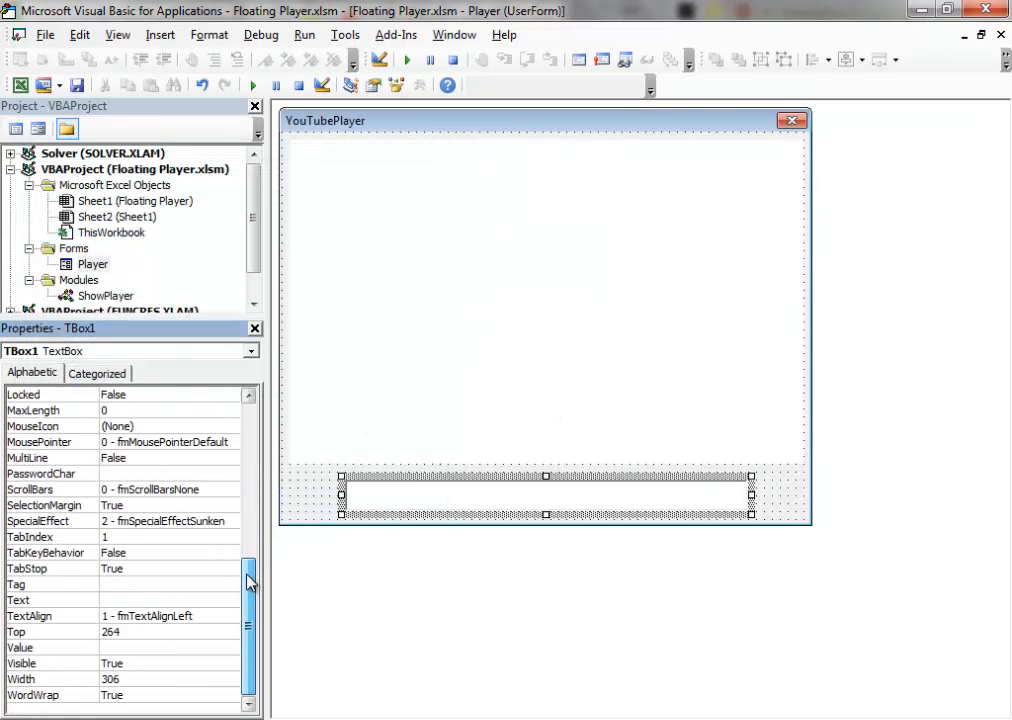
pyautogui.click(110, 616)
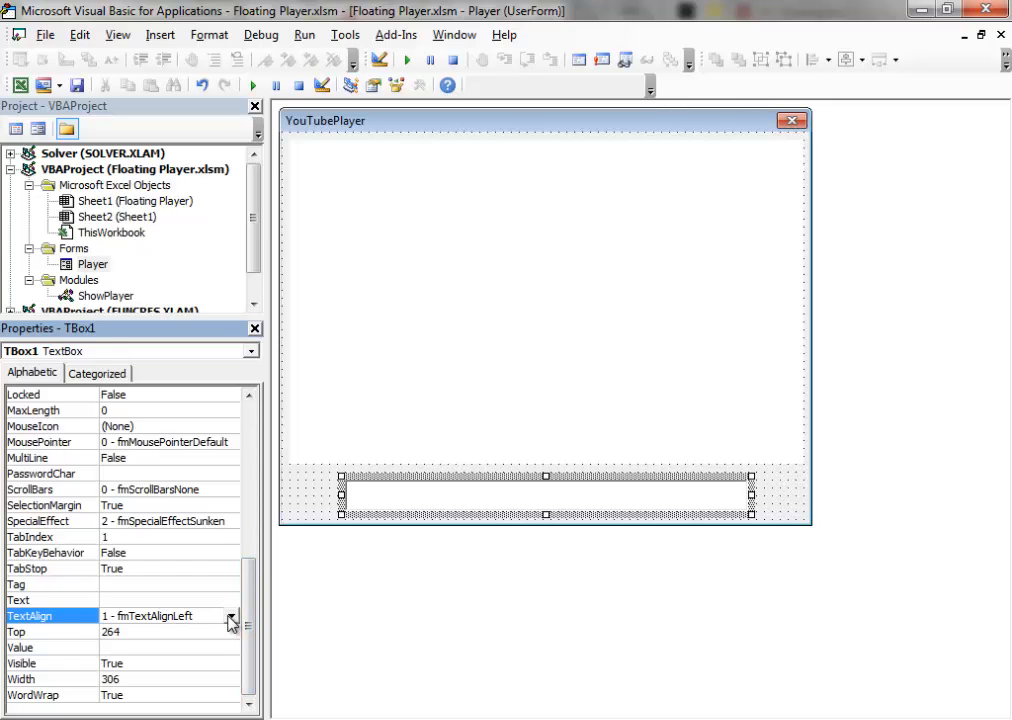
pyautogui.click(232, 616)
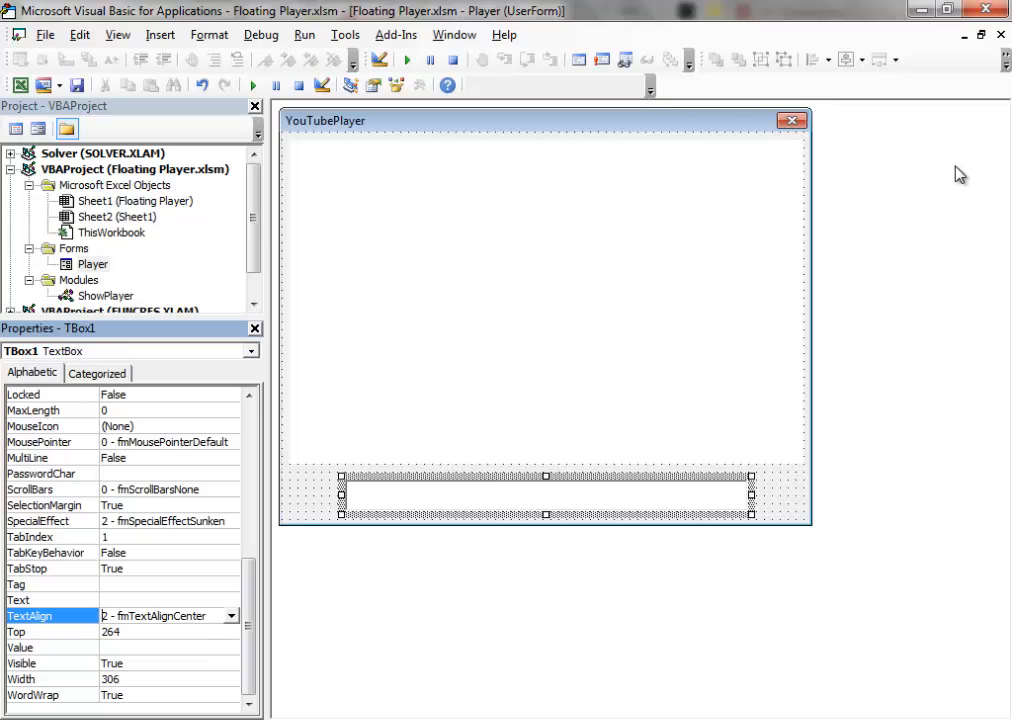
pyautogui.moveTo(922, 12)
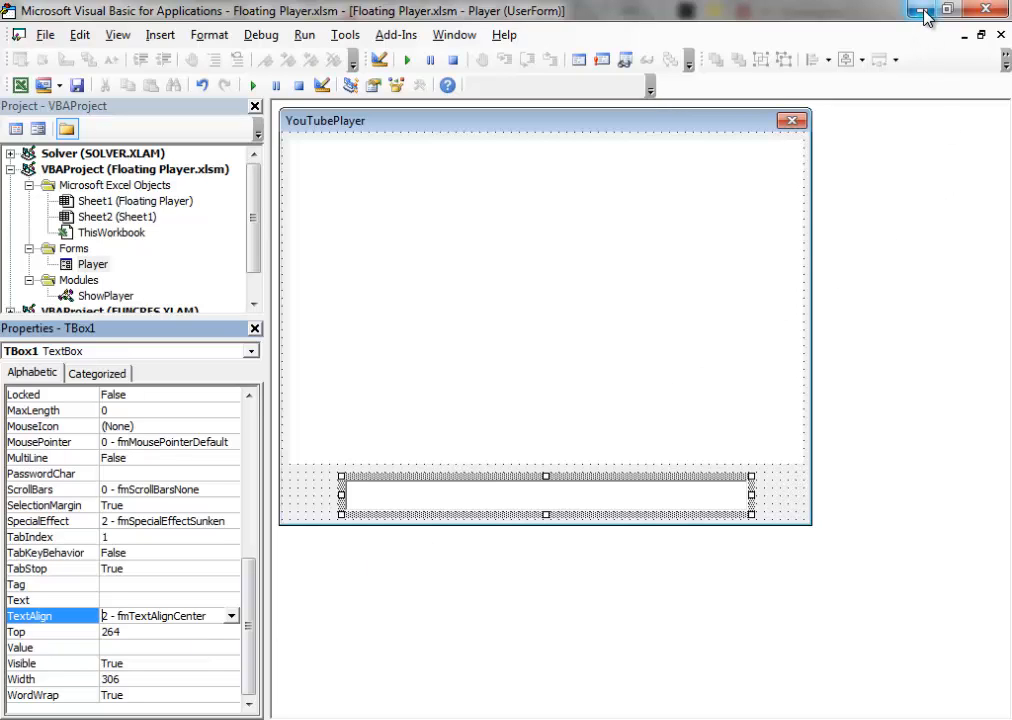
pyautogui.moveTo(924, 12)
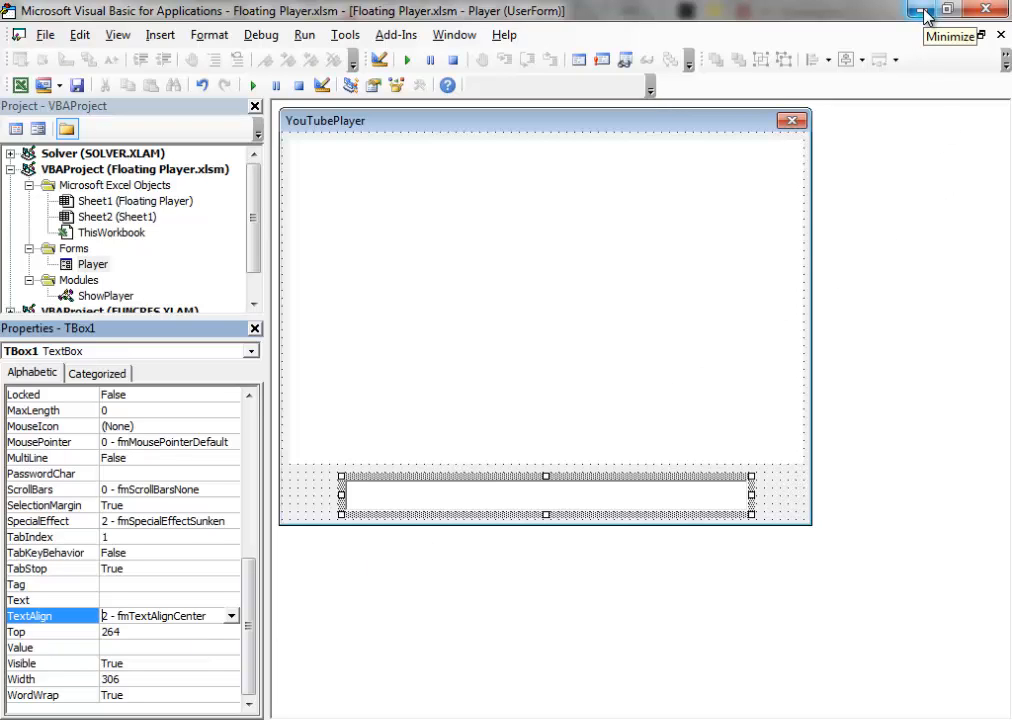
pyautogui.click(924, 8)
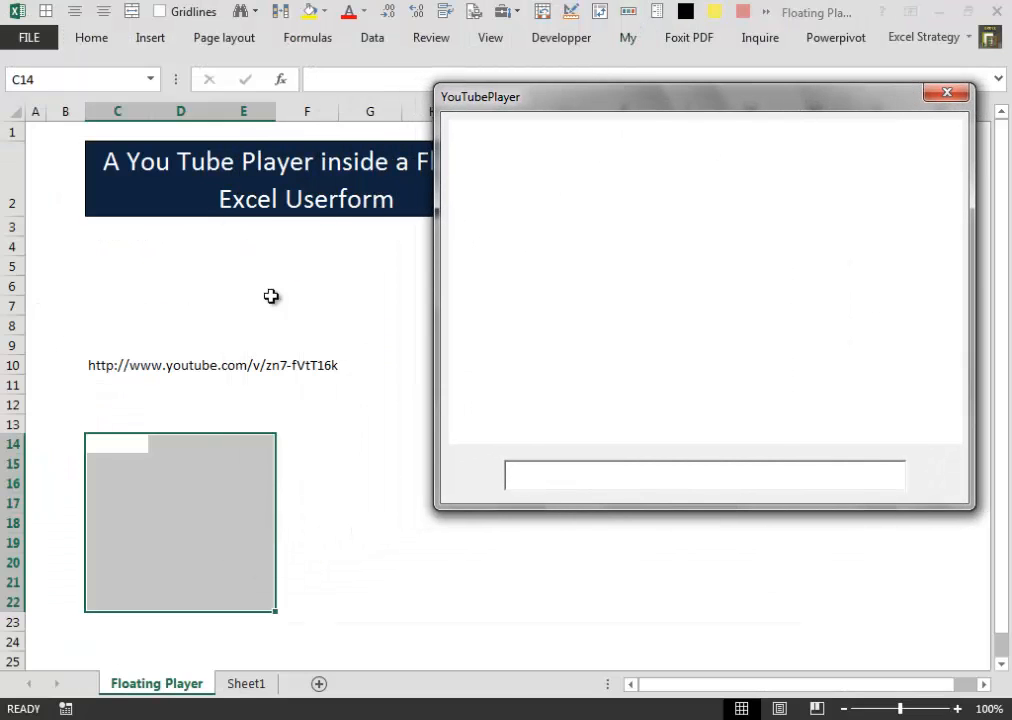
# Copy the link from C10 into the player's address box to reload the video, then nudge the form.
pyautogui.click(118, 364)
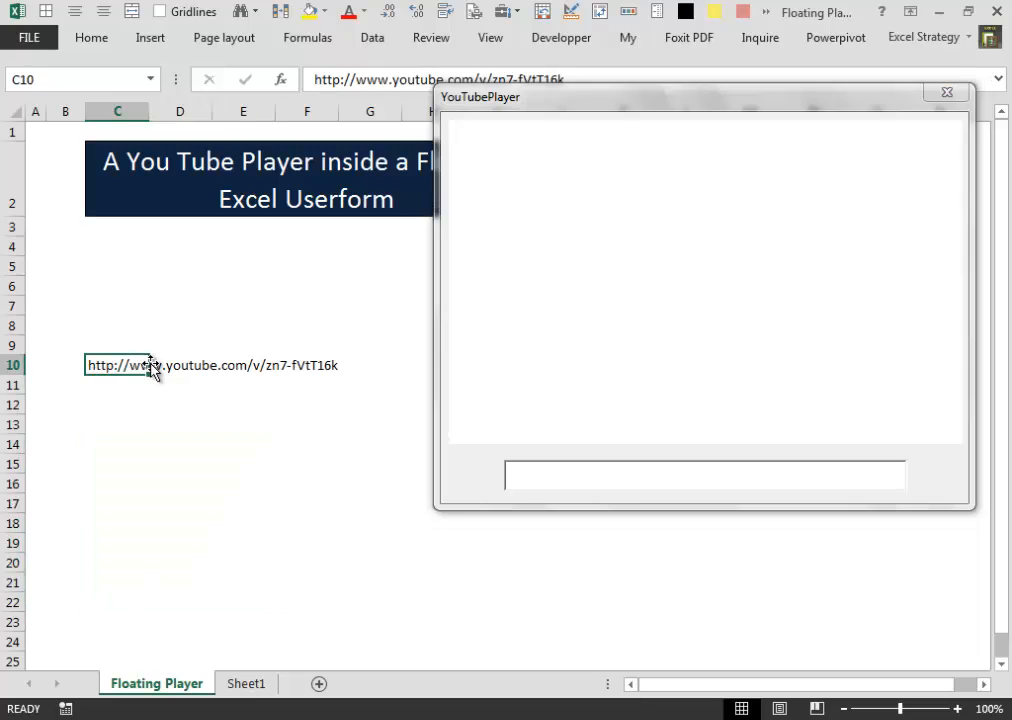
pyautogui.rightClick(150, 364)
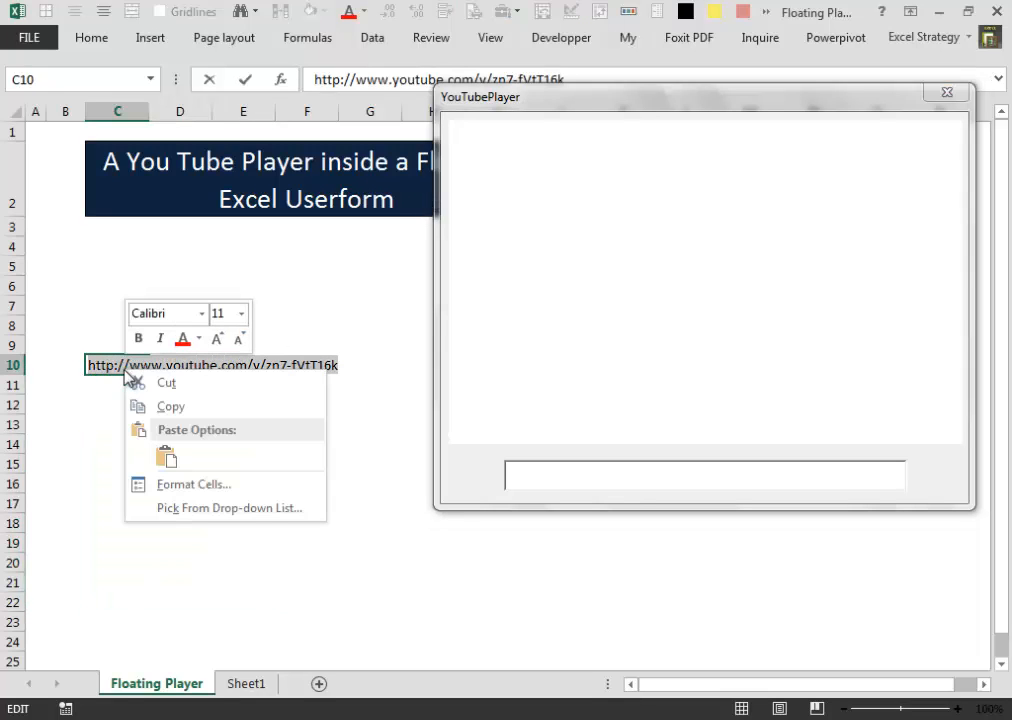
pyautogui.click(704, 474)
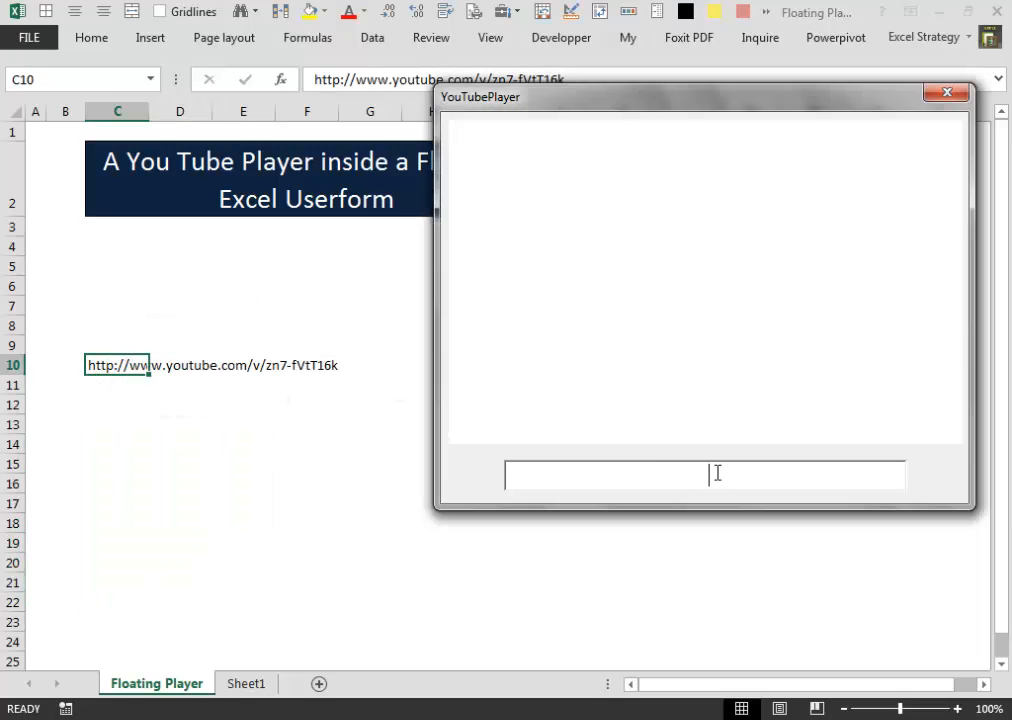
pyautogui.write('http://www.youtube.com/v/zn7-fVtT16k')
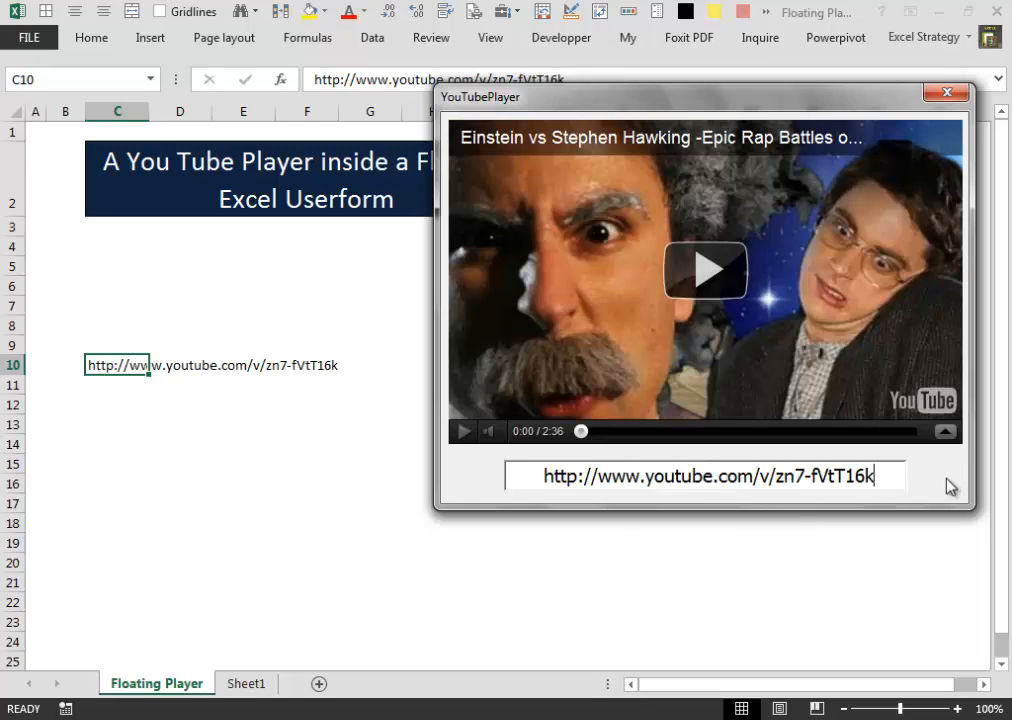
pyautogui.moveTo(700, 96); pyautogui.dragTo(700, 74)
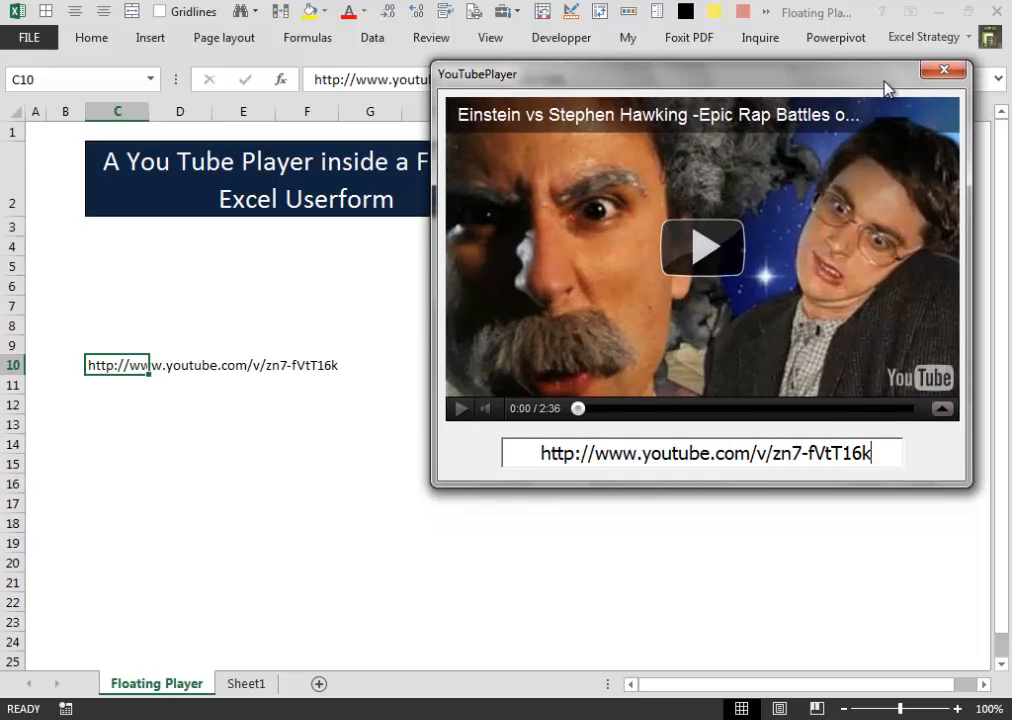